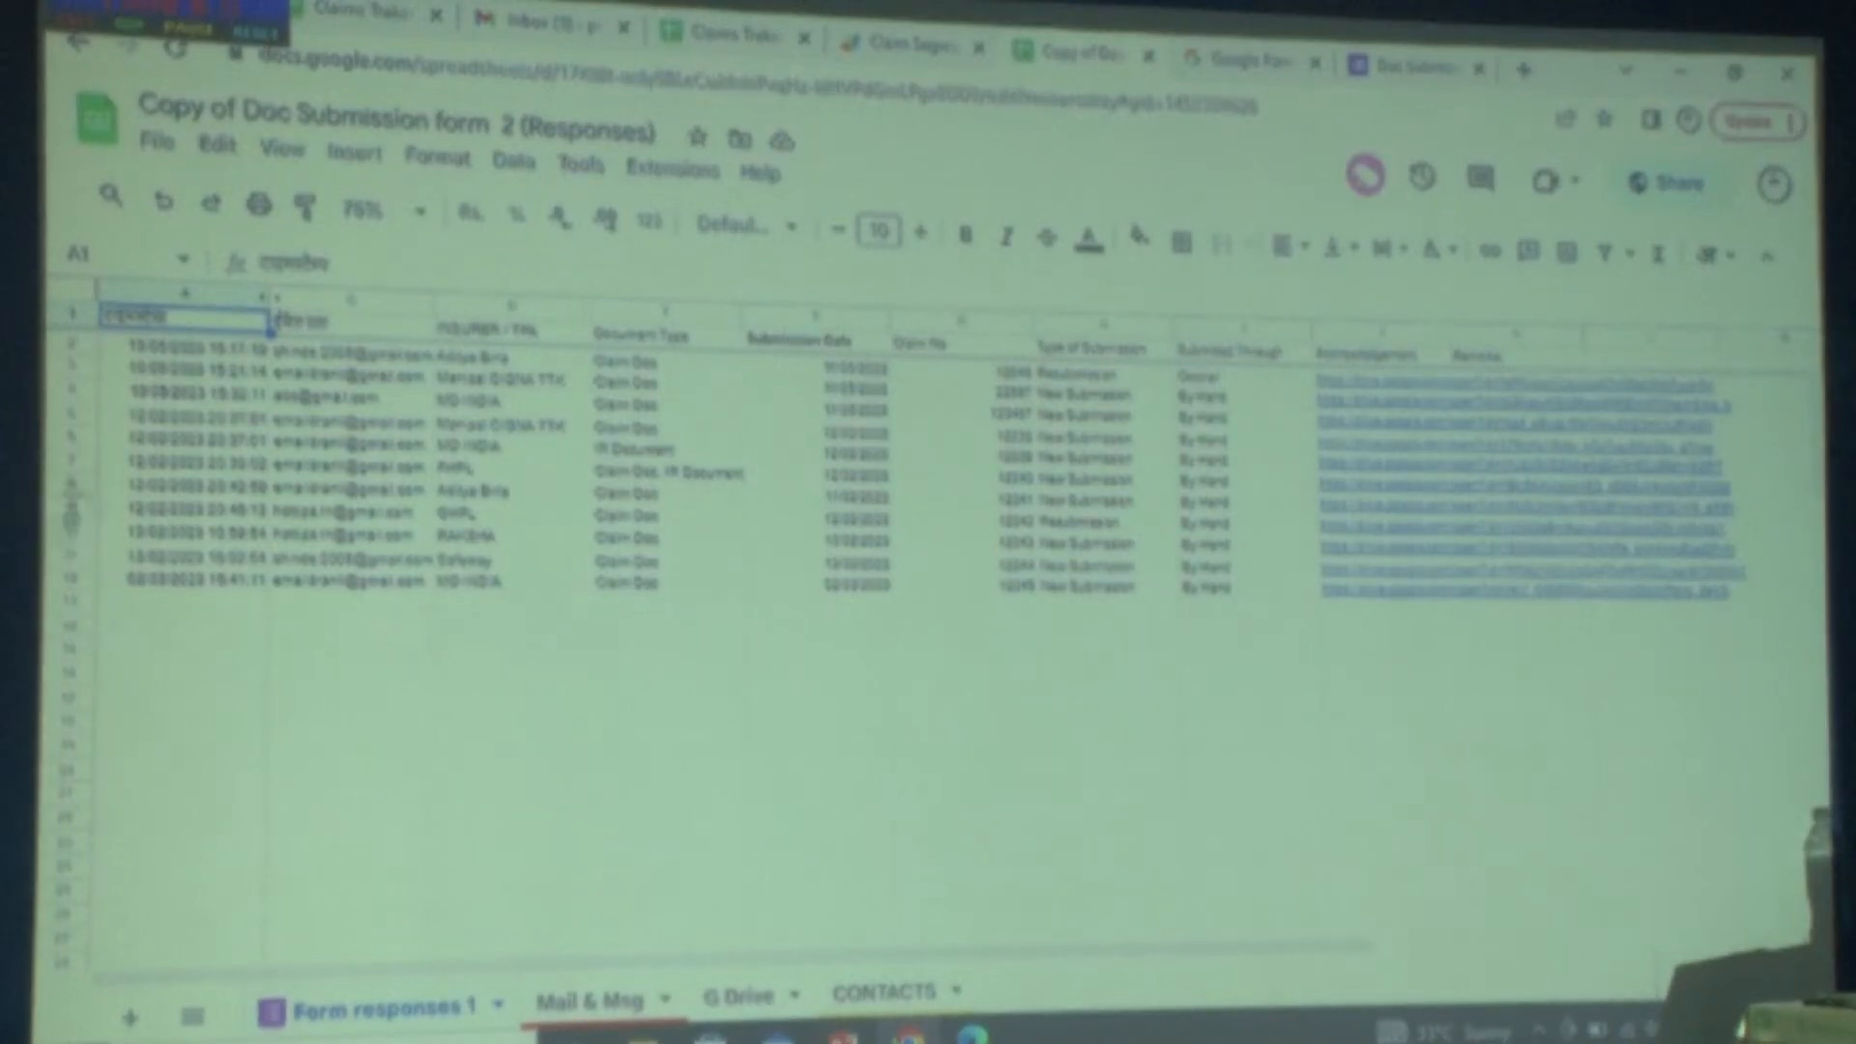
# - Check a timestamp and the last acknowledgement link, then show the Mail & Msg letter for claim 12340
pyautogui.click(178, 465)
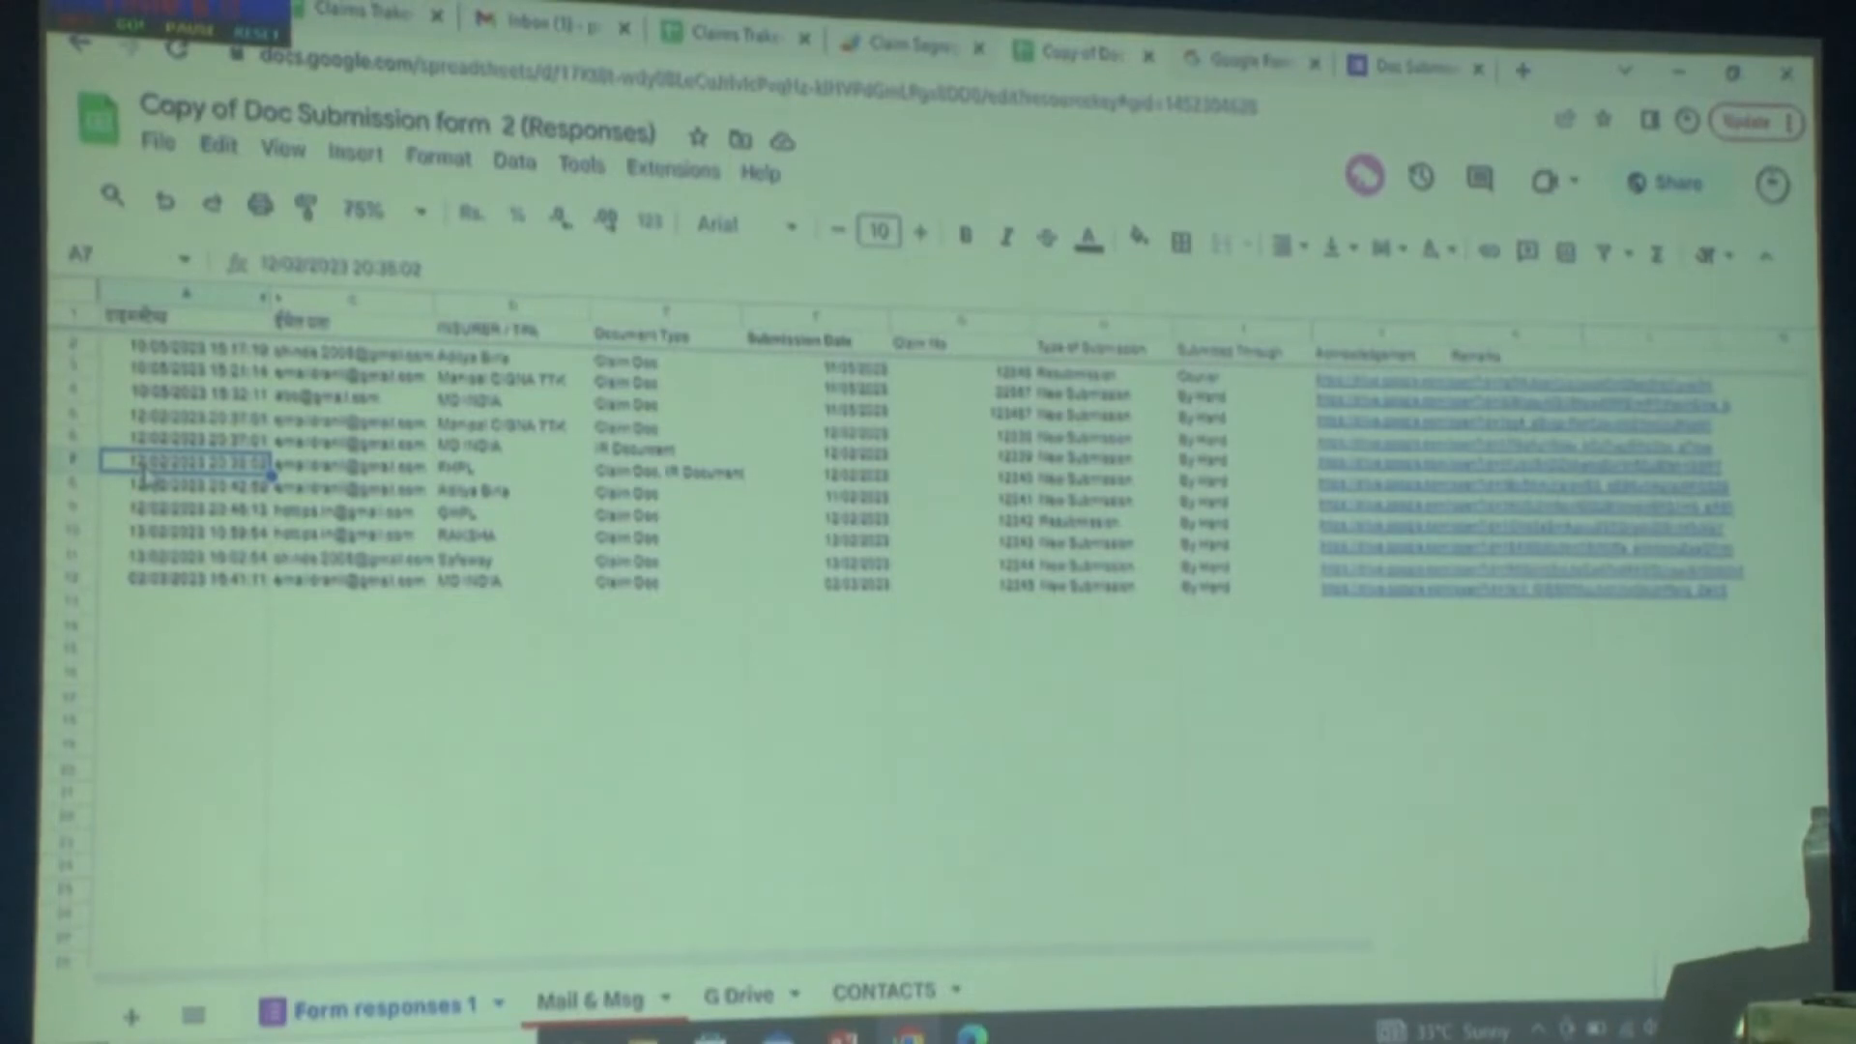
pyautogui.click(1384, 613)
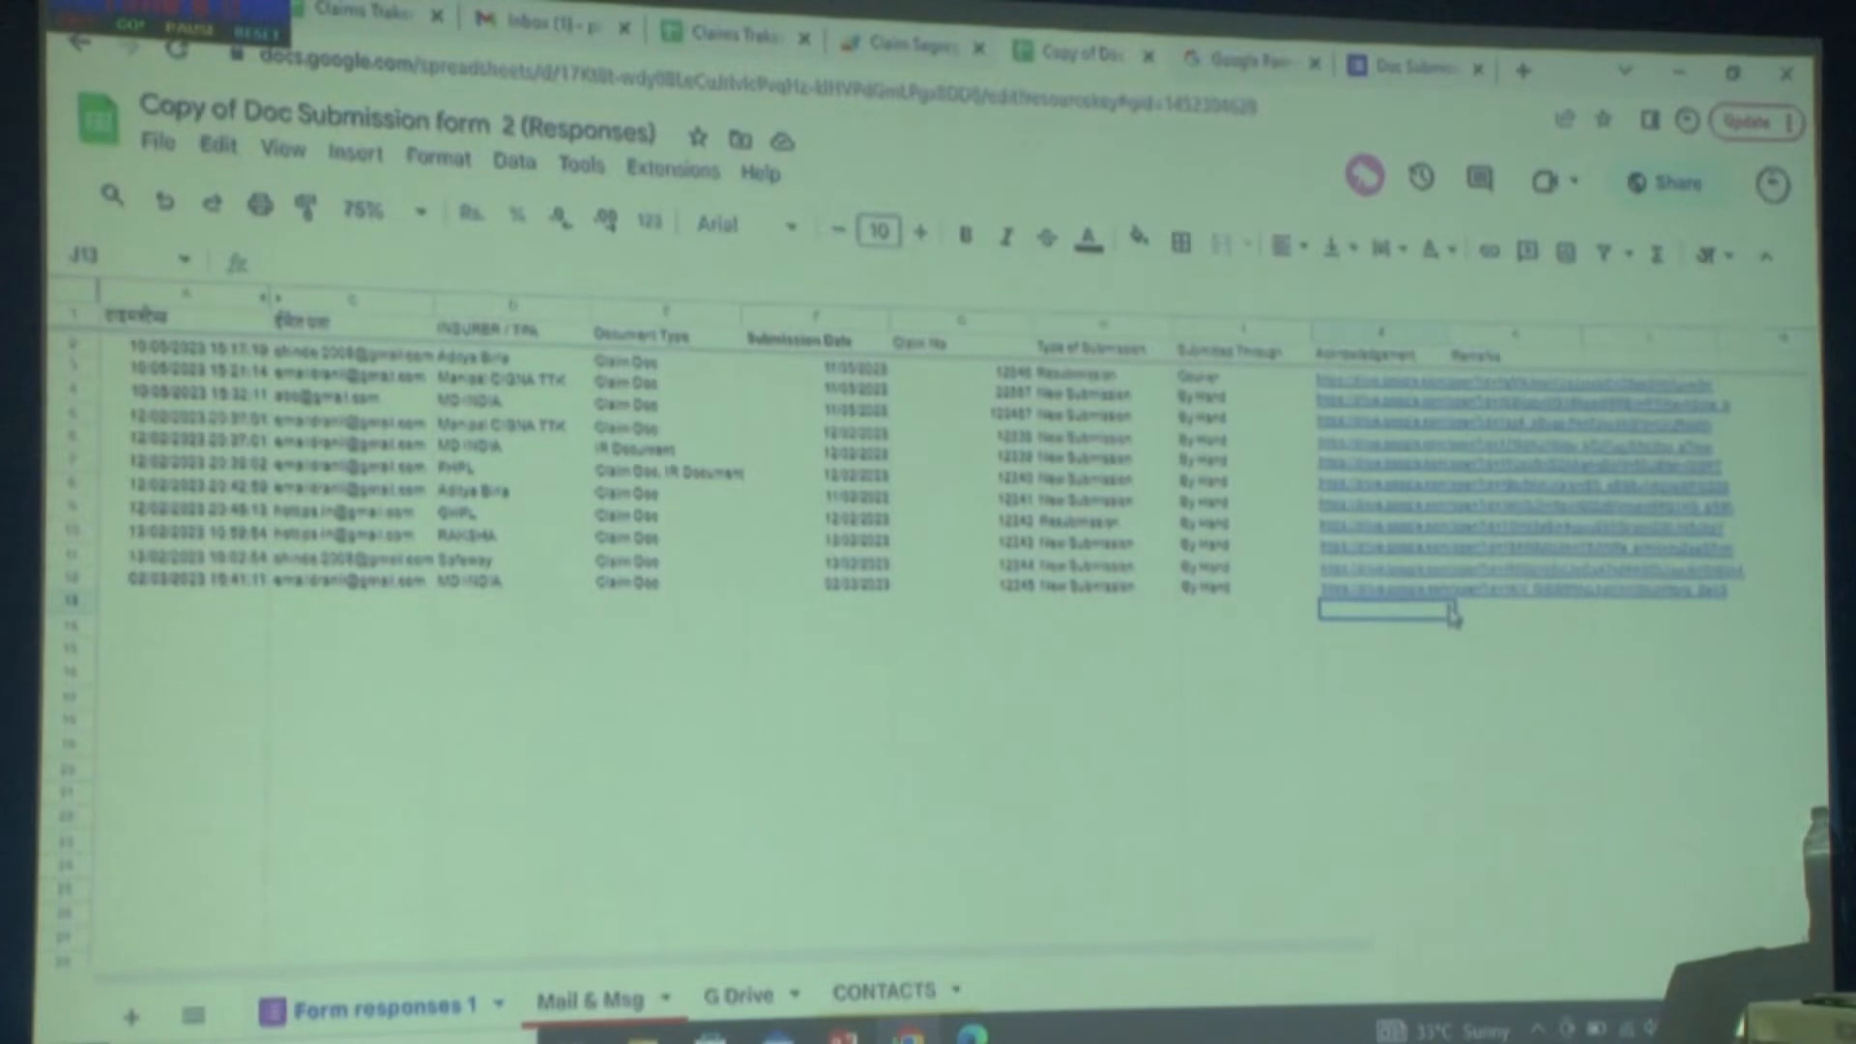
pyautogui.click(1384, 583)
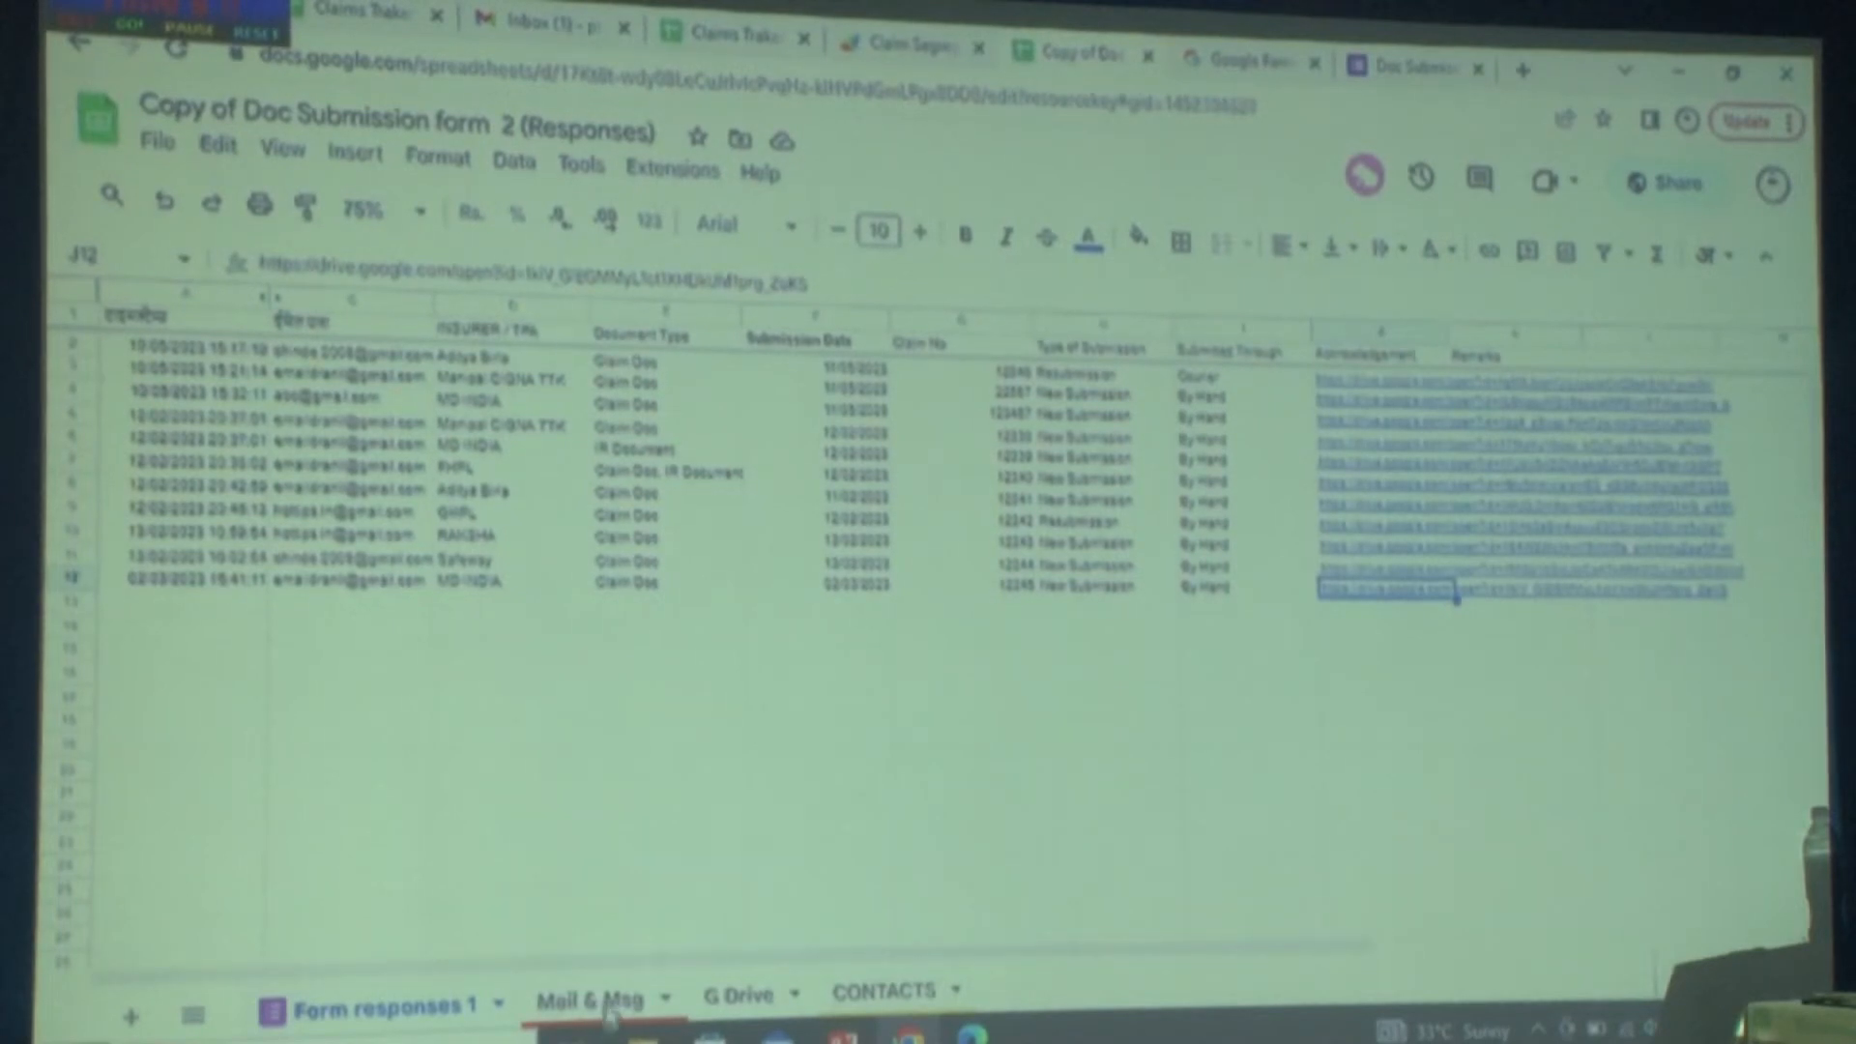
pyautogui.click(589, 999)
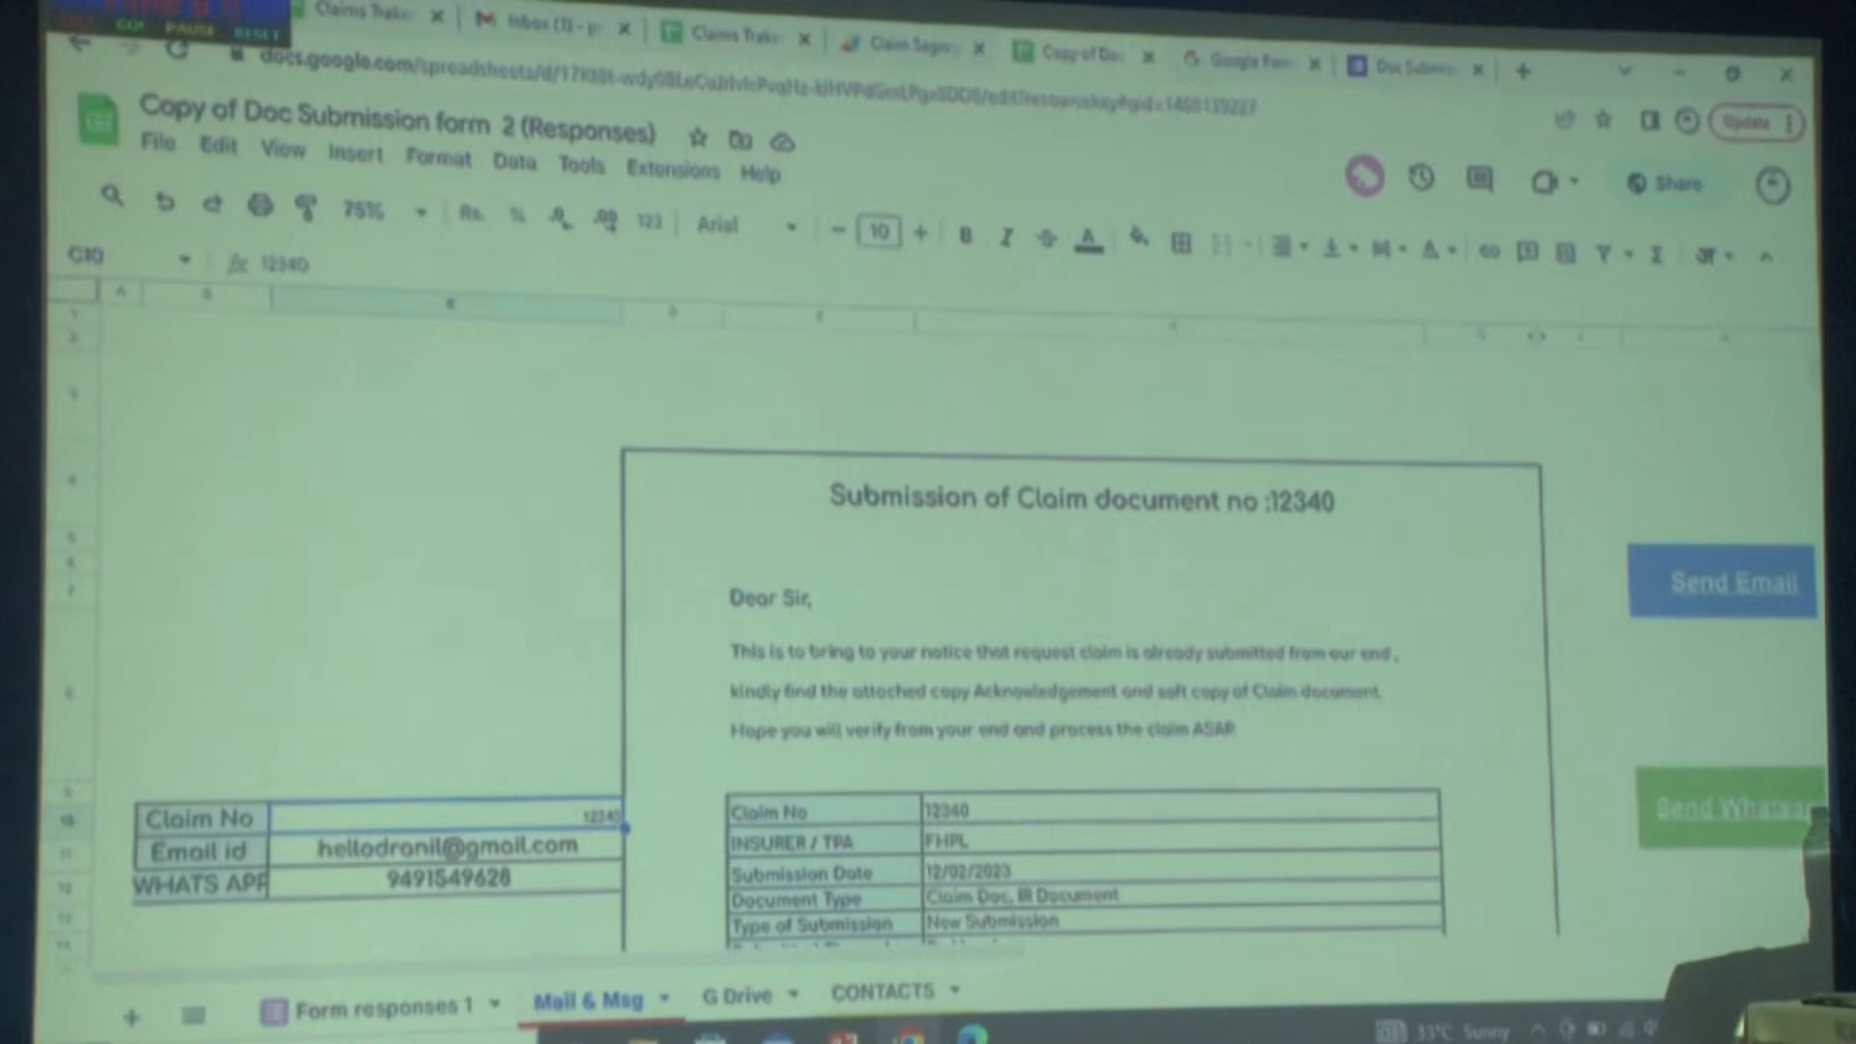
# - Scroll through the claim 12340 letter down to the document links and sign-off, then reach the File menu
pyautogui.scroll(-3)
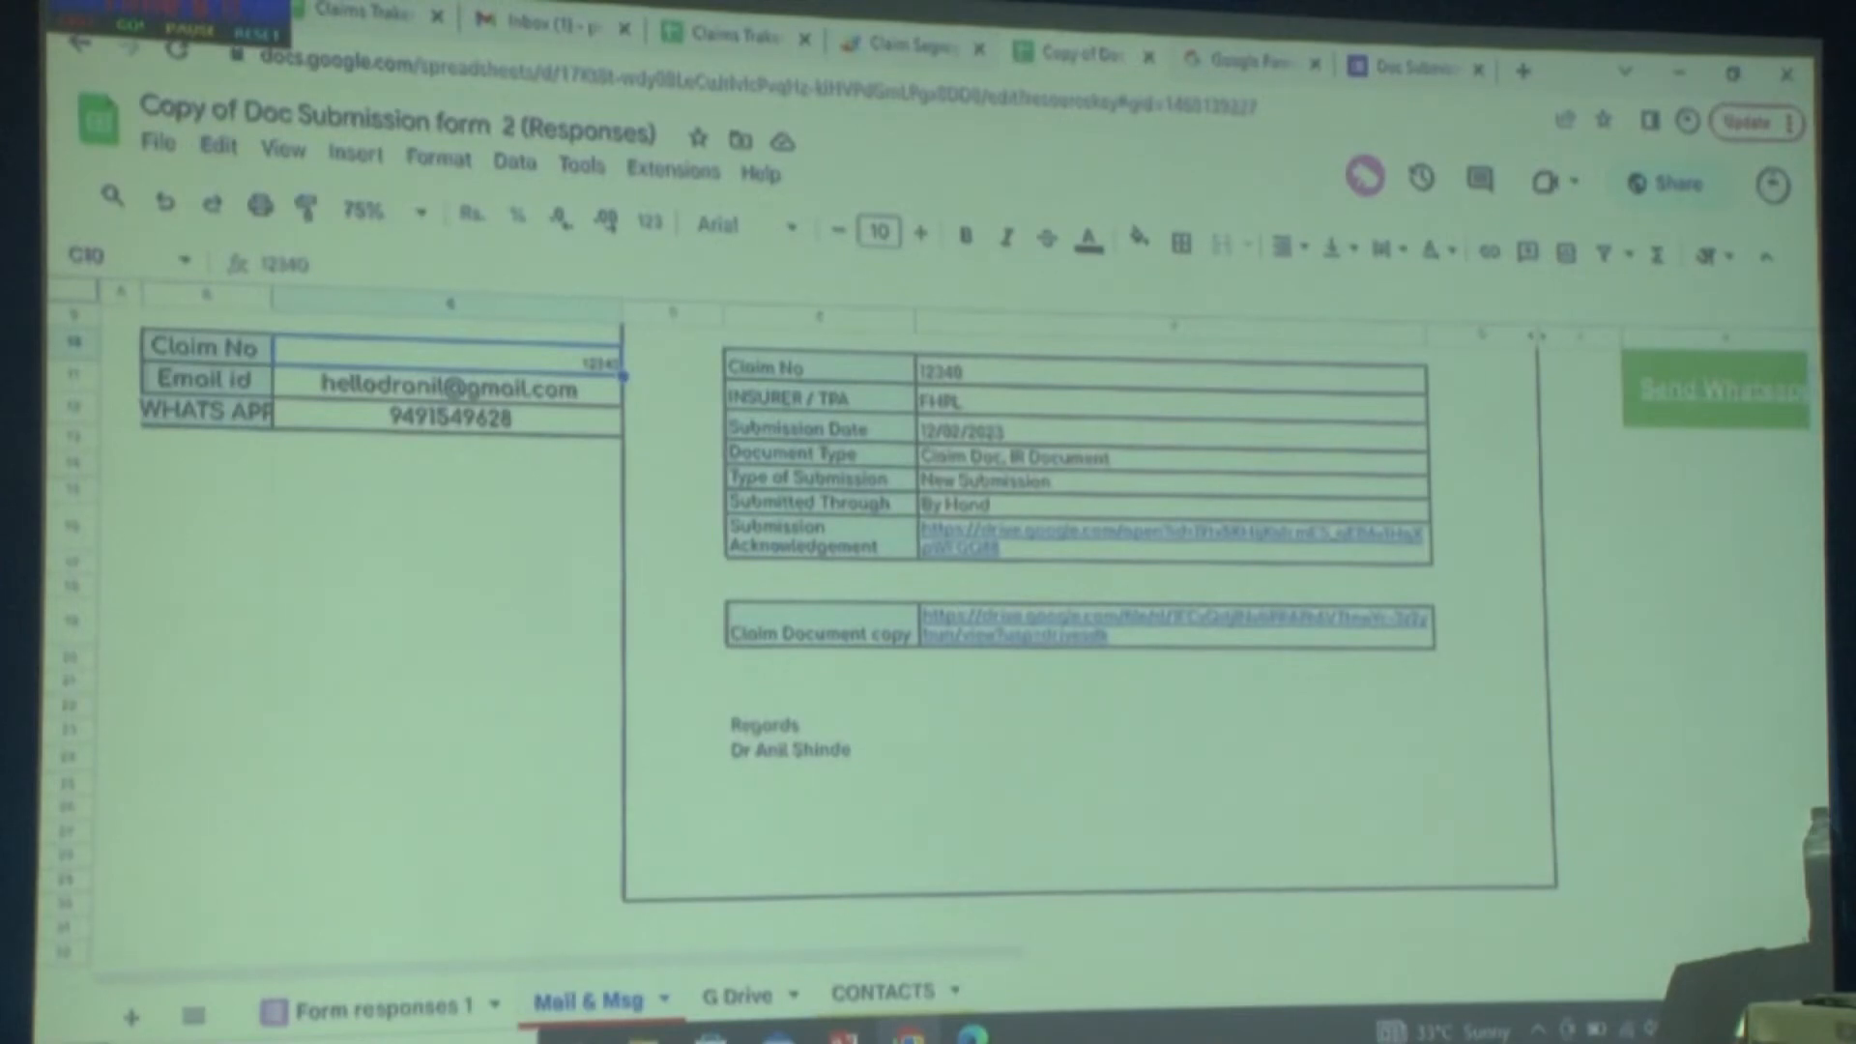
pyautogui.scroll(-3)
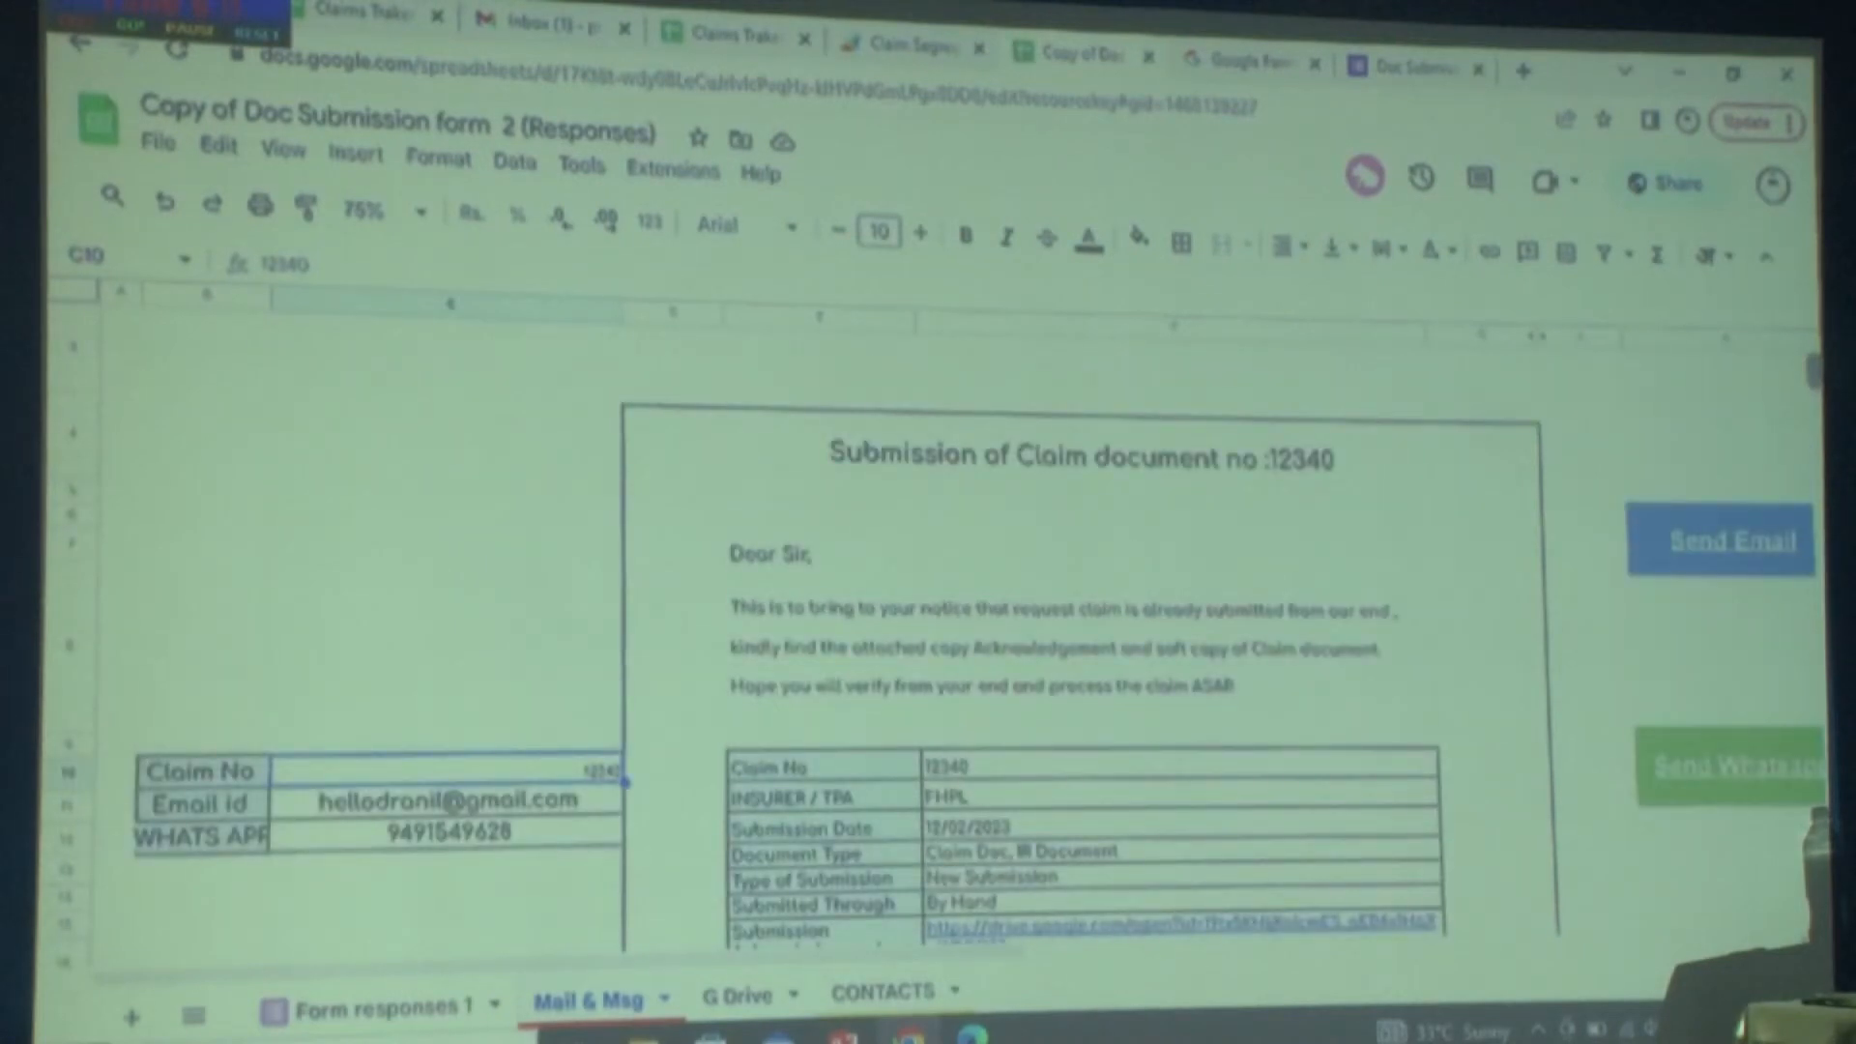
pyautogui.click(155, 143)
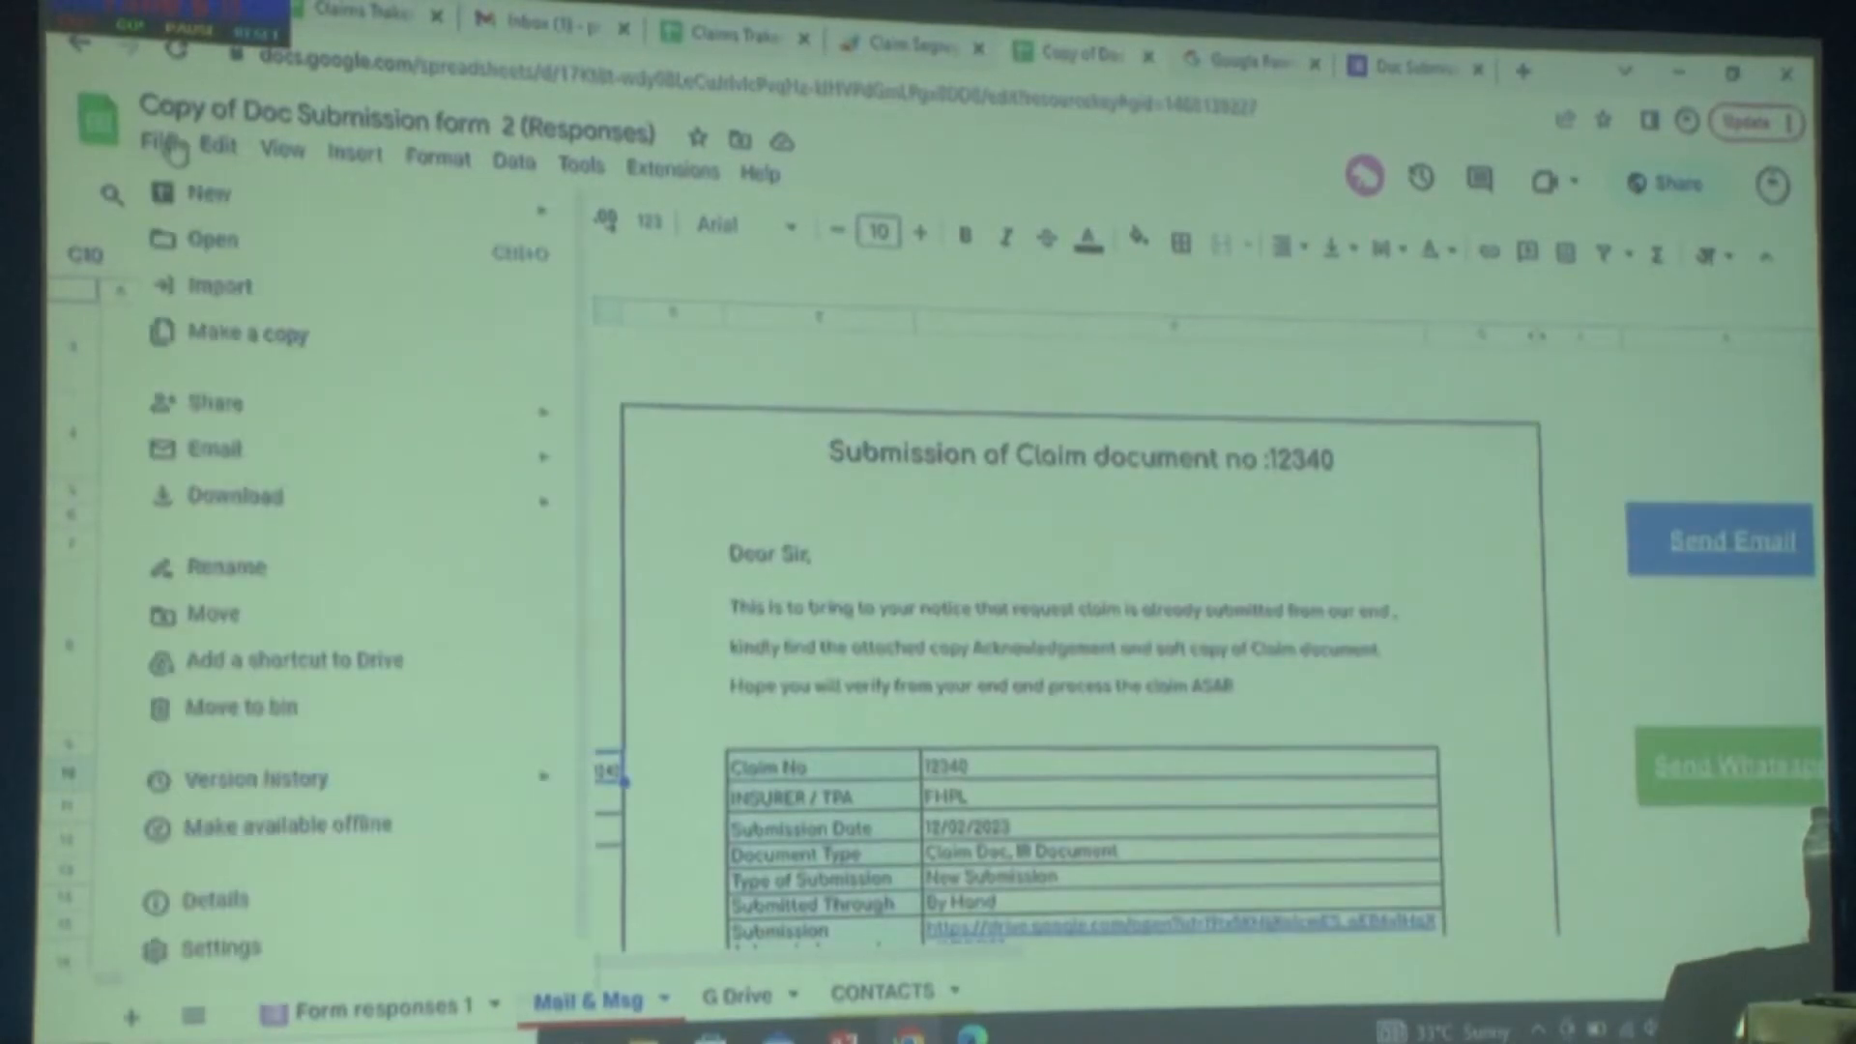
pyautogui.click(234, 495)
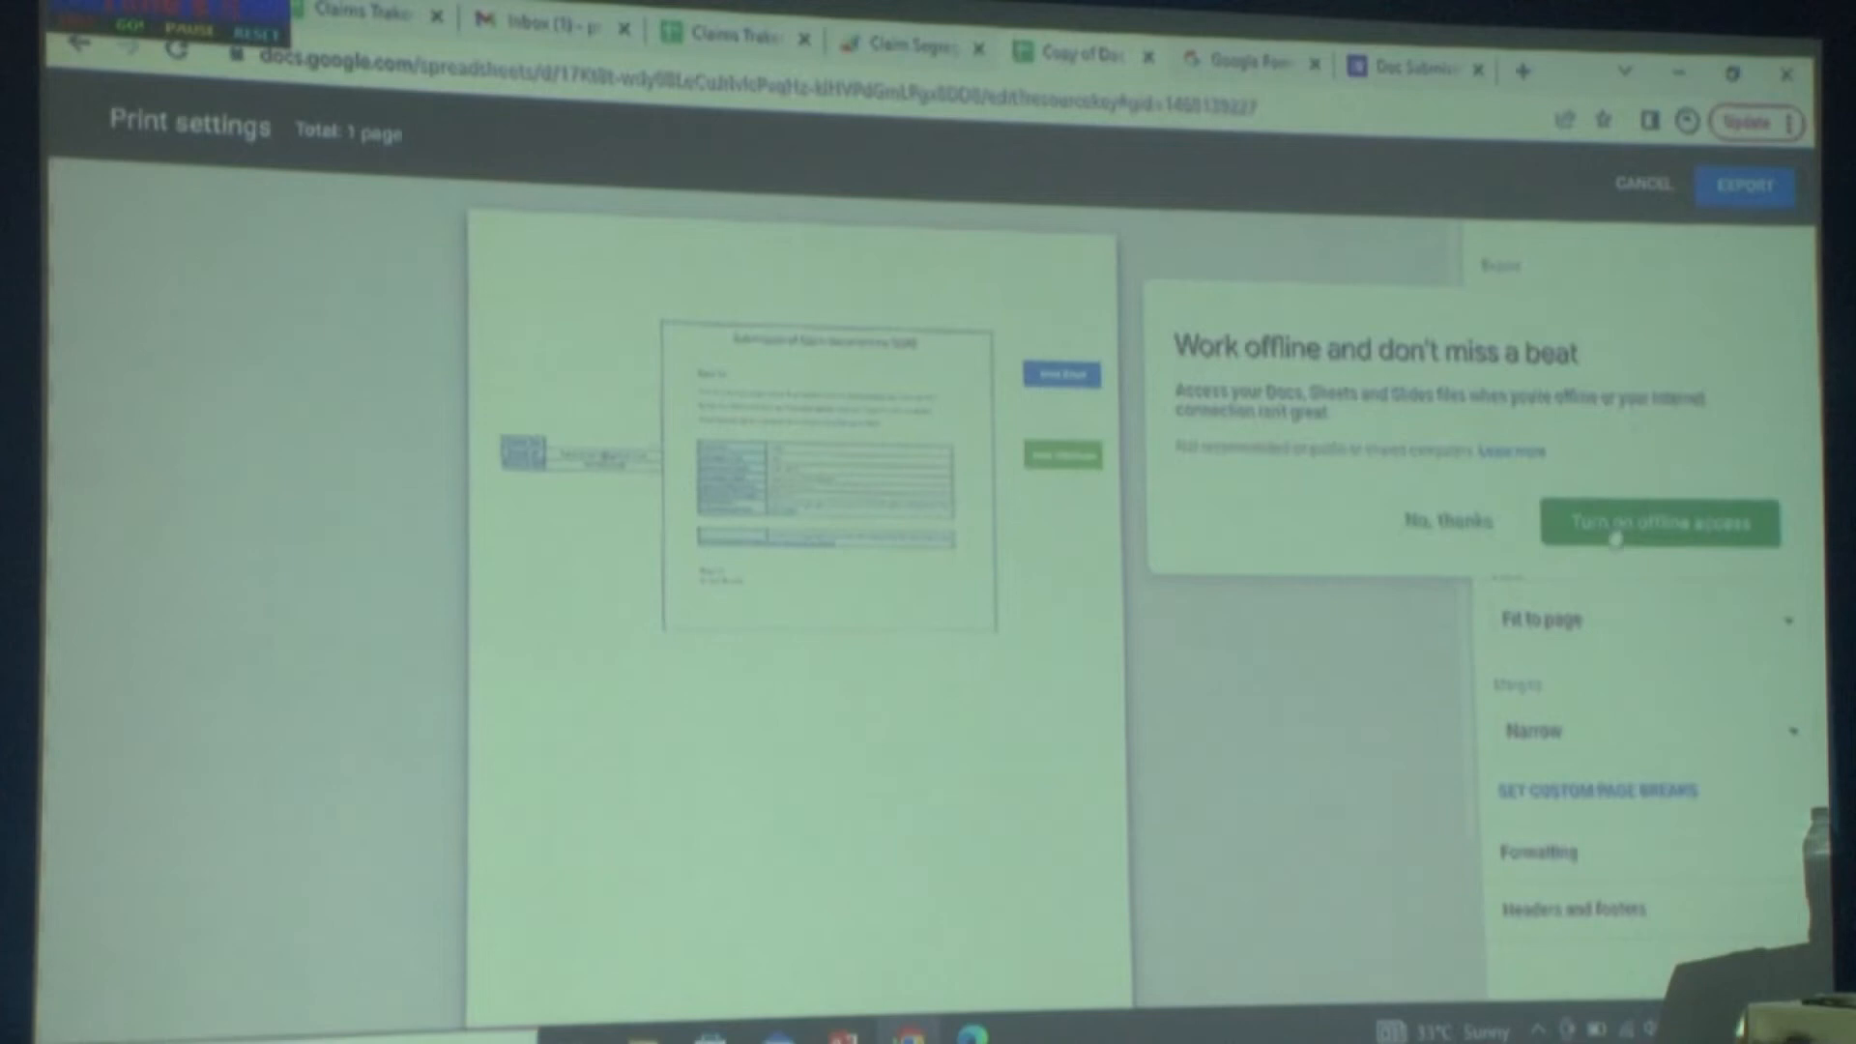
pyautogui.moveTo(1690, 272)
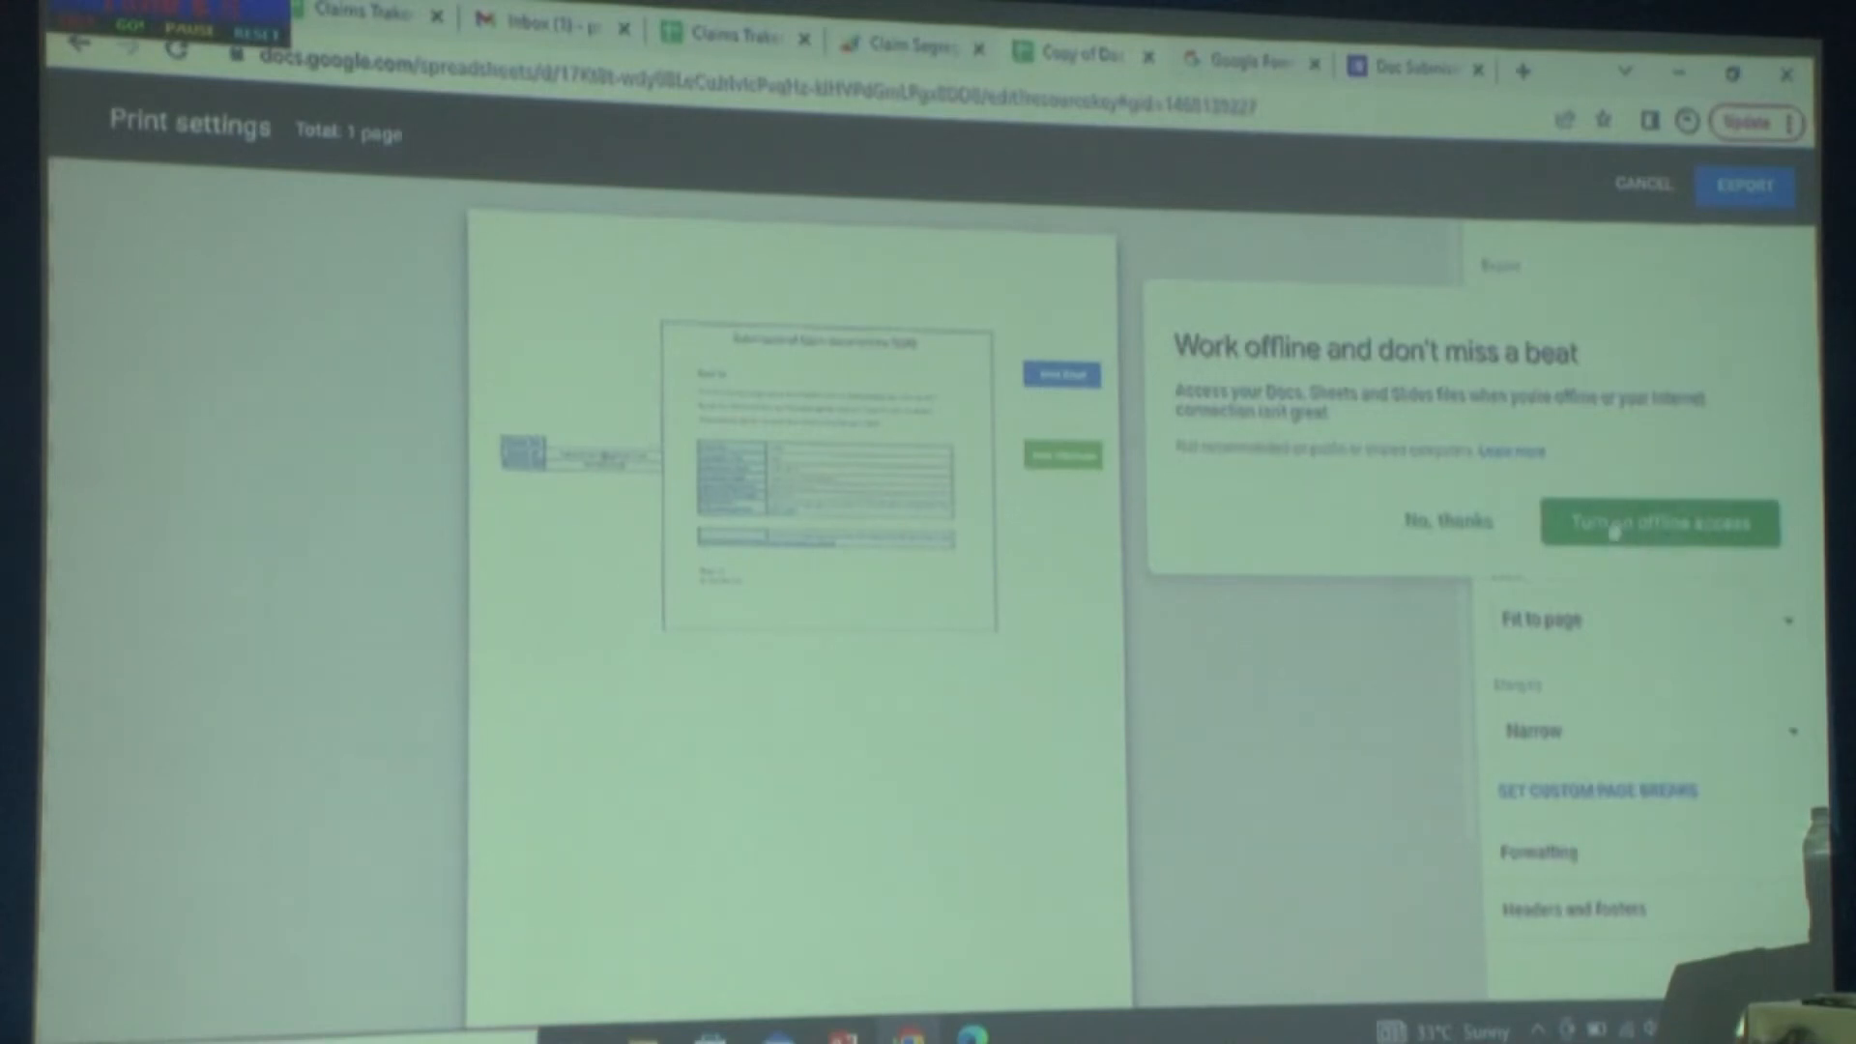
pyautogui.click(1659, 524)
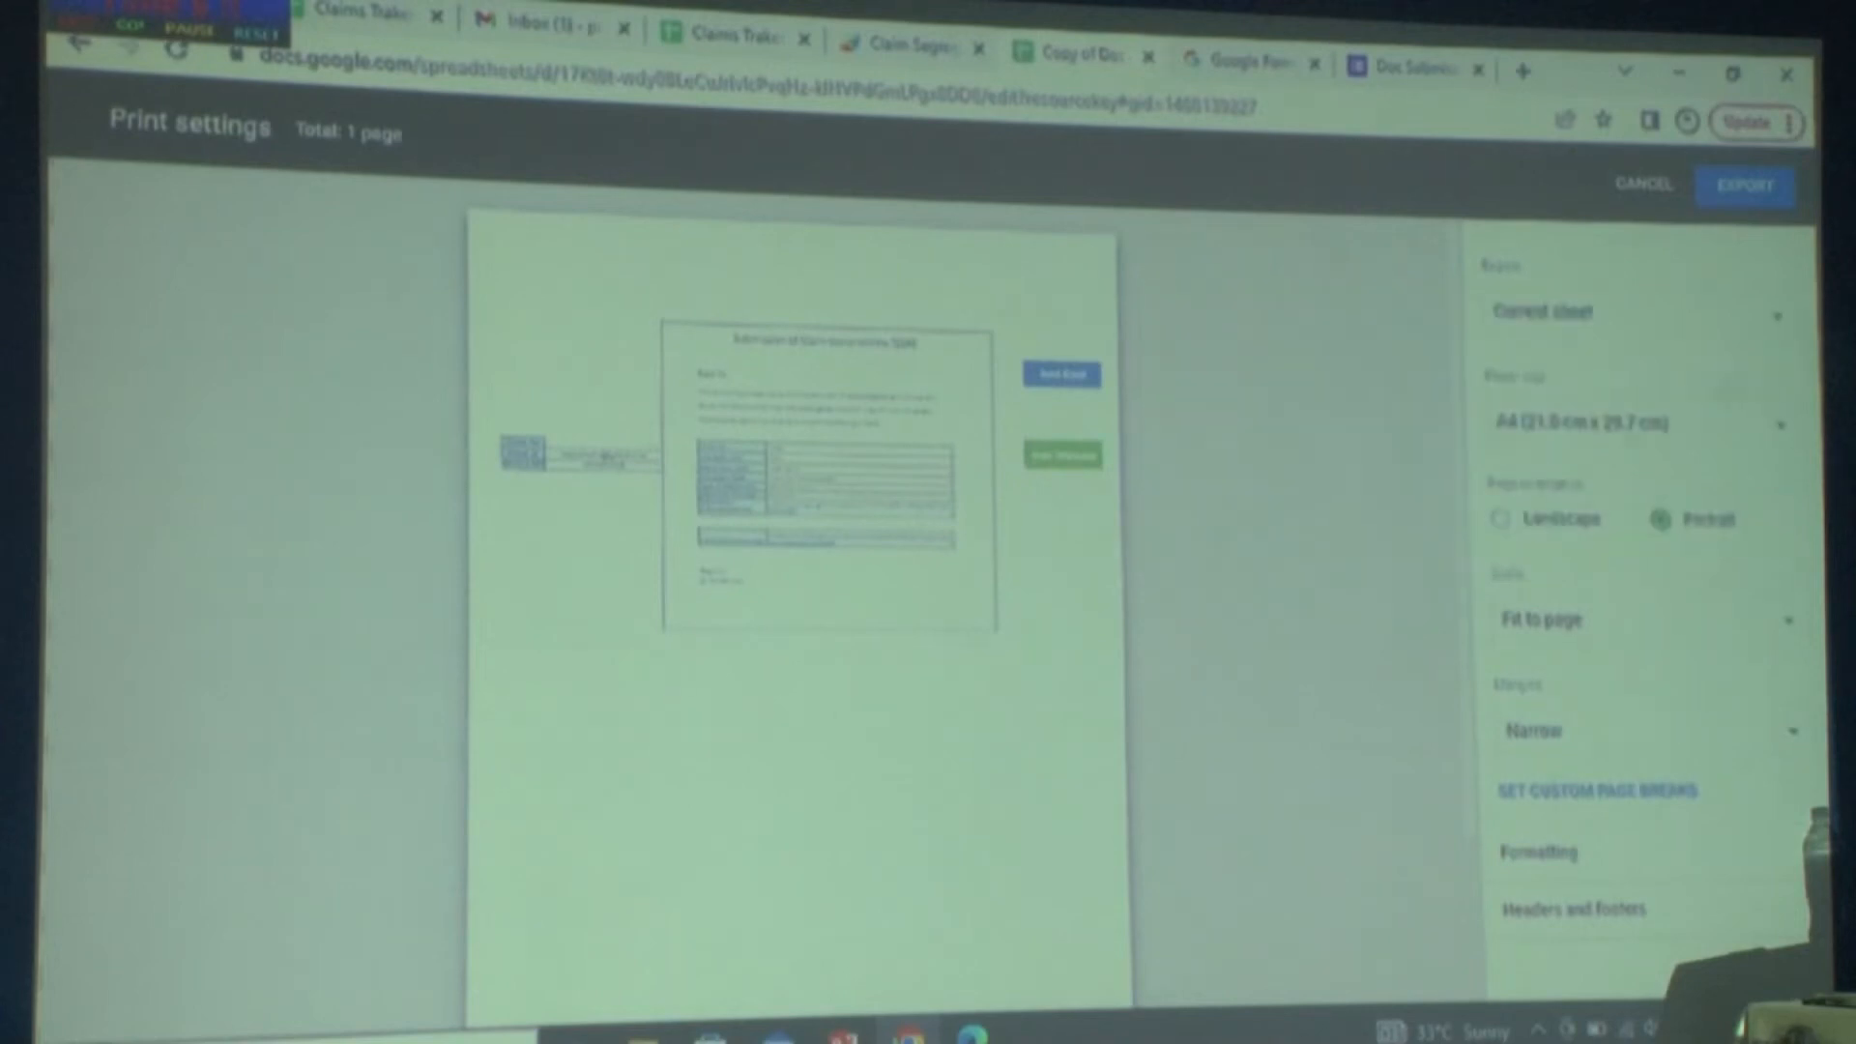
pyautogui.click(1639, 311)
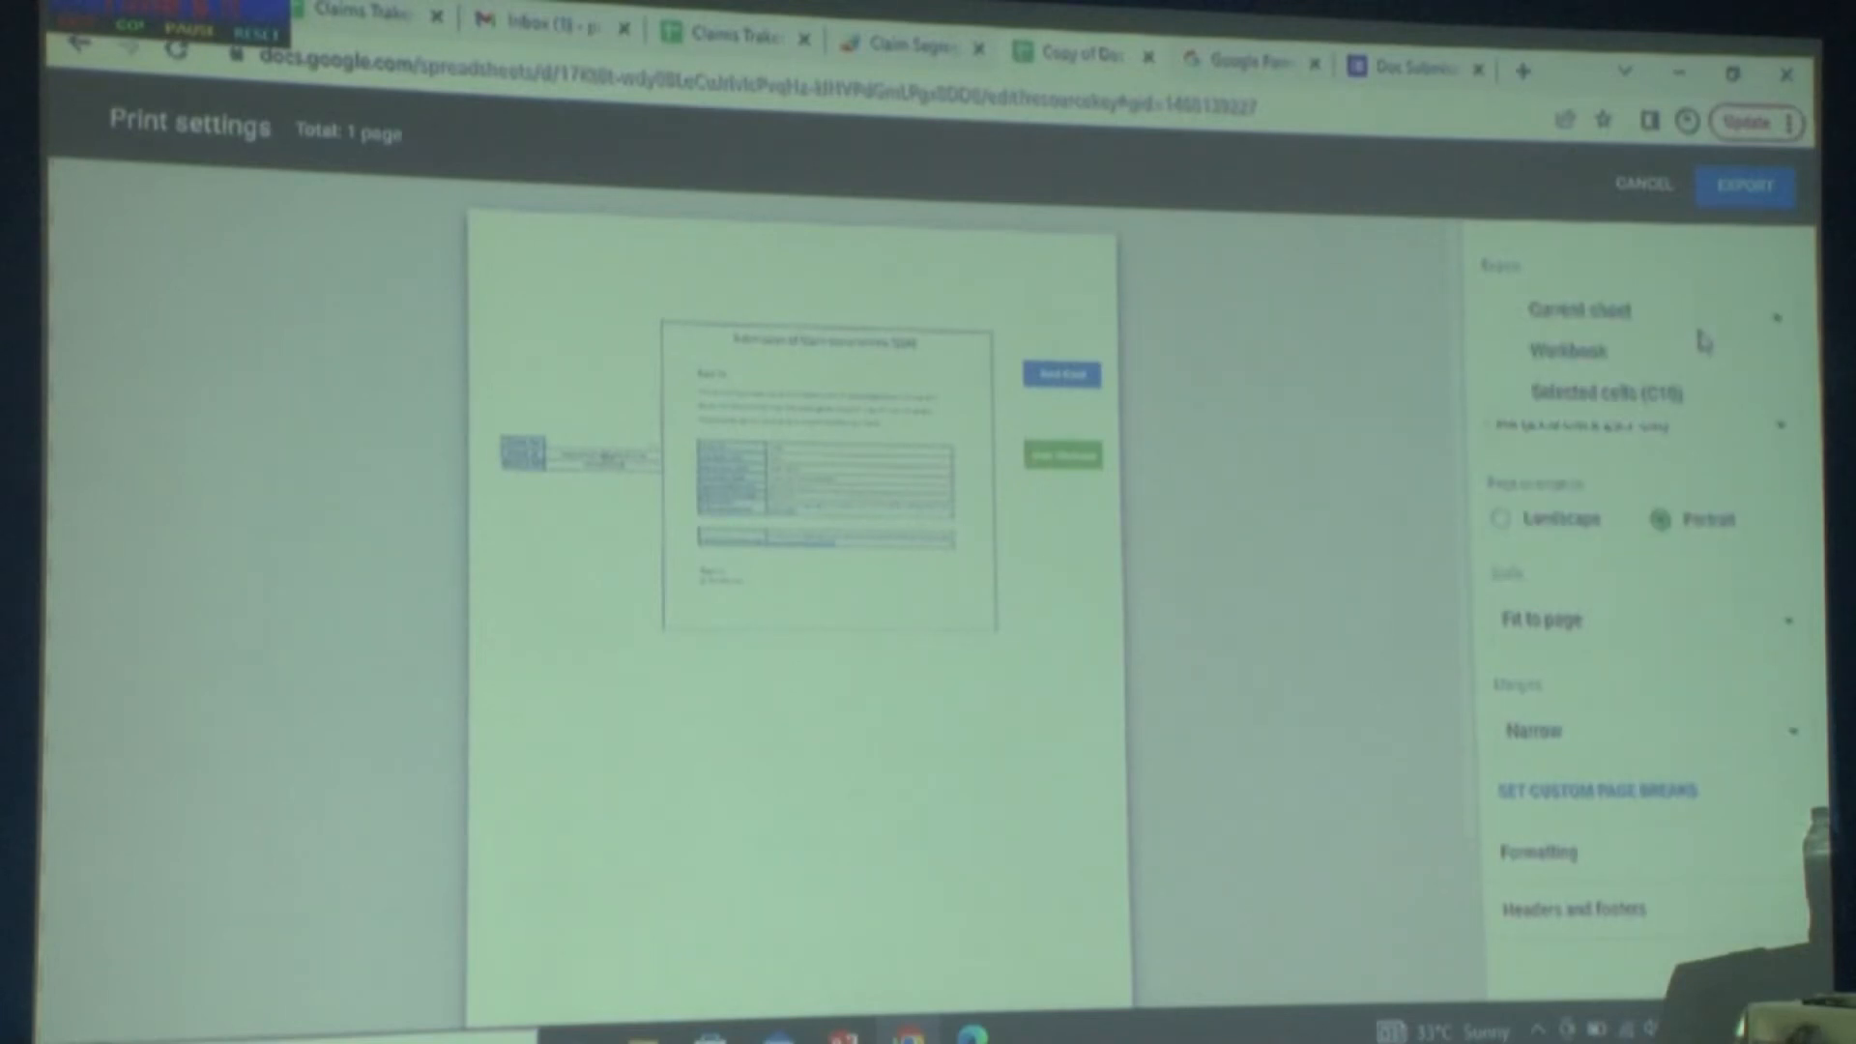
pyautogui.click(1599, 392)
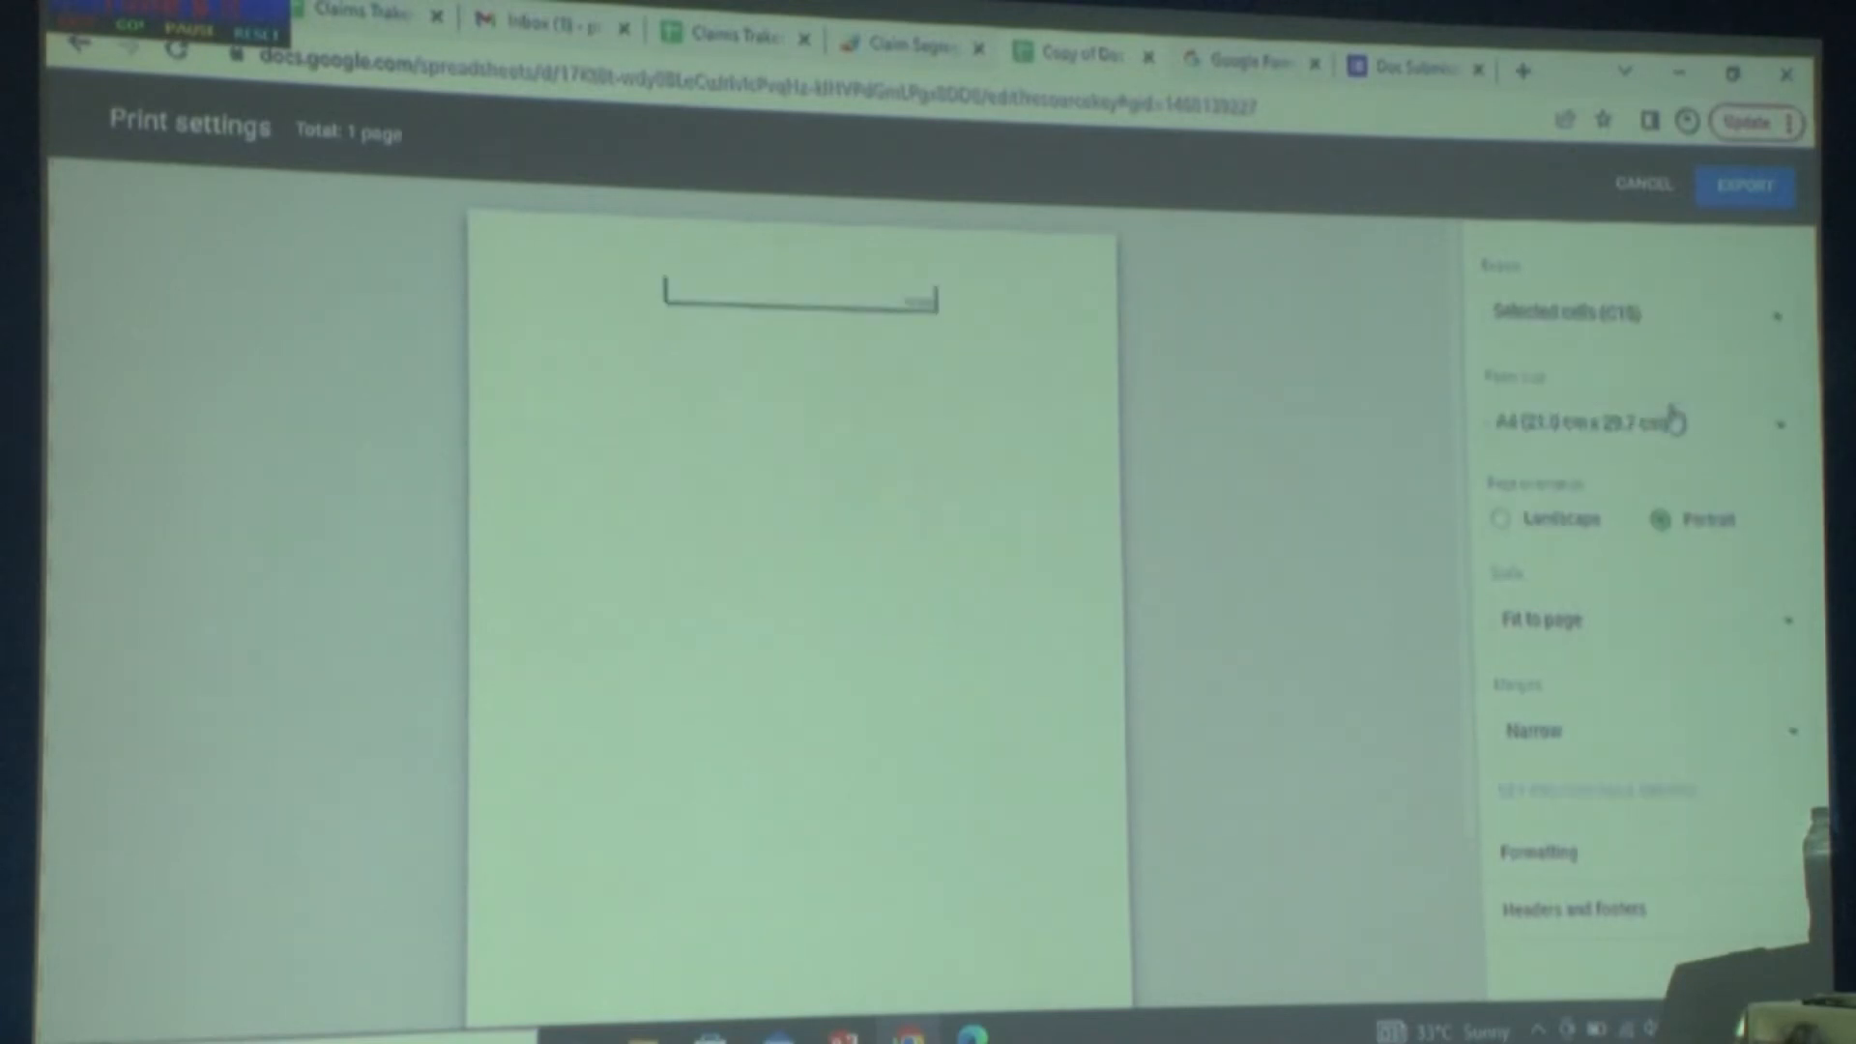
pyautogui.click(1640, 313)
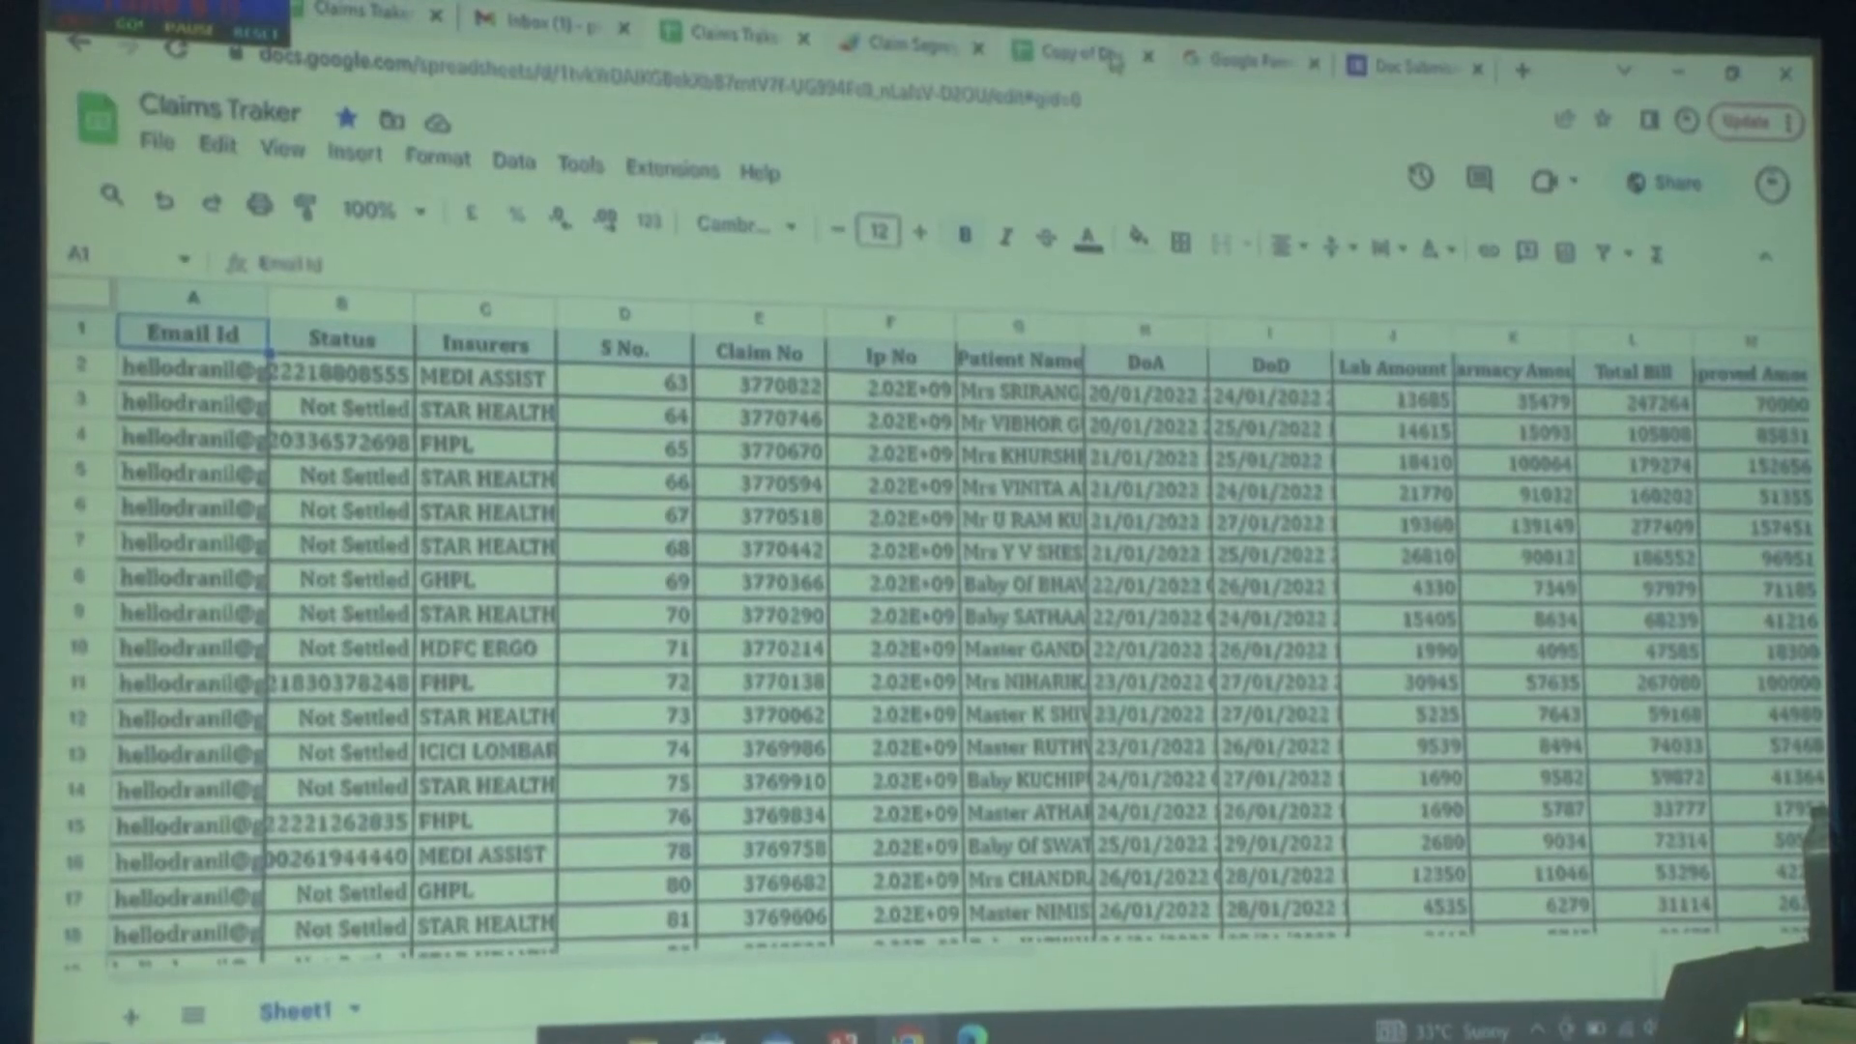
pyautogui.click(257, 209)
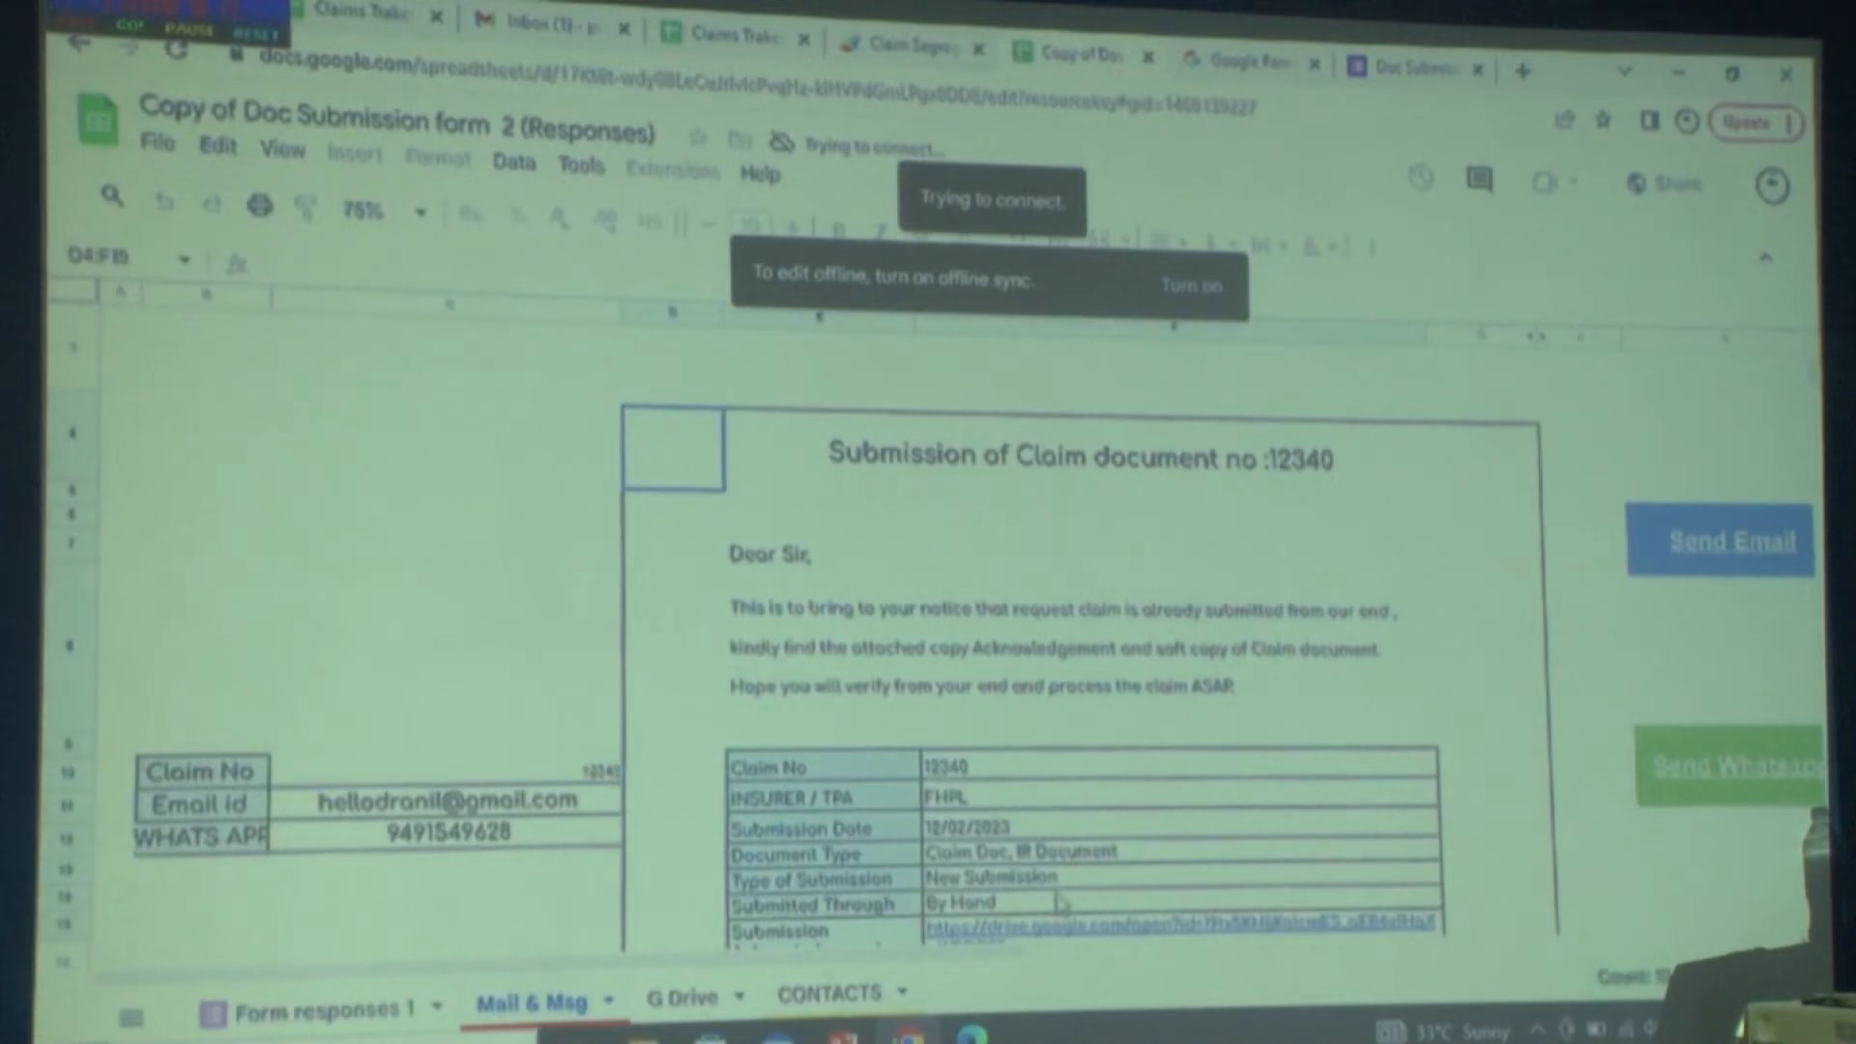
# - Turn on offline access for the workbook and reload it so offline editing is enabled
pyautogui.scroll(-3)
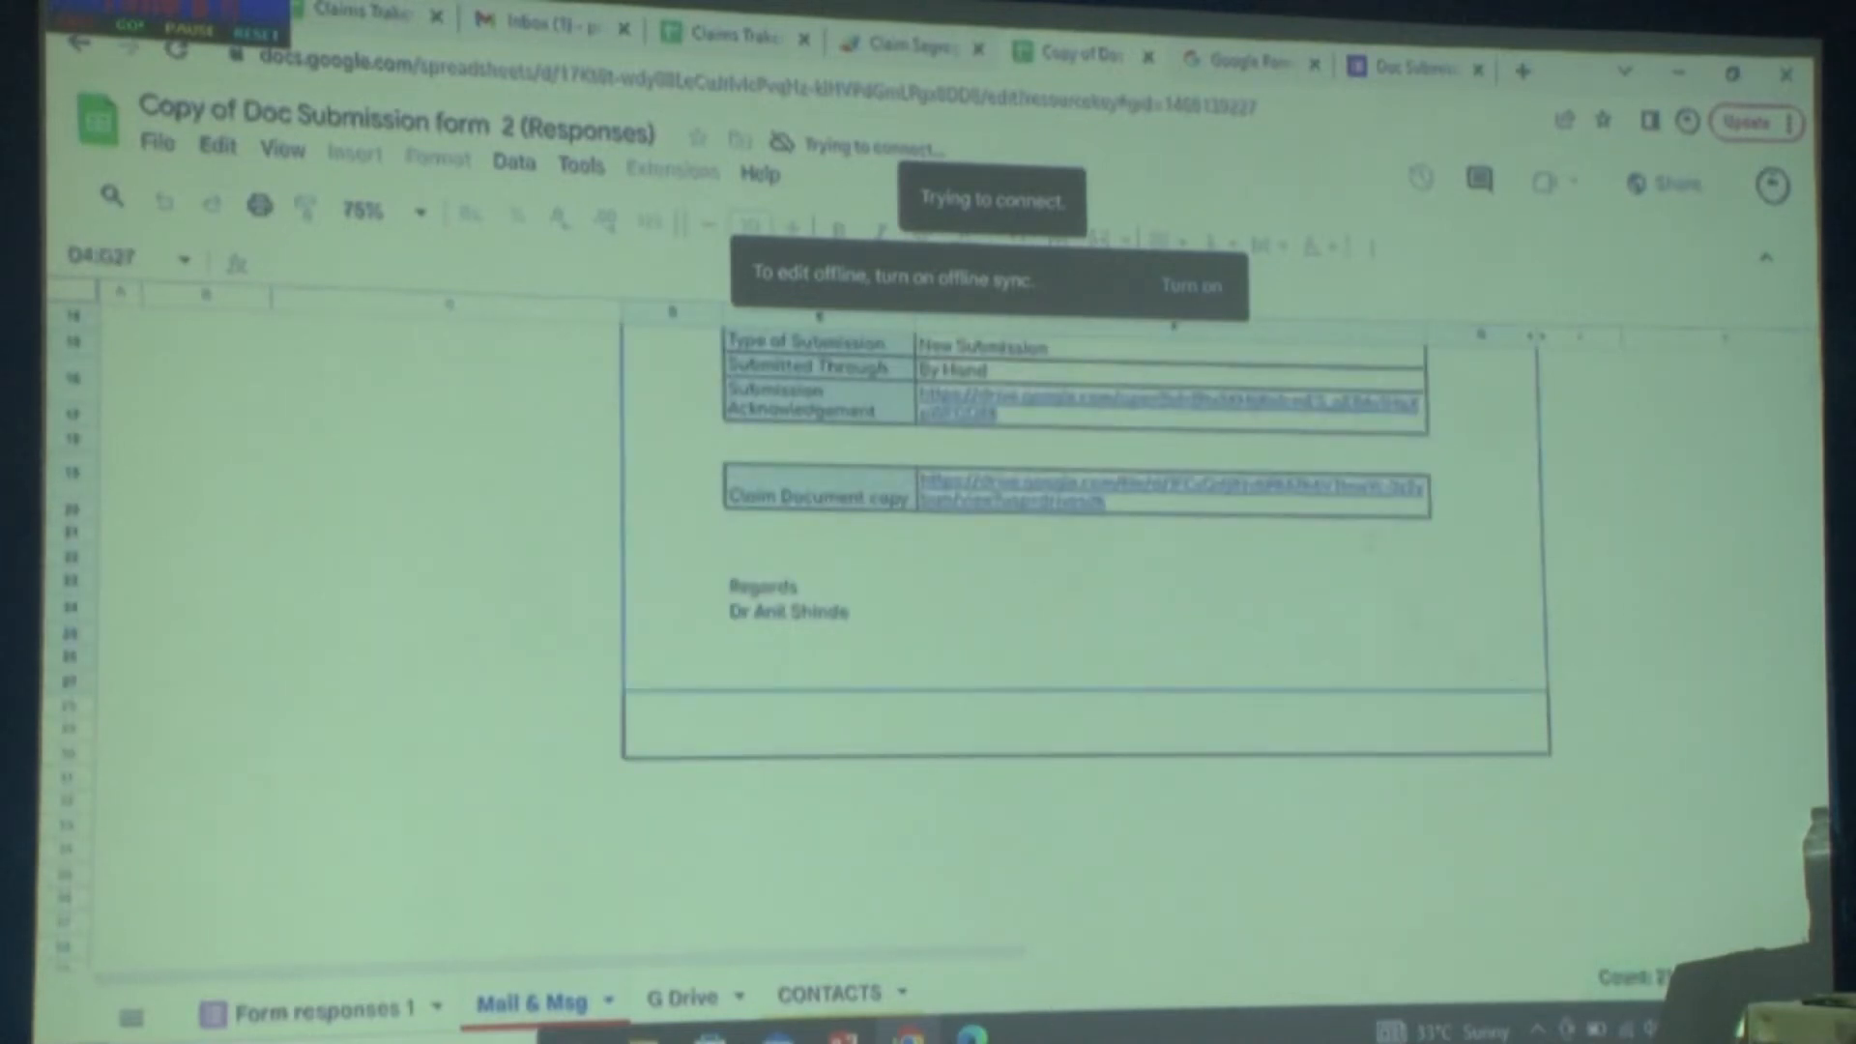
pyautogui.click(155, 141)
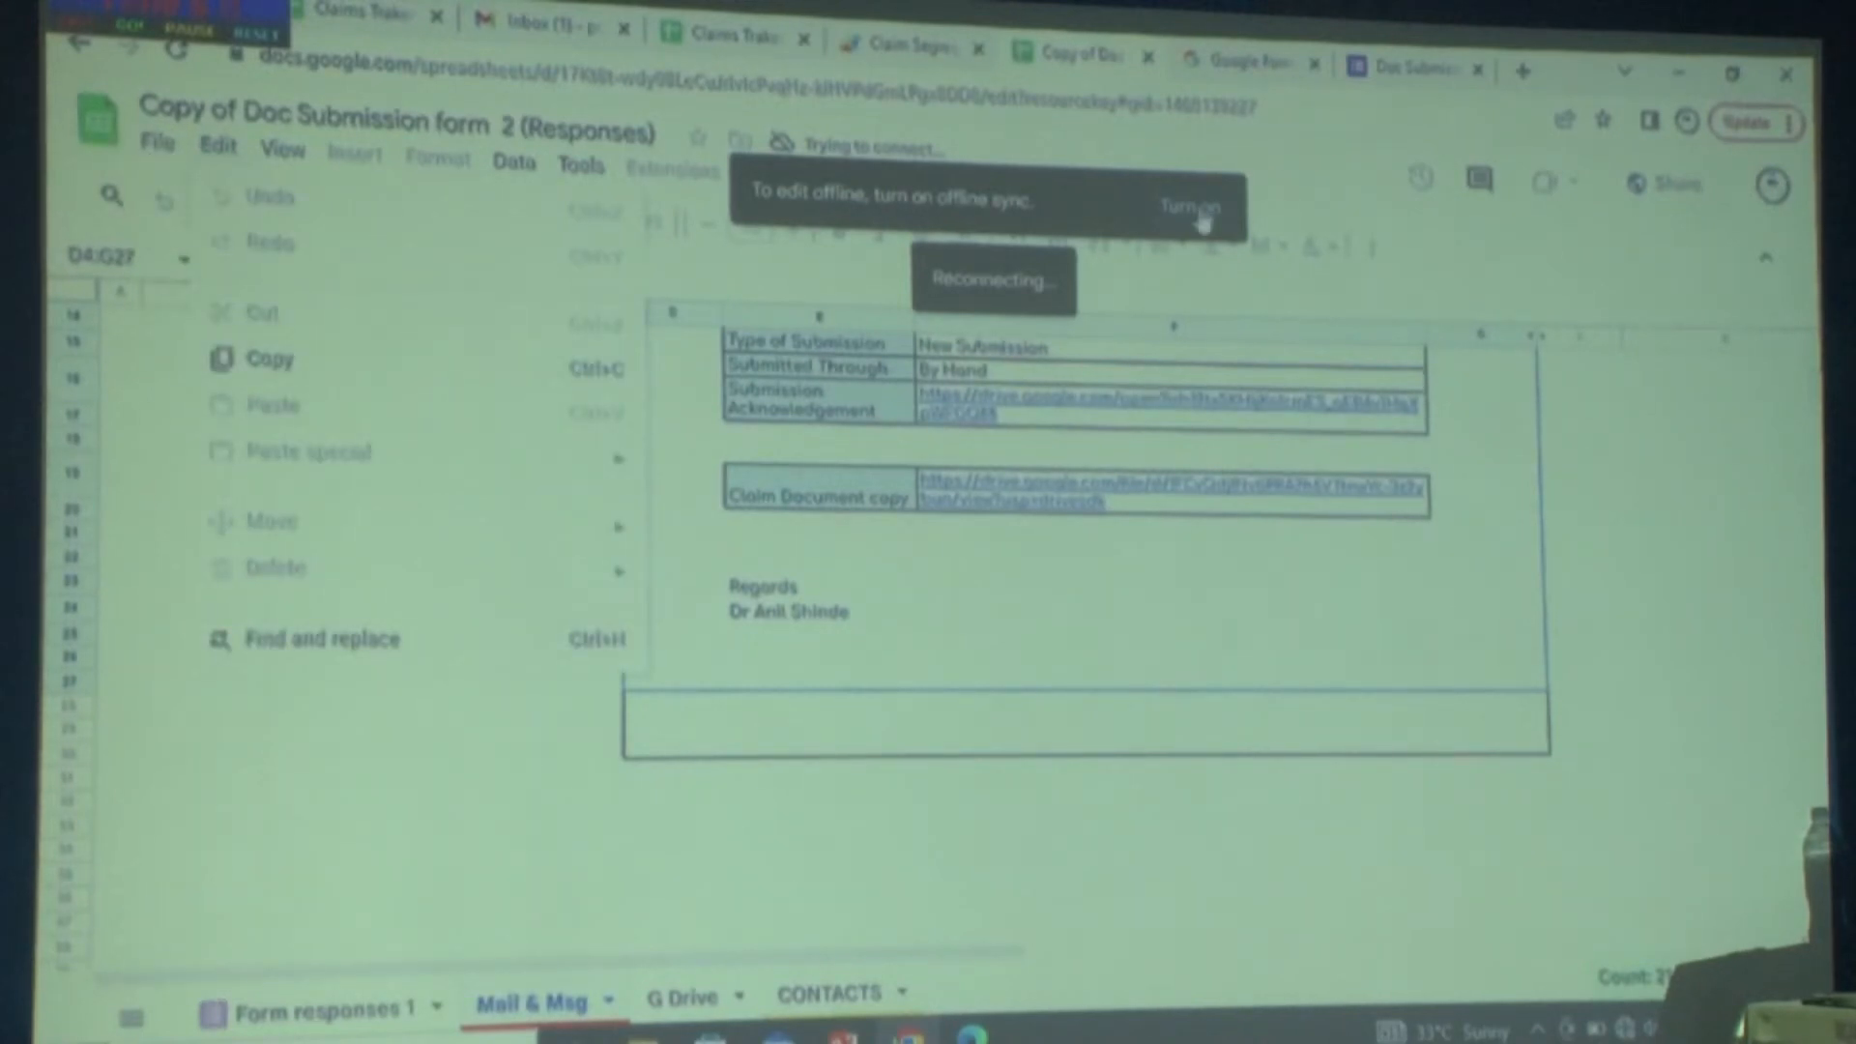
pyautogui.click(1199, 203)
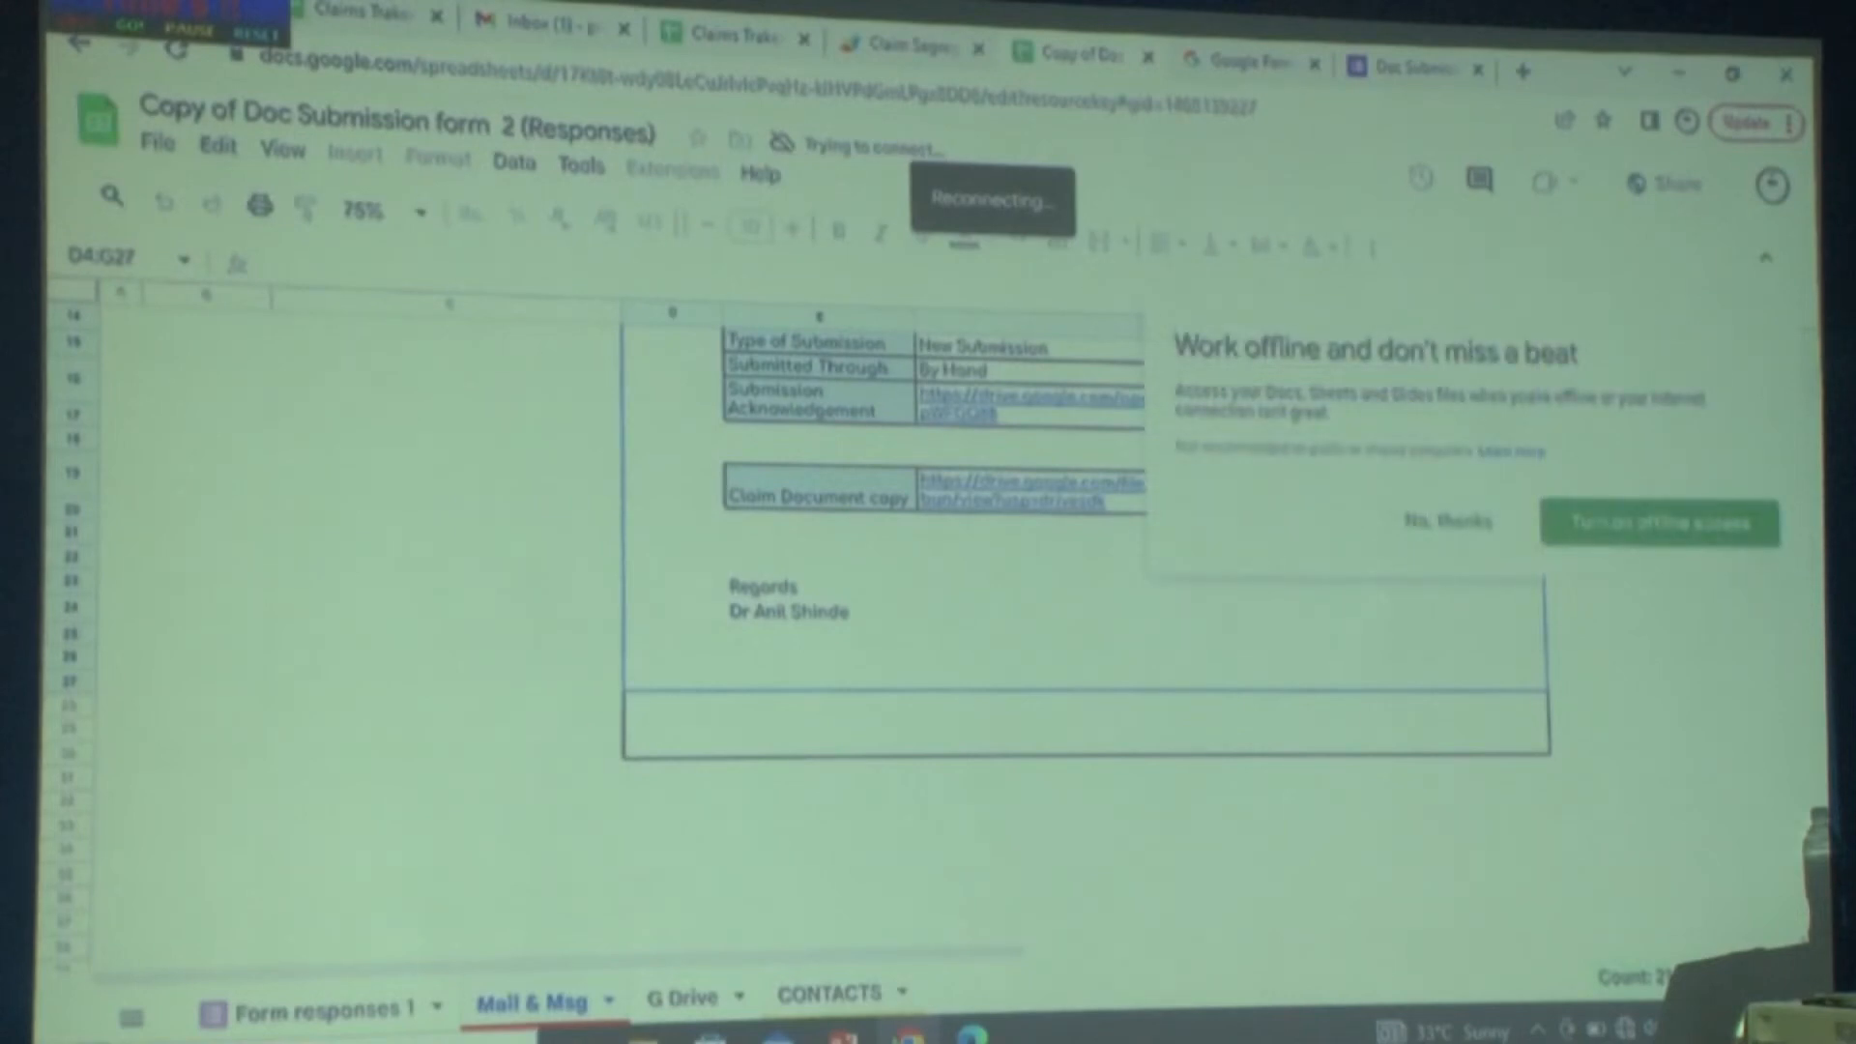
pyautogui.click(1659, 524)
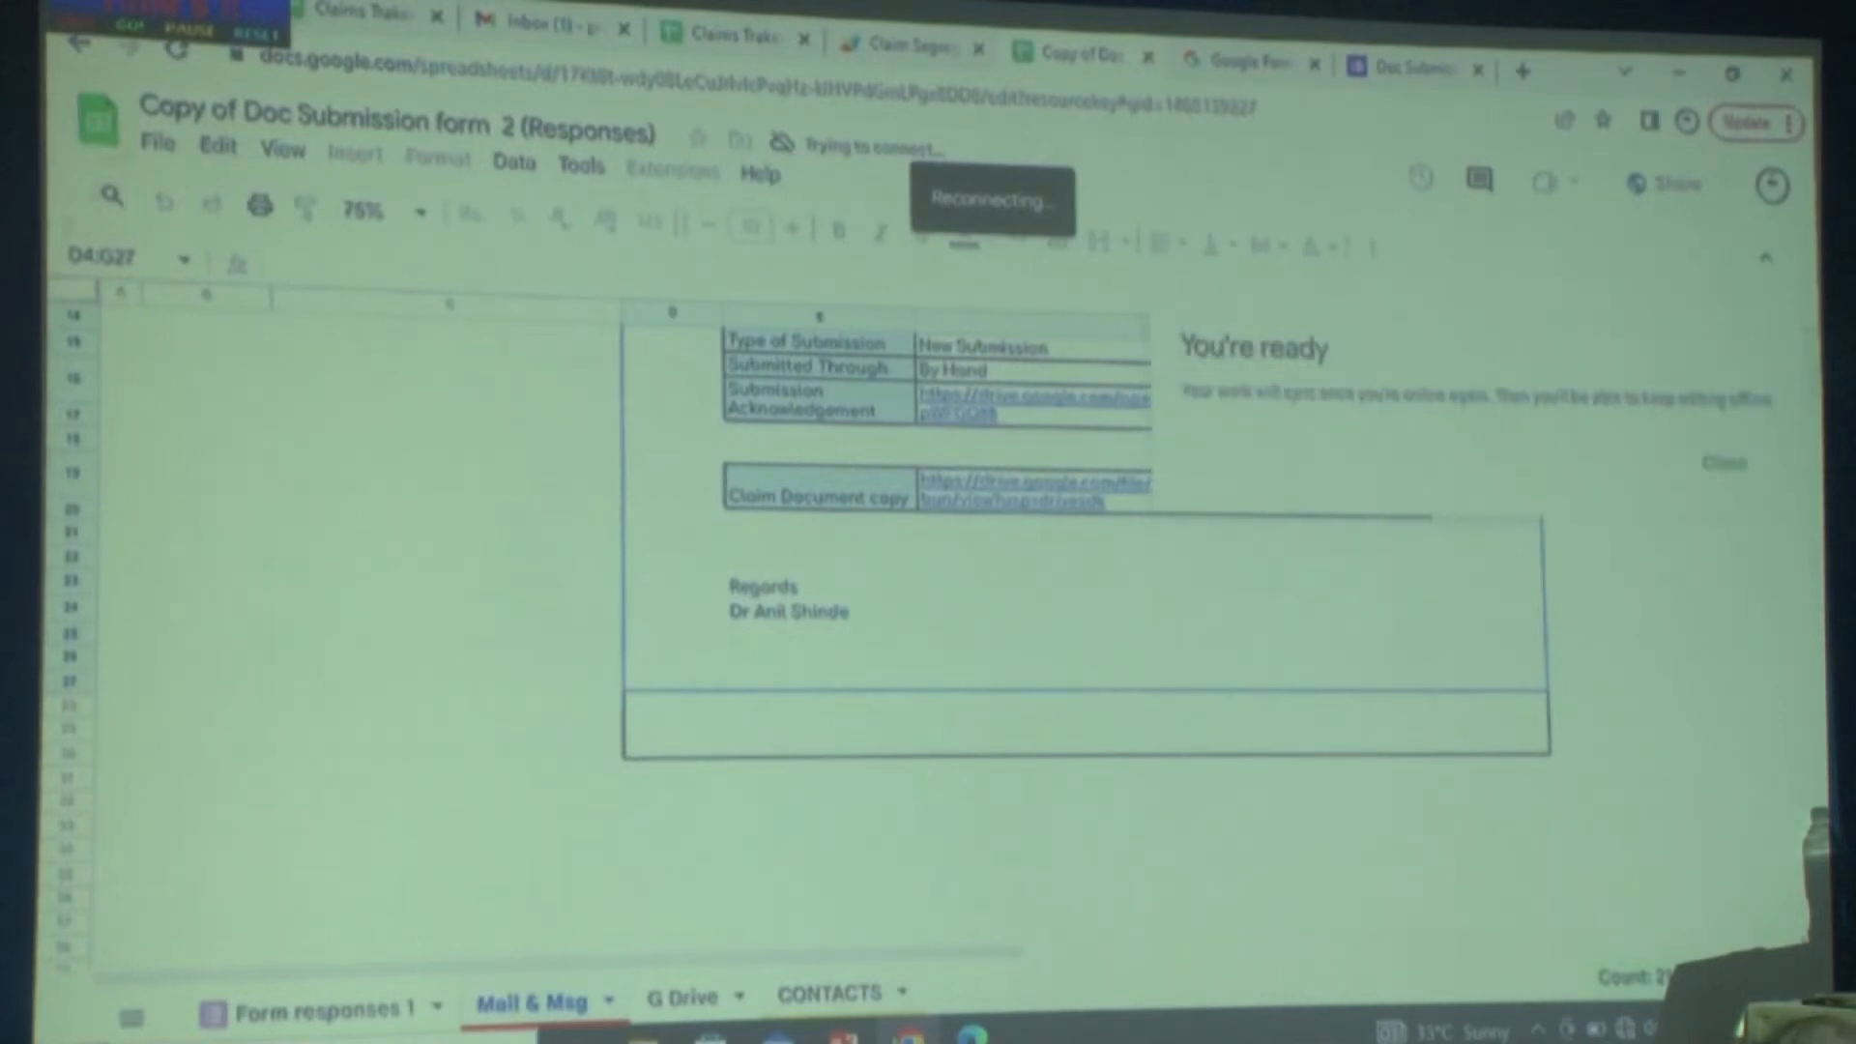
pyautogui.click(157, 143)
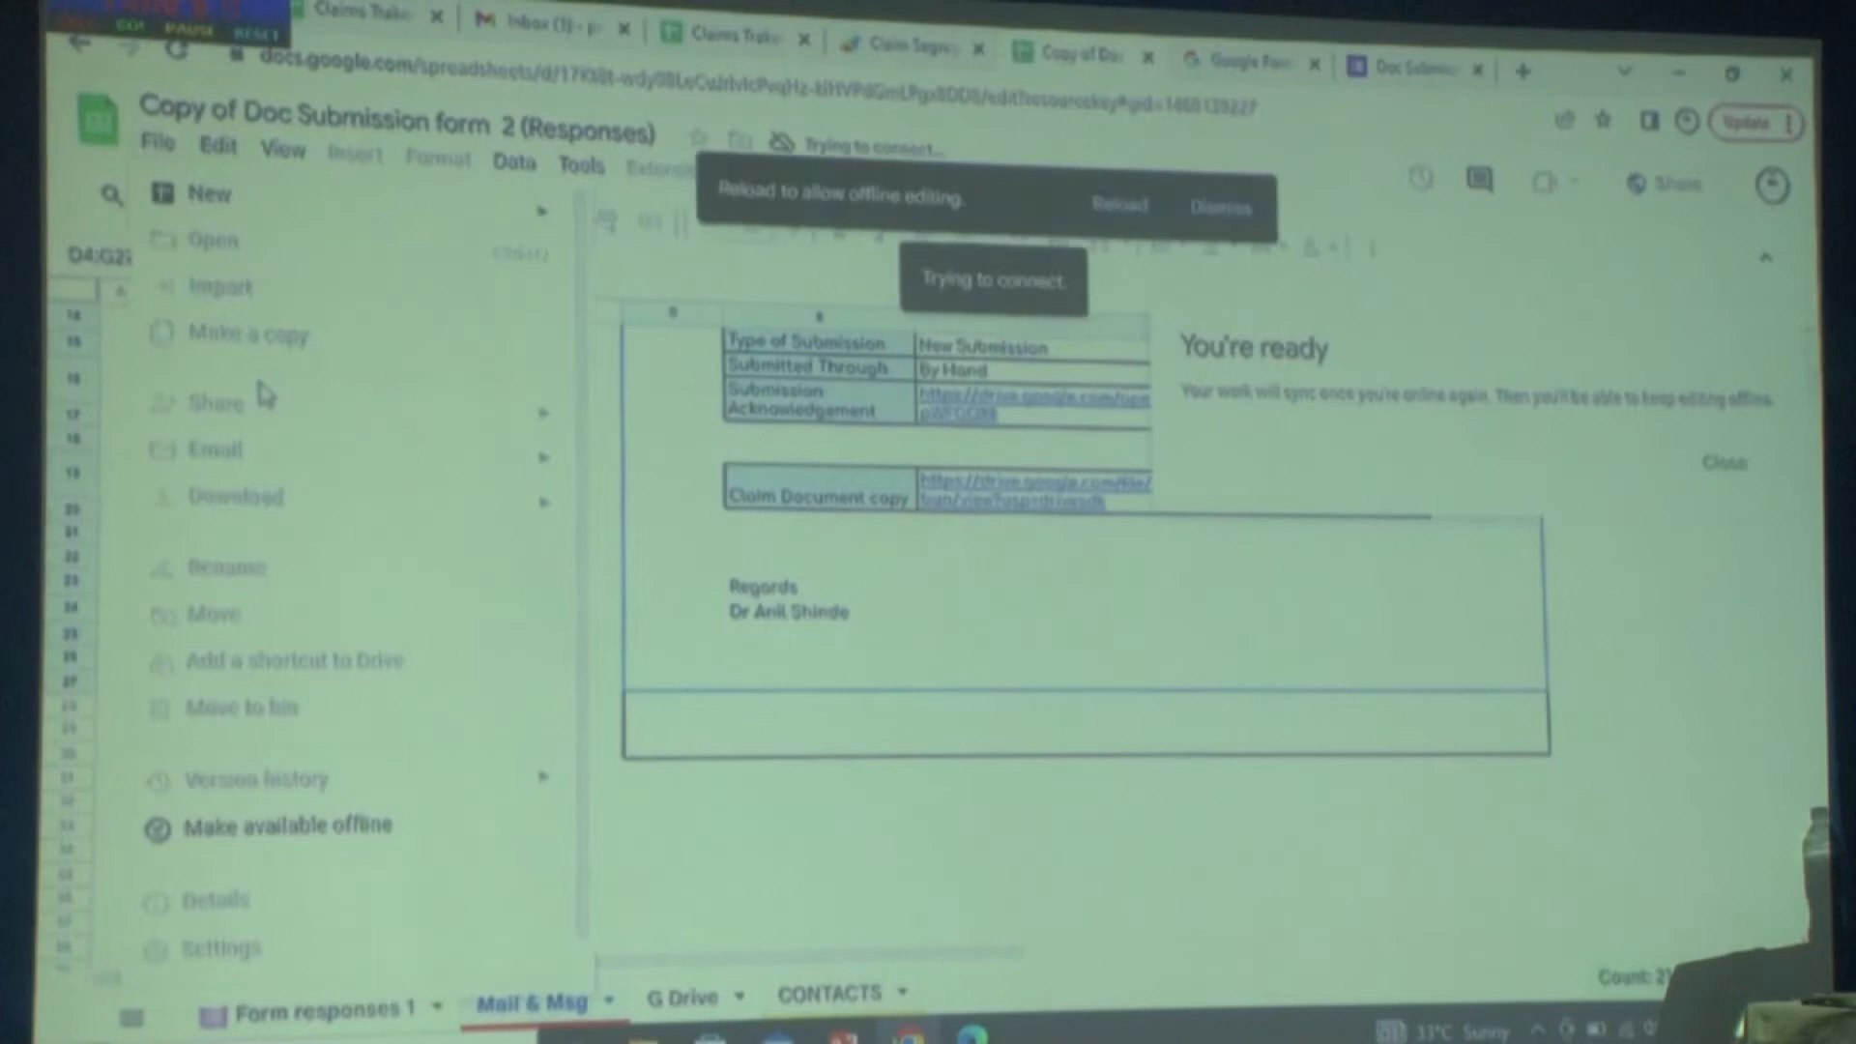
pyautogui.moveTo(514, 615)
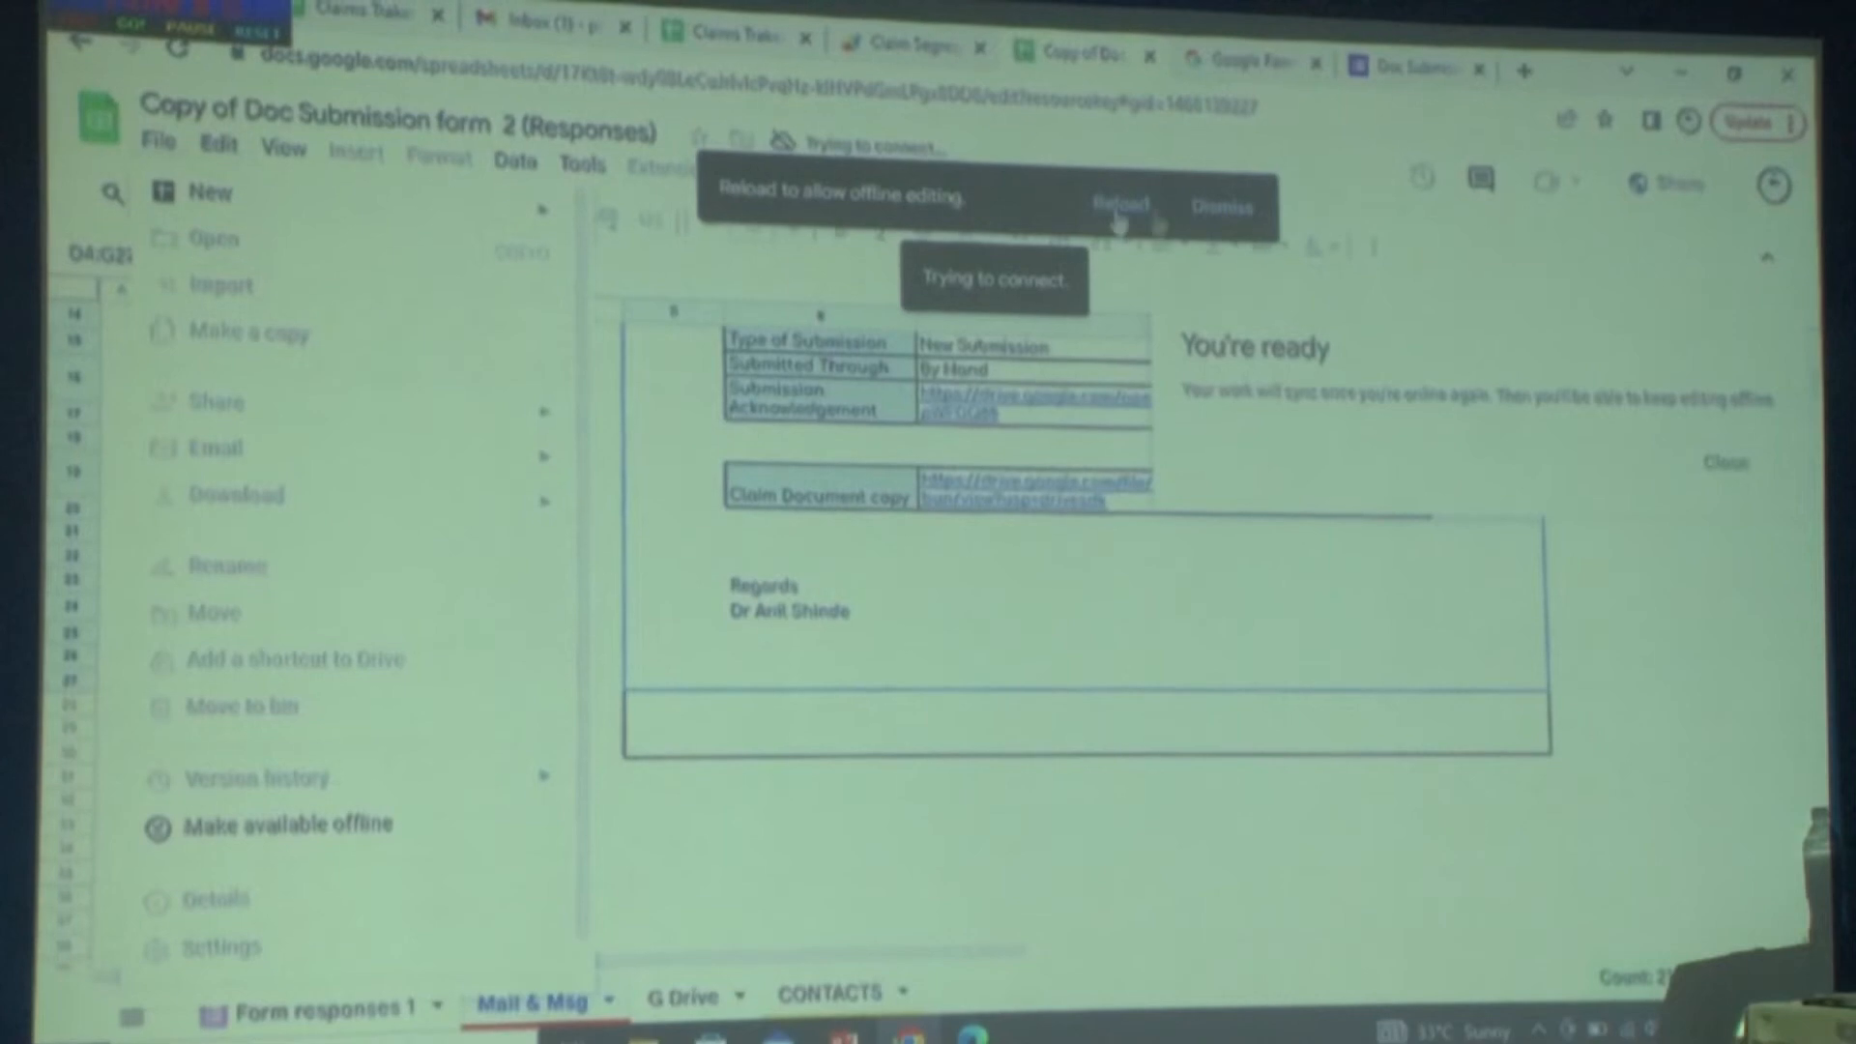
pyautogui.click(155, 141)
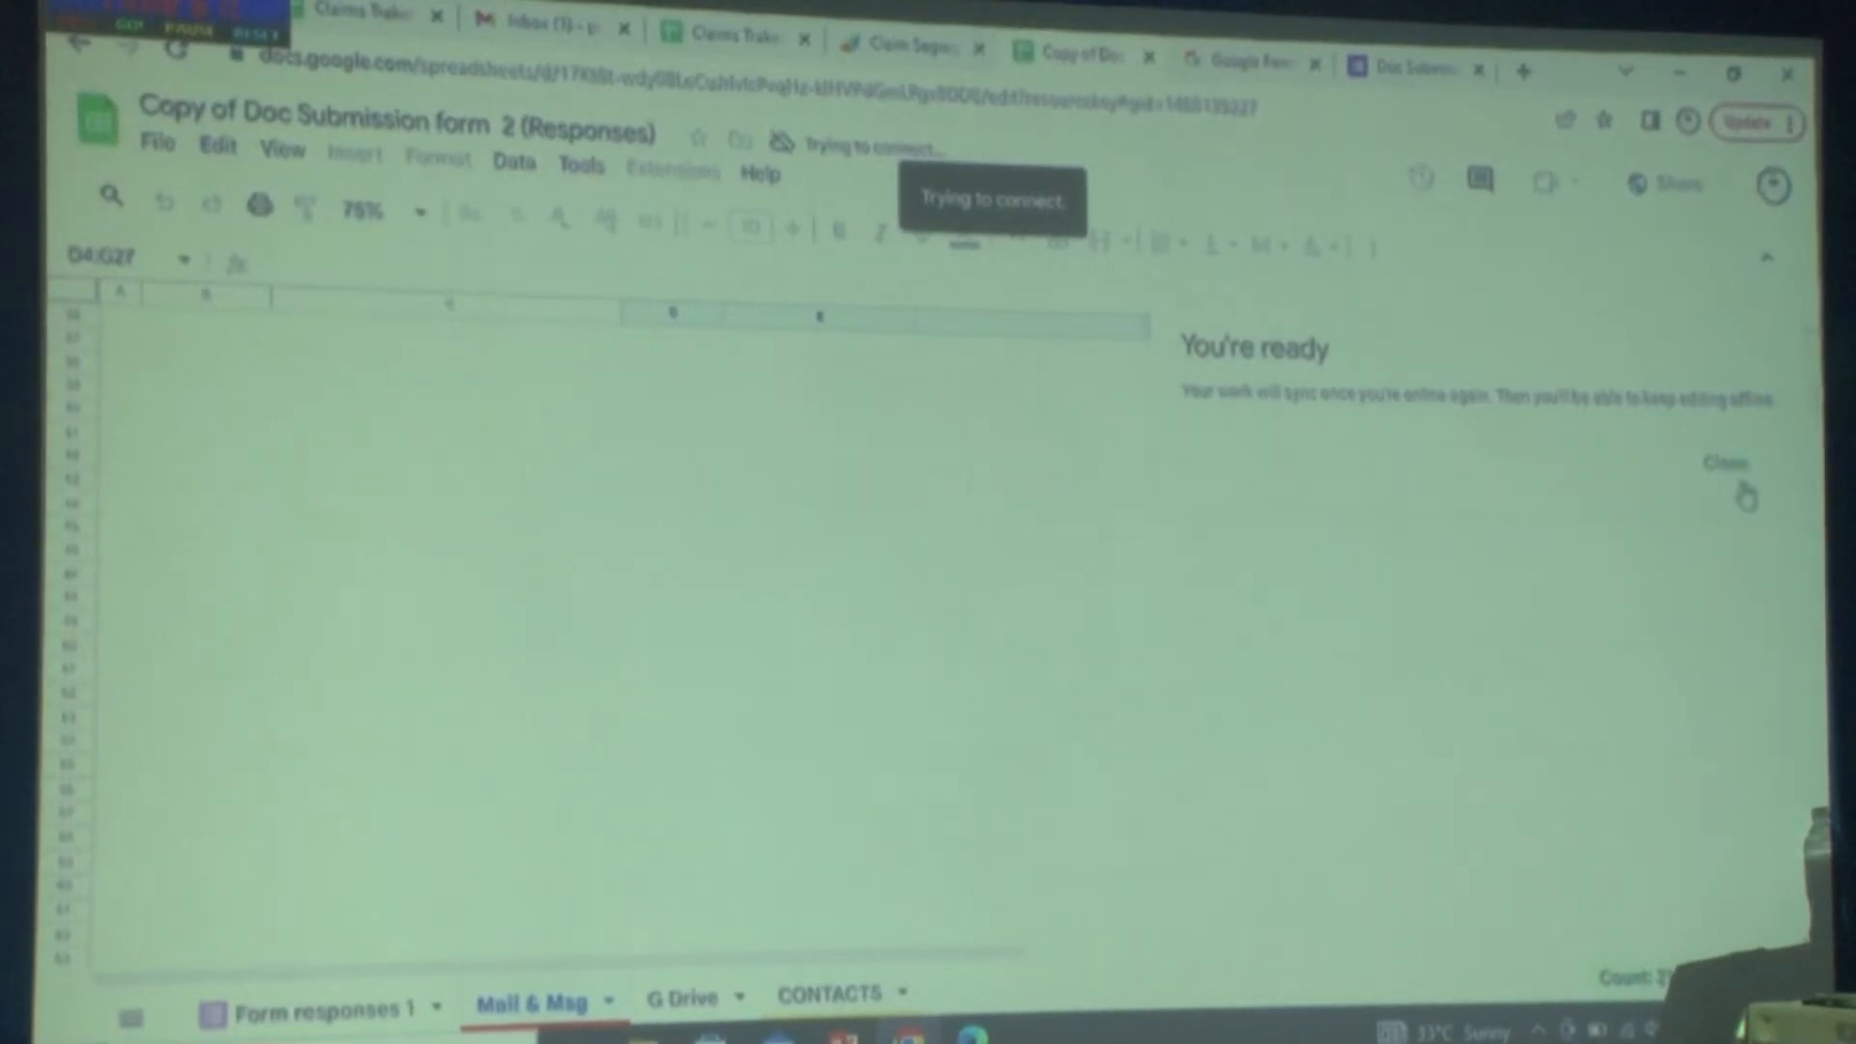
# - Dismiss the offline-ready notice and show the CONTACTS sheet of insurer emails and phones
pyautogui.click(1722, 462)
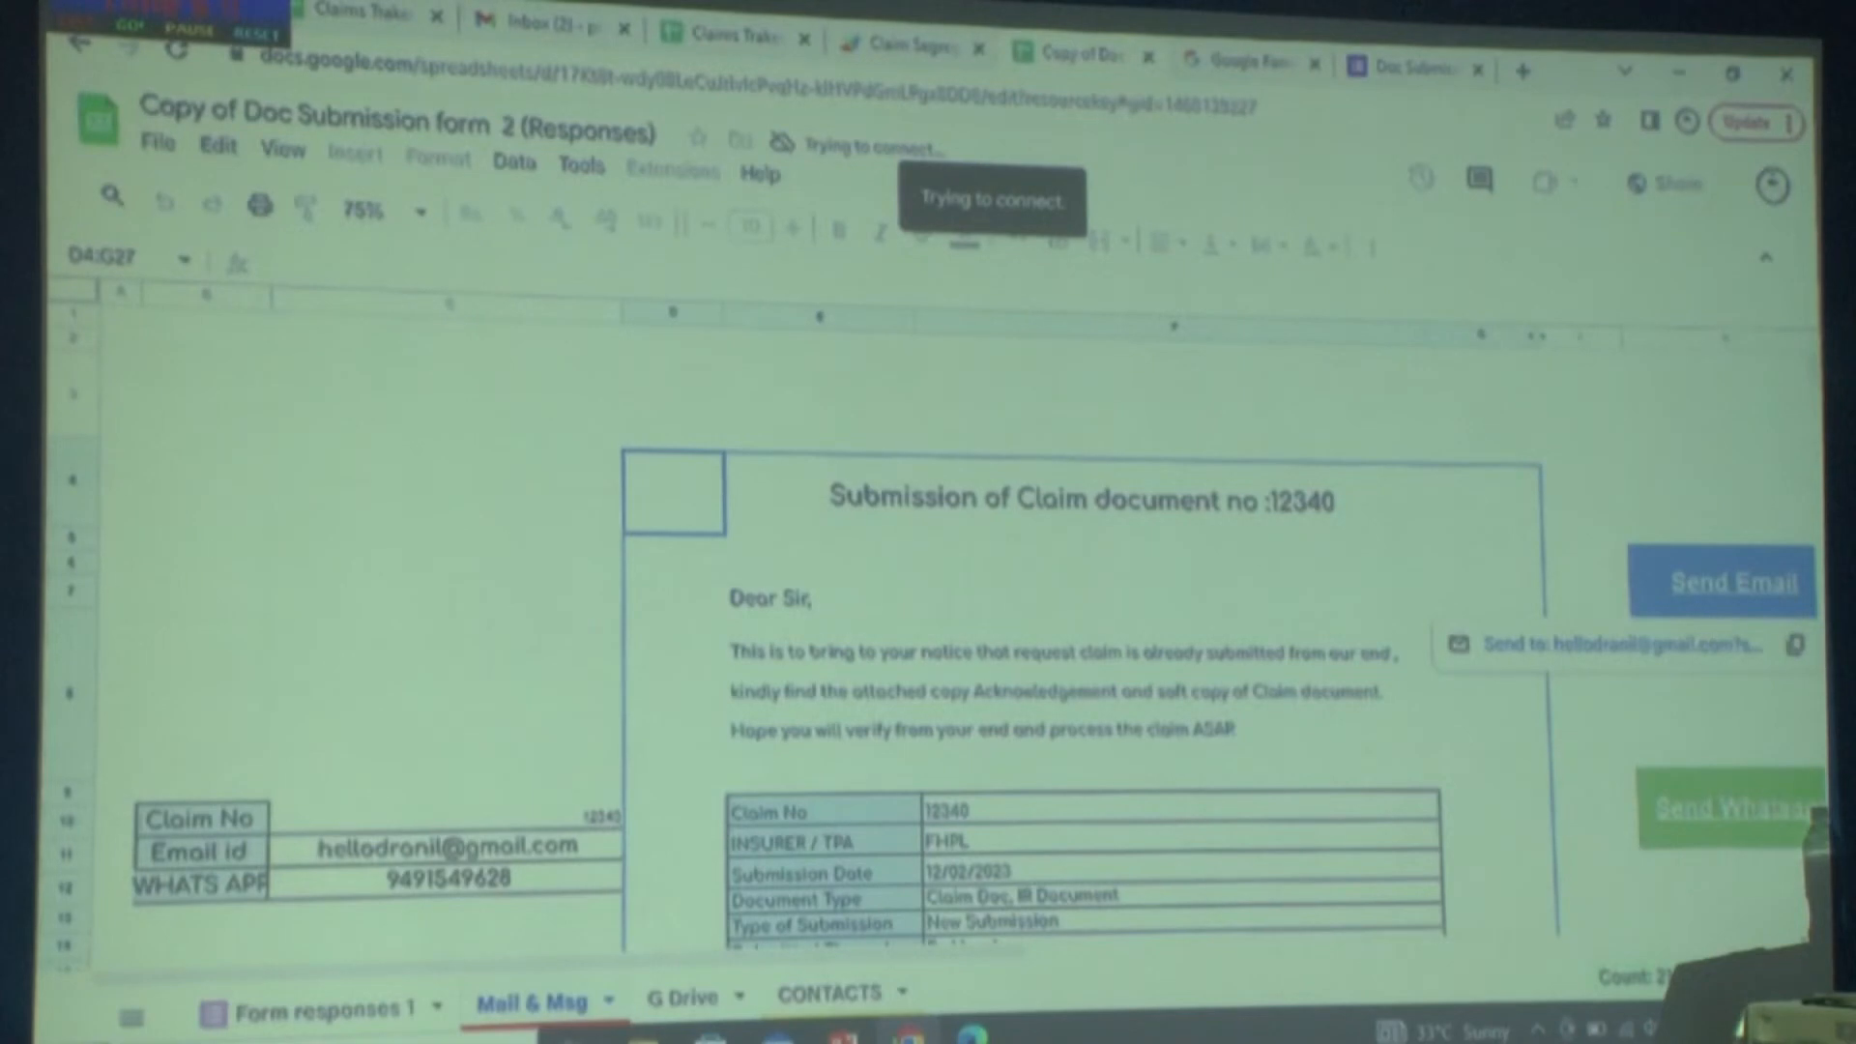
pyautogui.click(831, 992)
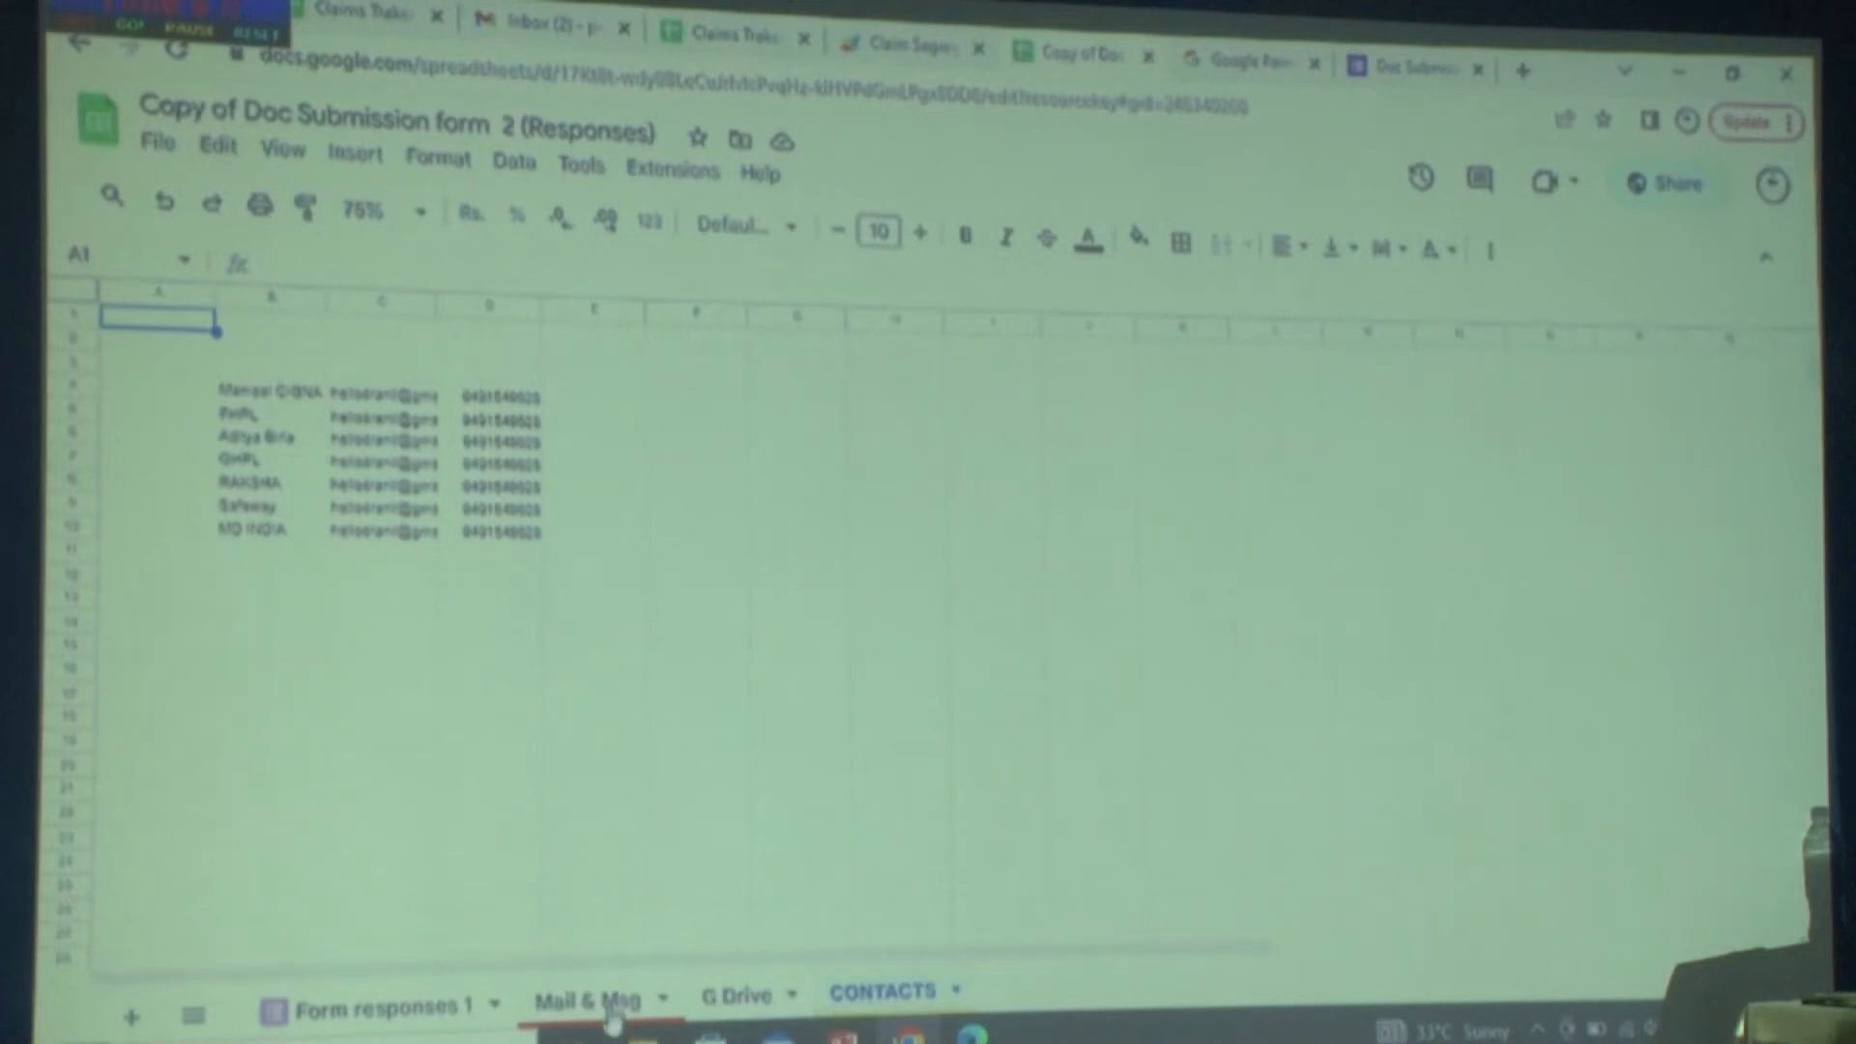
# - Bring the Mail & Msg sheet with the claim 12340 submission letter back on screen
pyautogui.click(598, 1000)
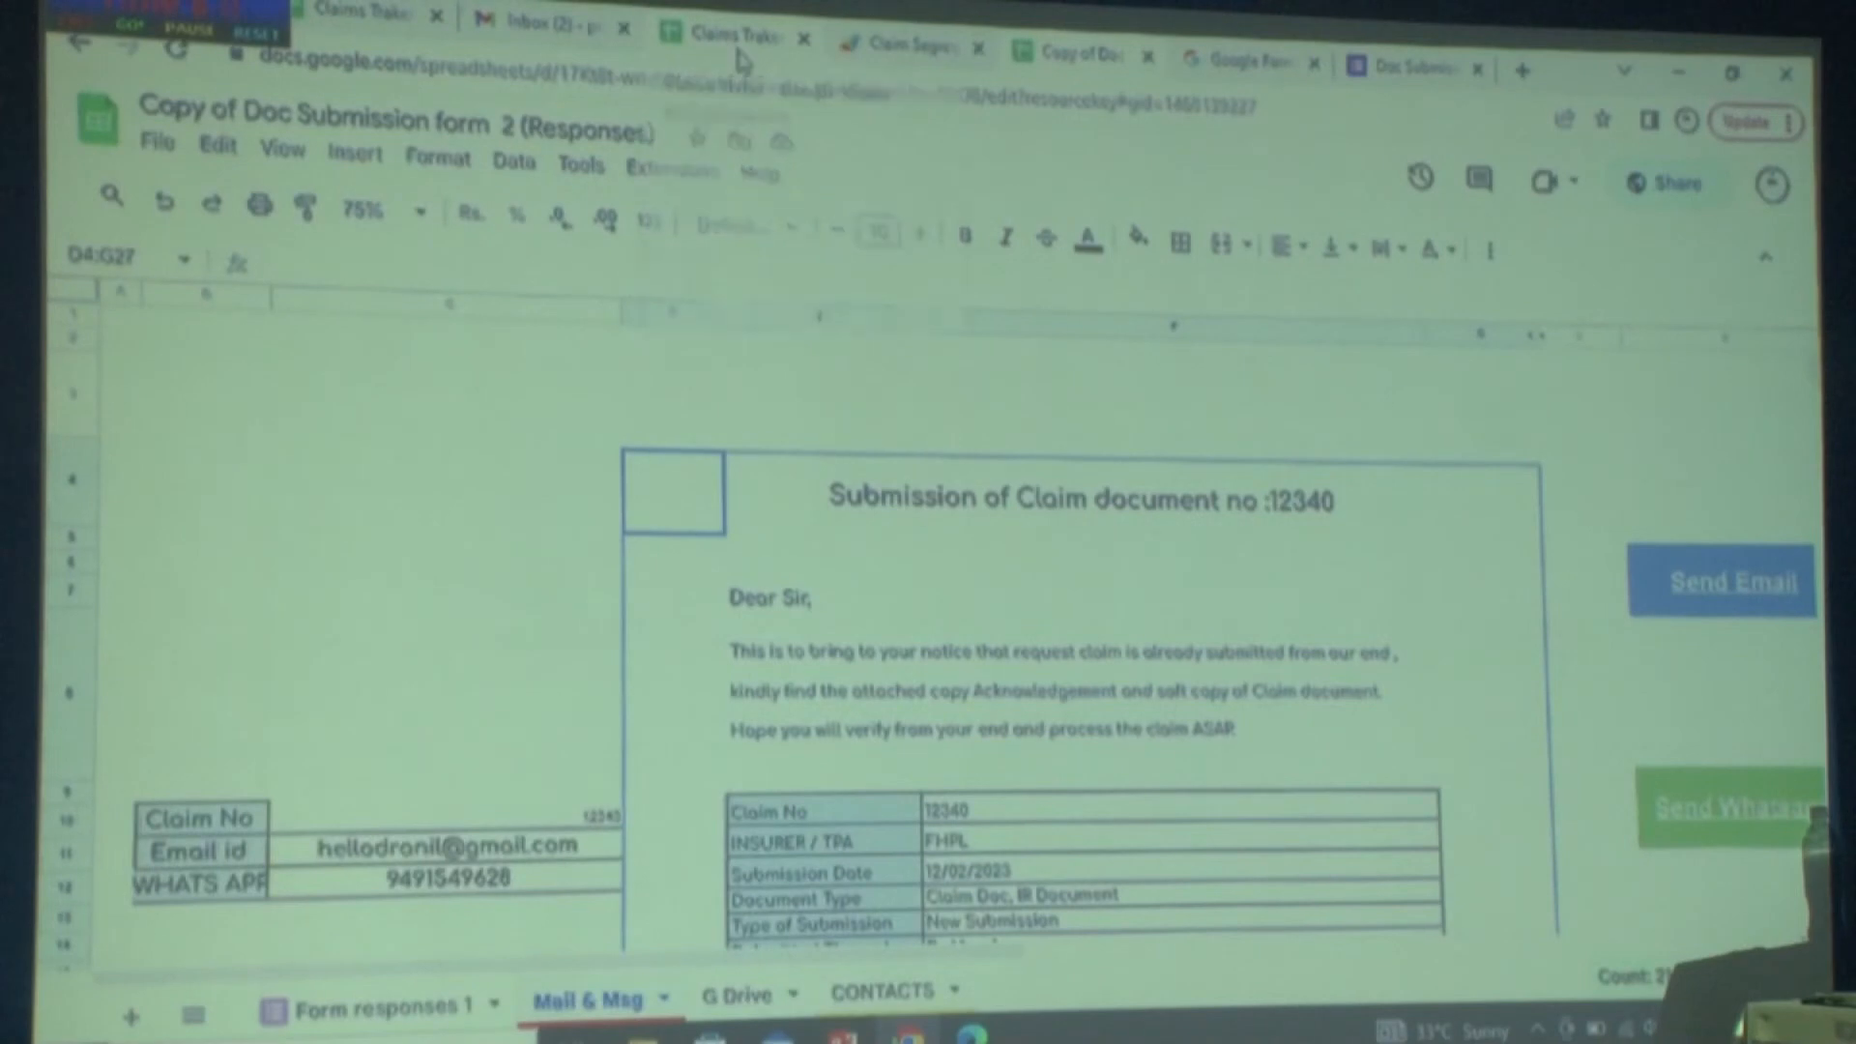
# - Review the Claims Traker rows with statuses and insurers, then show the Claim Segregation Apps Script project
pyautogui.click(729, 39)
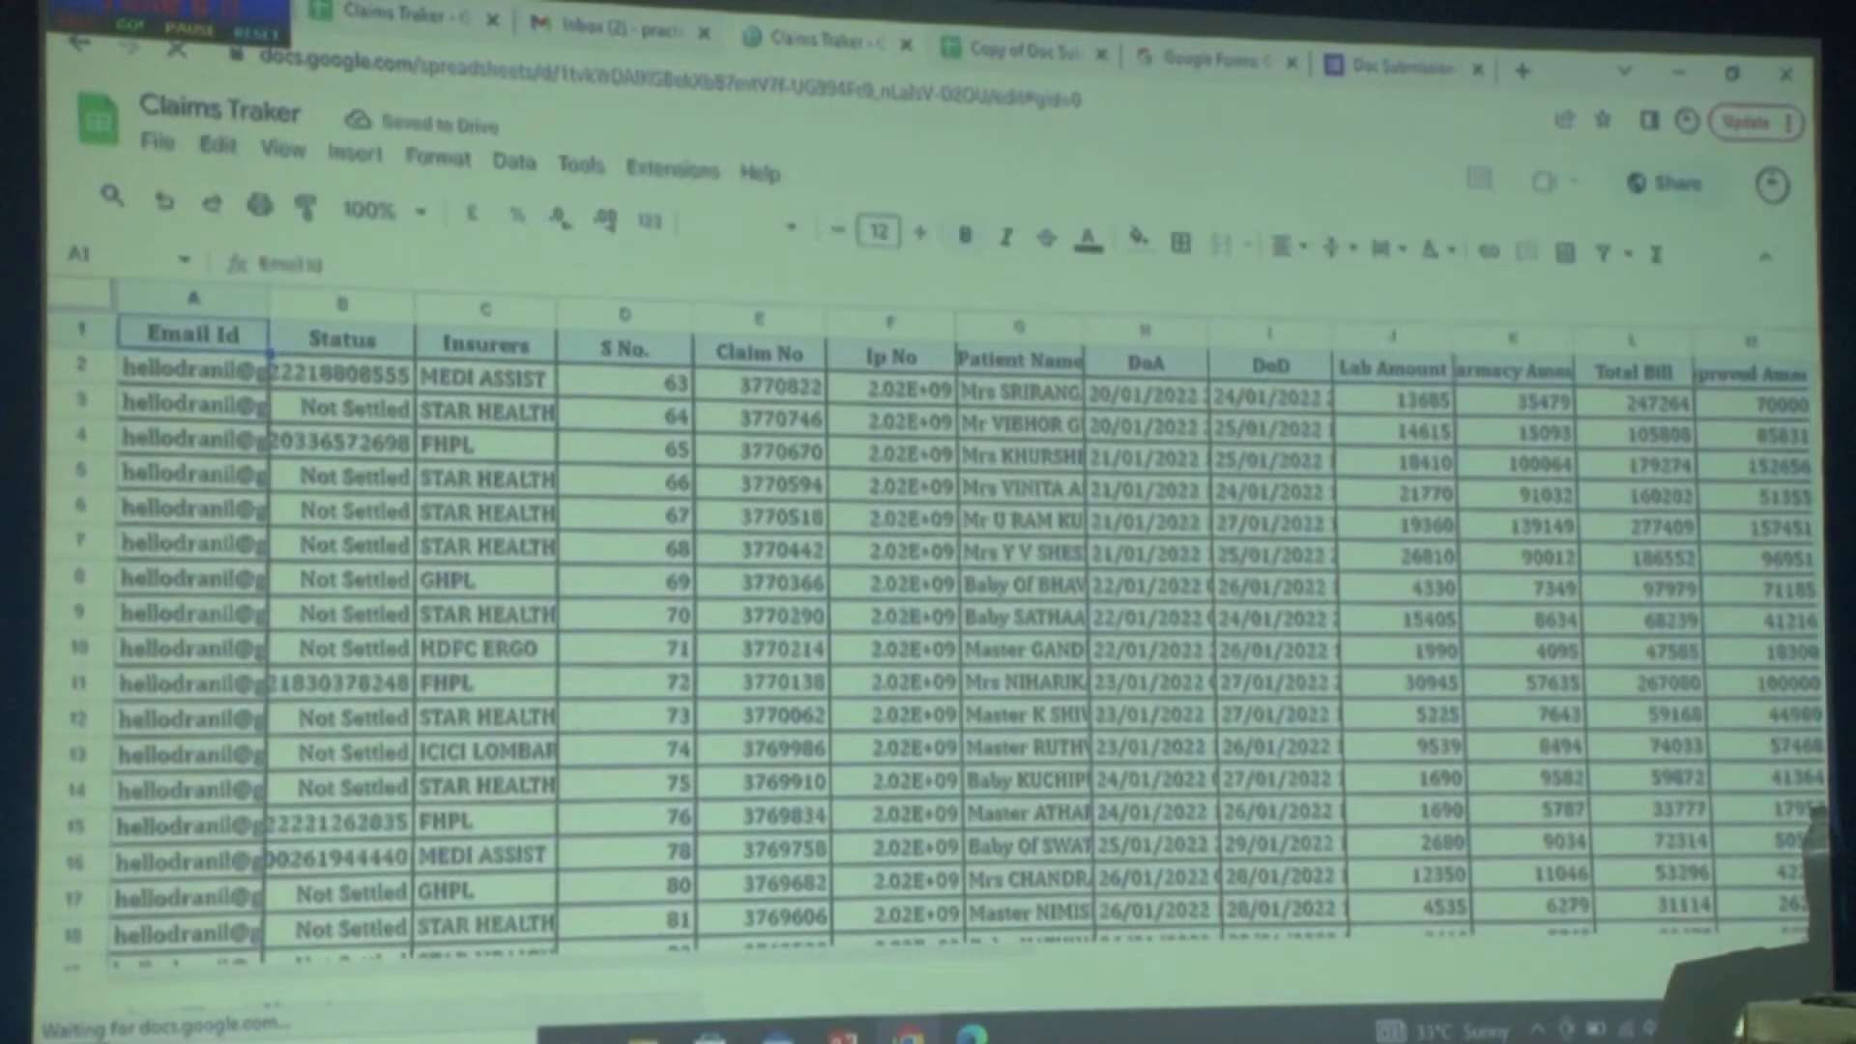
pyautogui.click(346, 122)
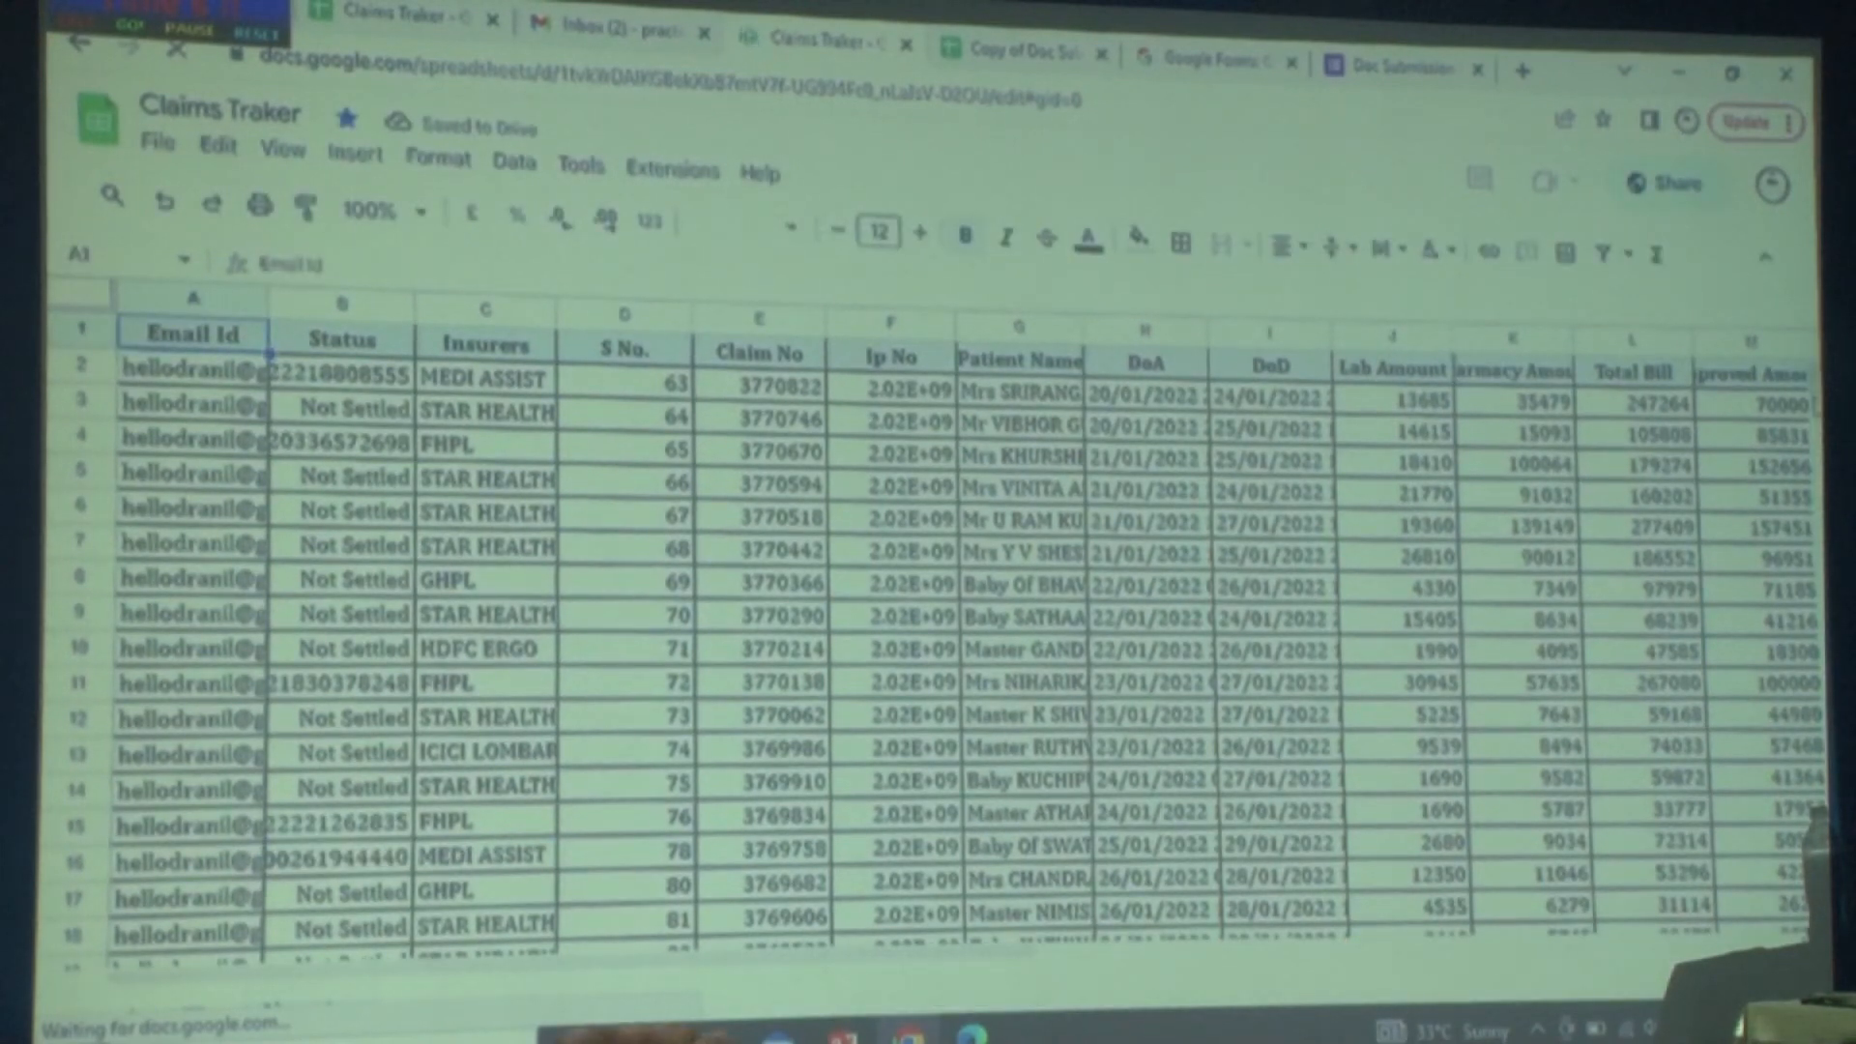
pyautogui.scroll(-3)
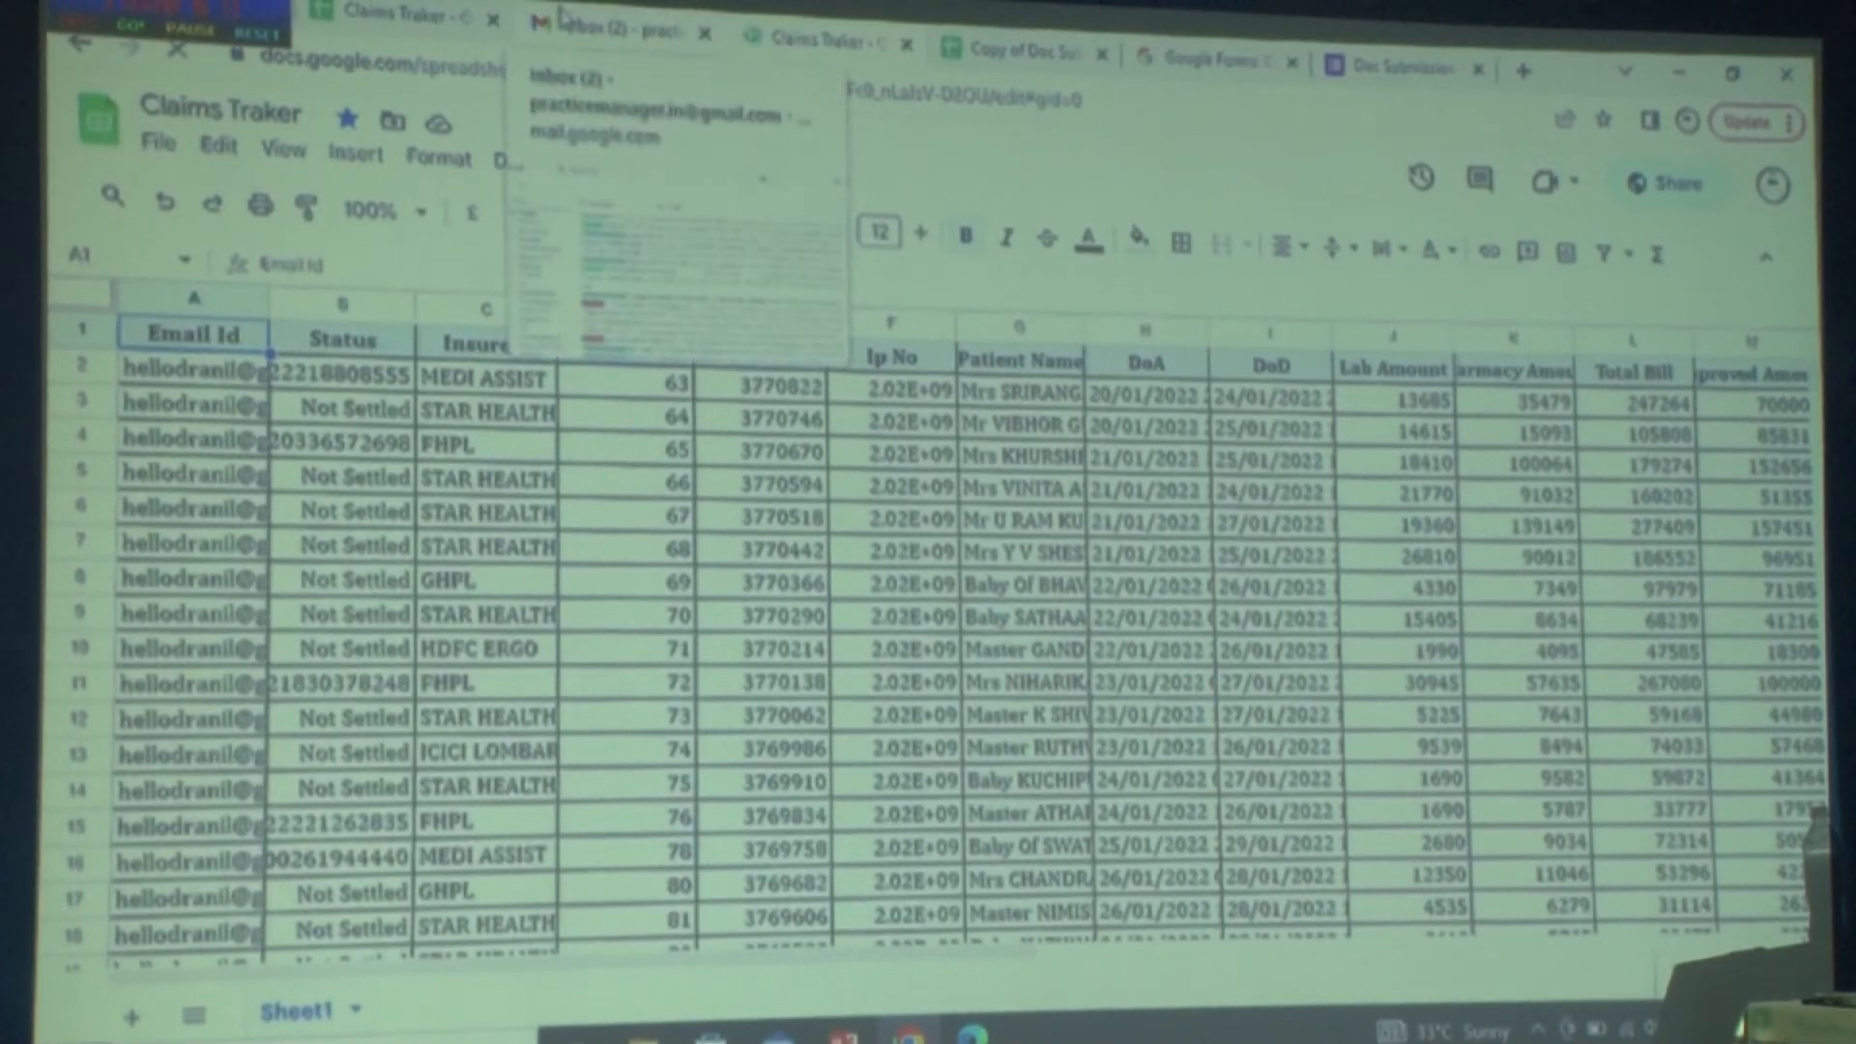
pyautogui.click(615, 29)
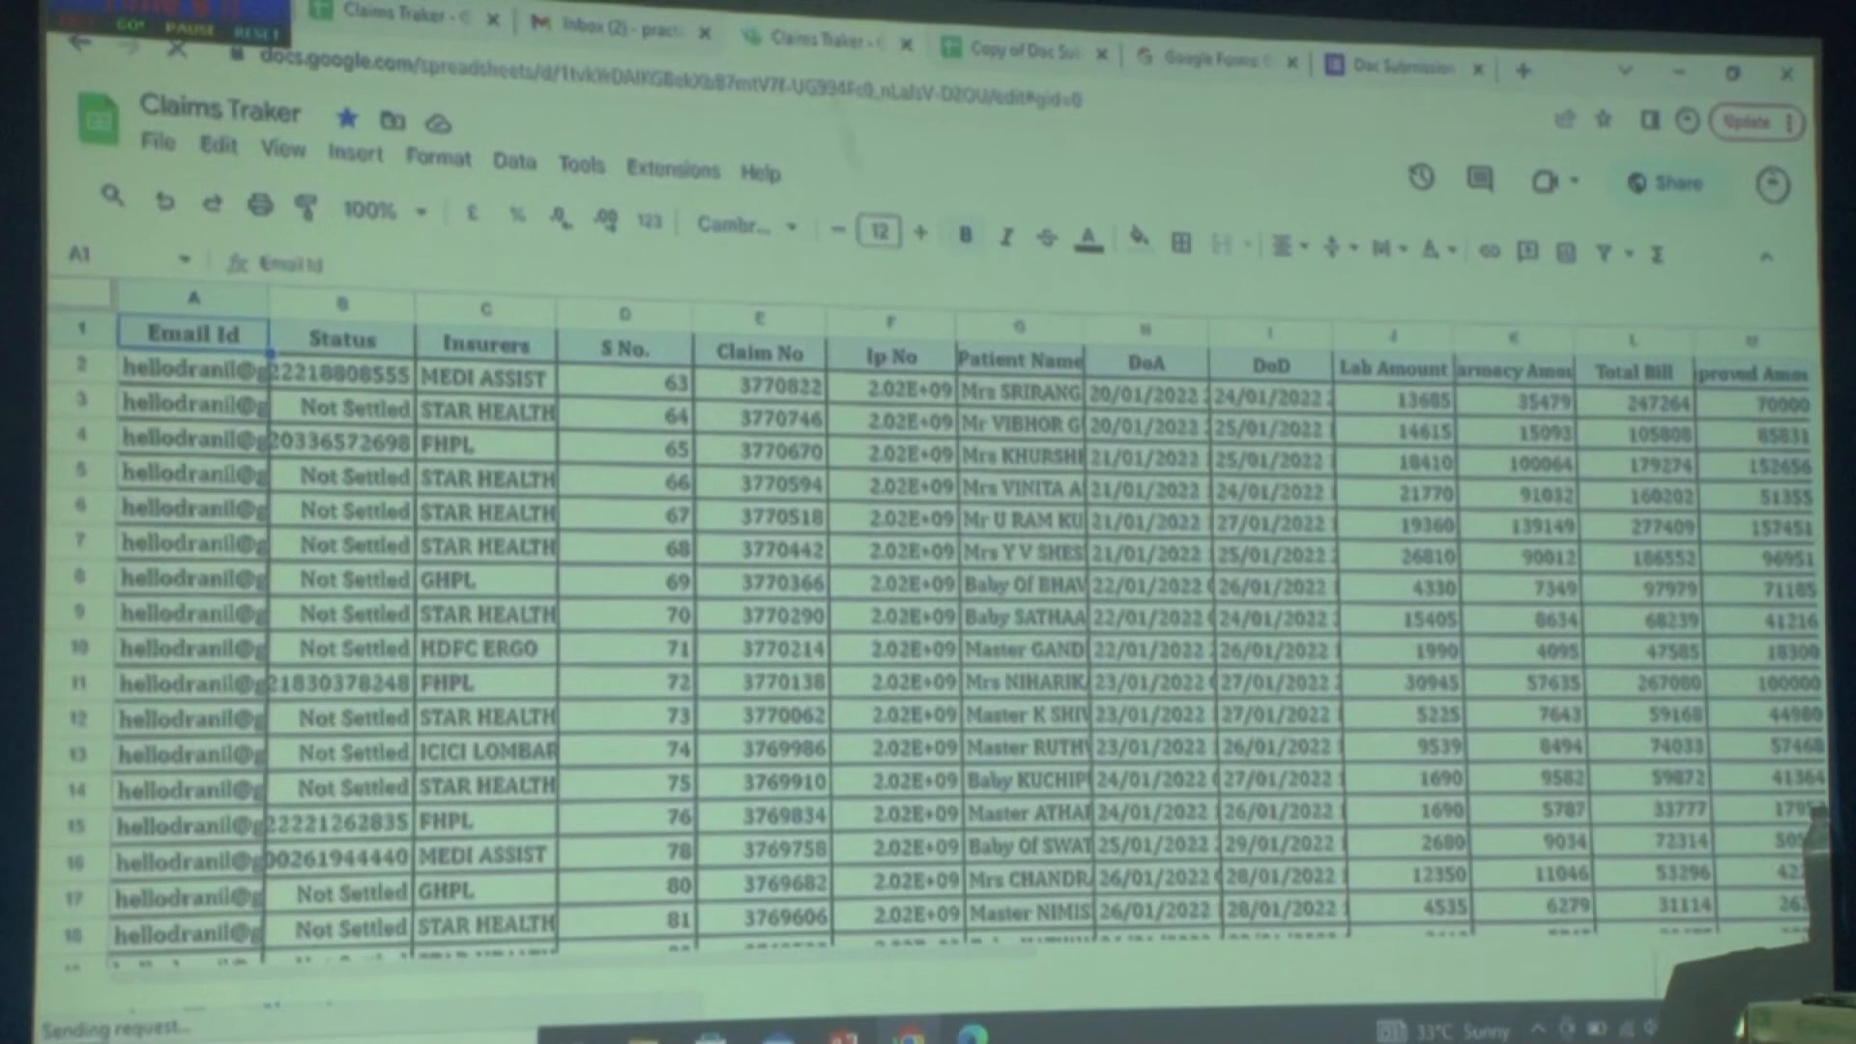
pyautogui.click(670, 172)
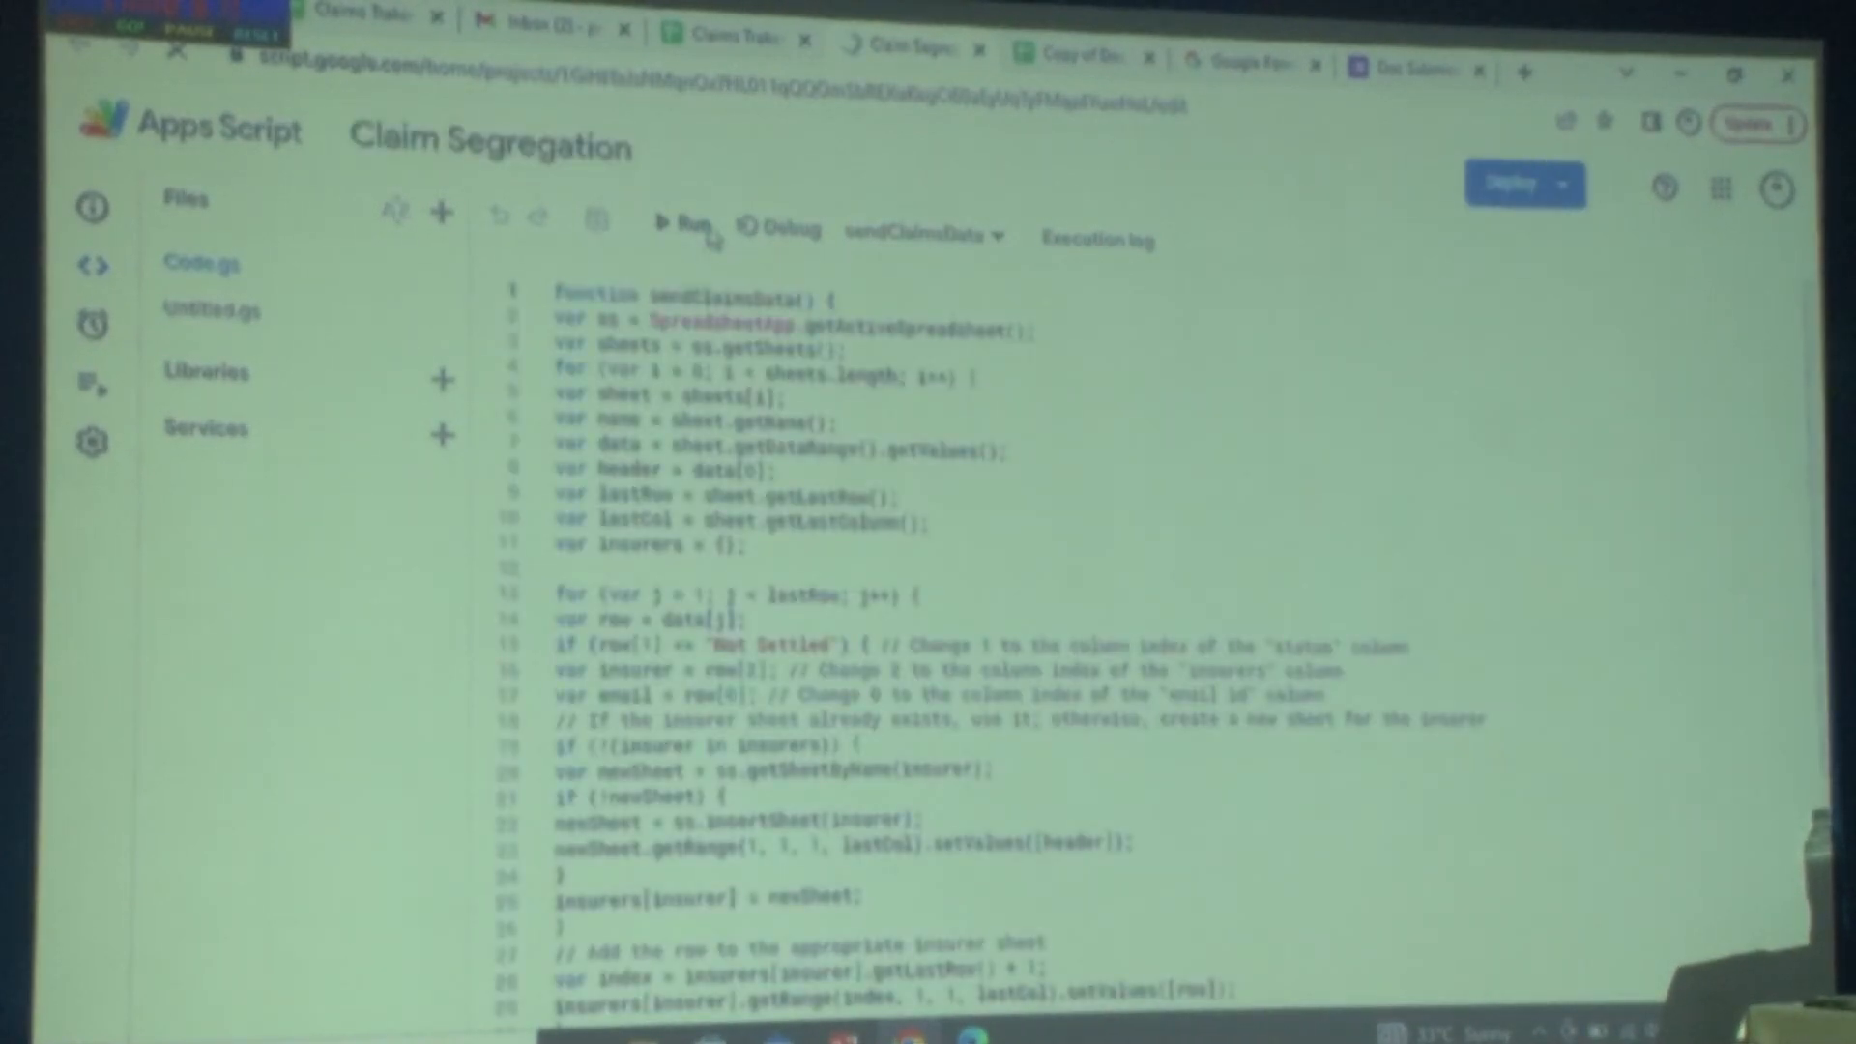
# - Run sendClaimsData until the log reports execution completed, then return to the Claims Traker sheet
pyautogui.click(685, 228)
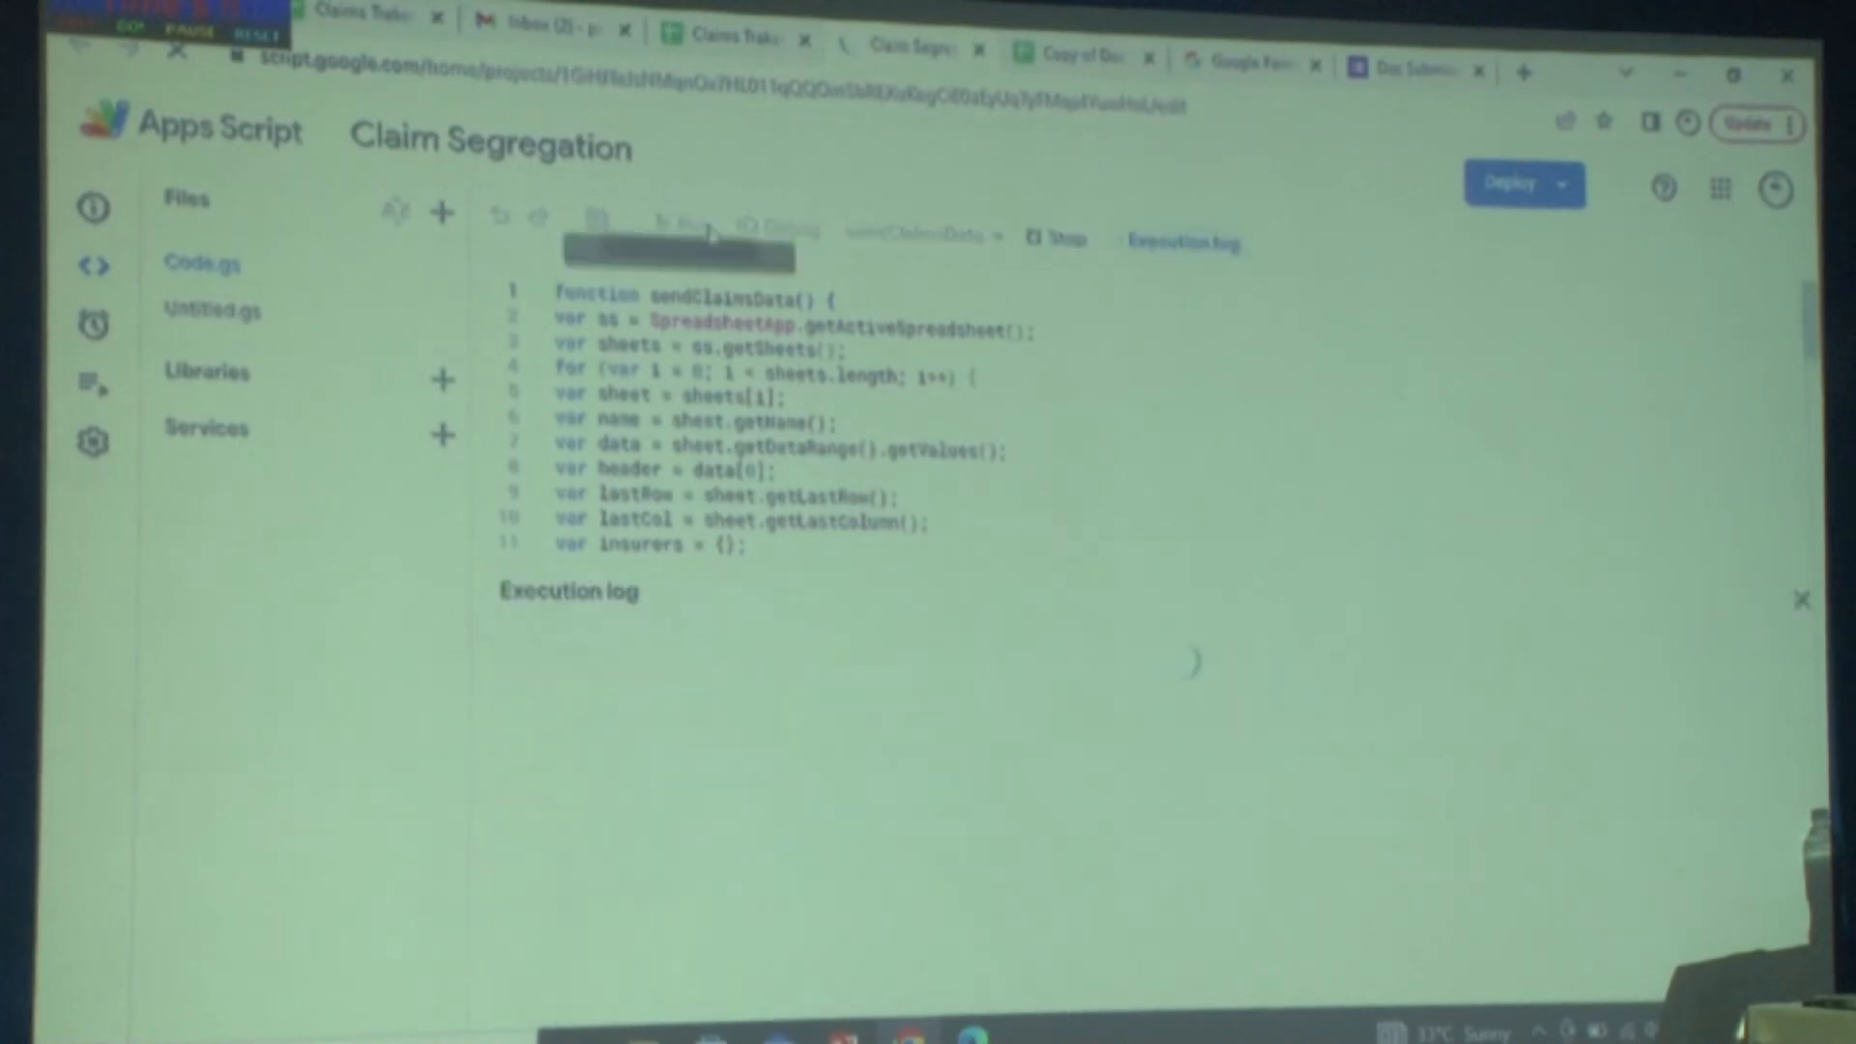
pyautogui.click(679, 224)
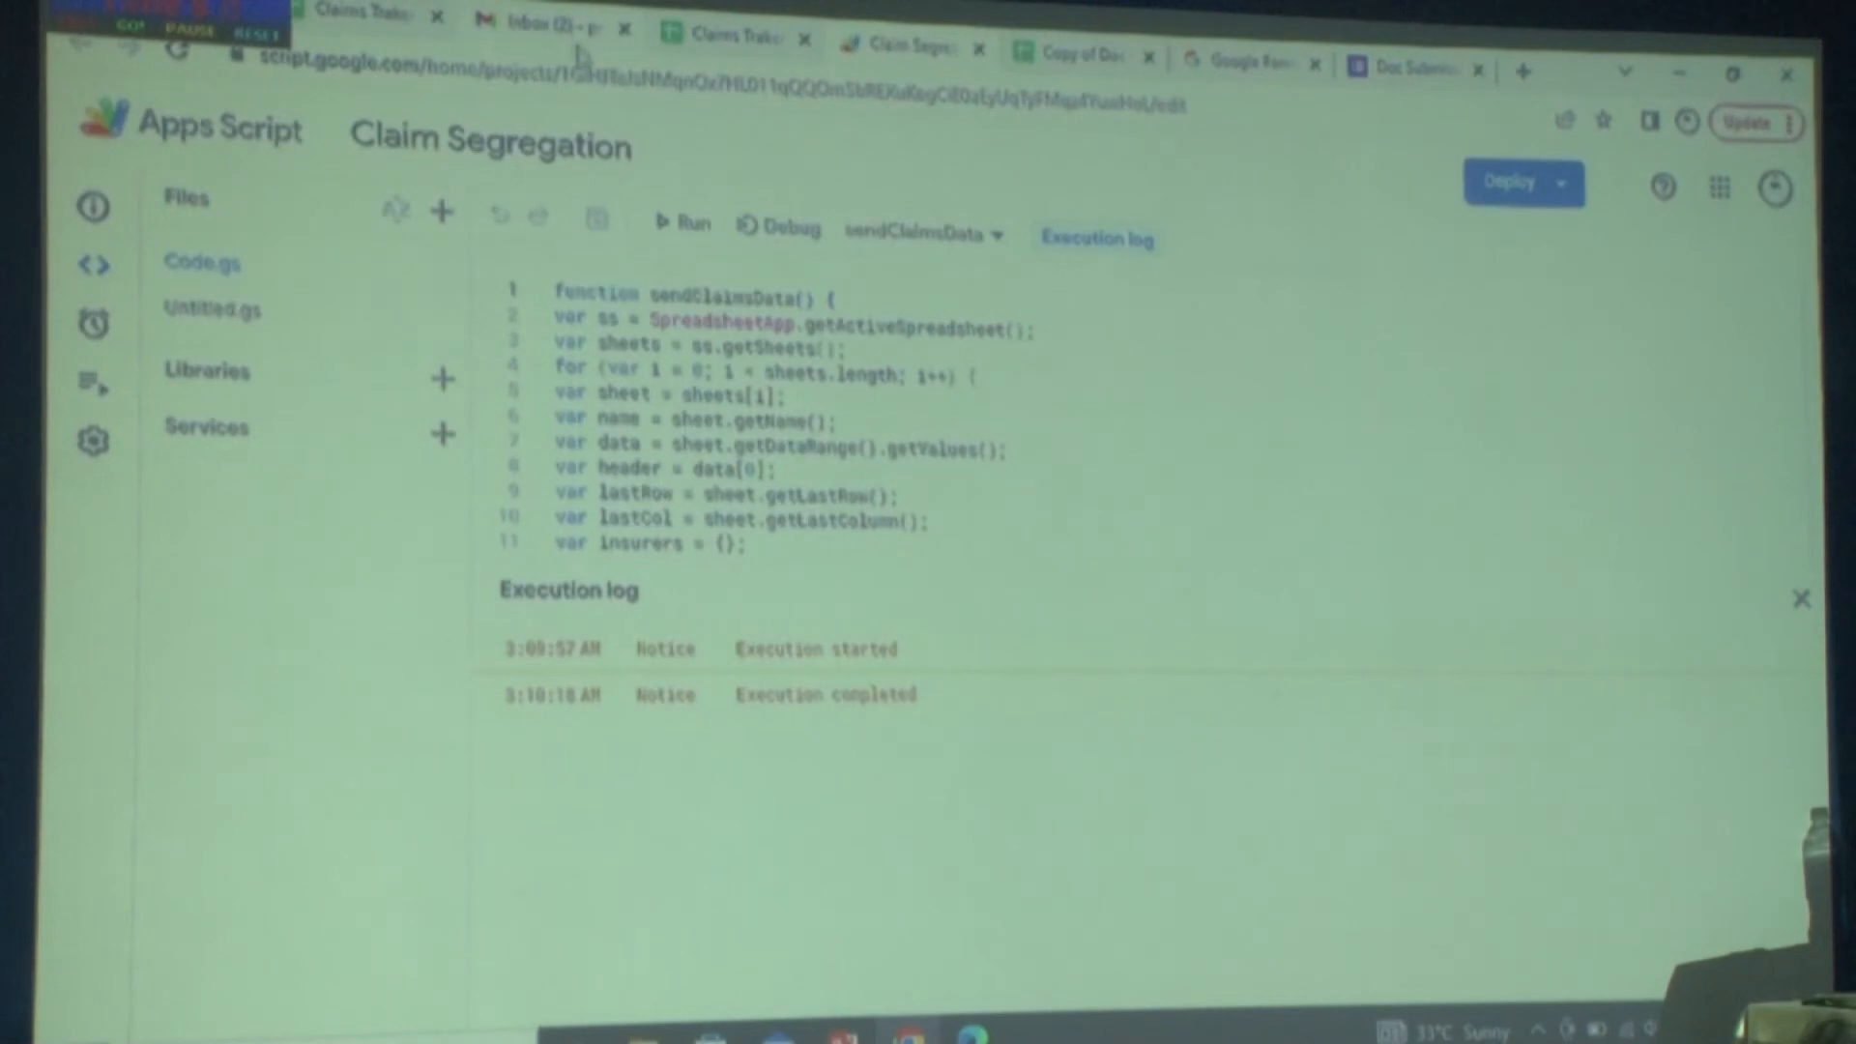
pyautogui.click(361, 18)
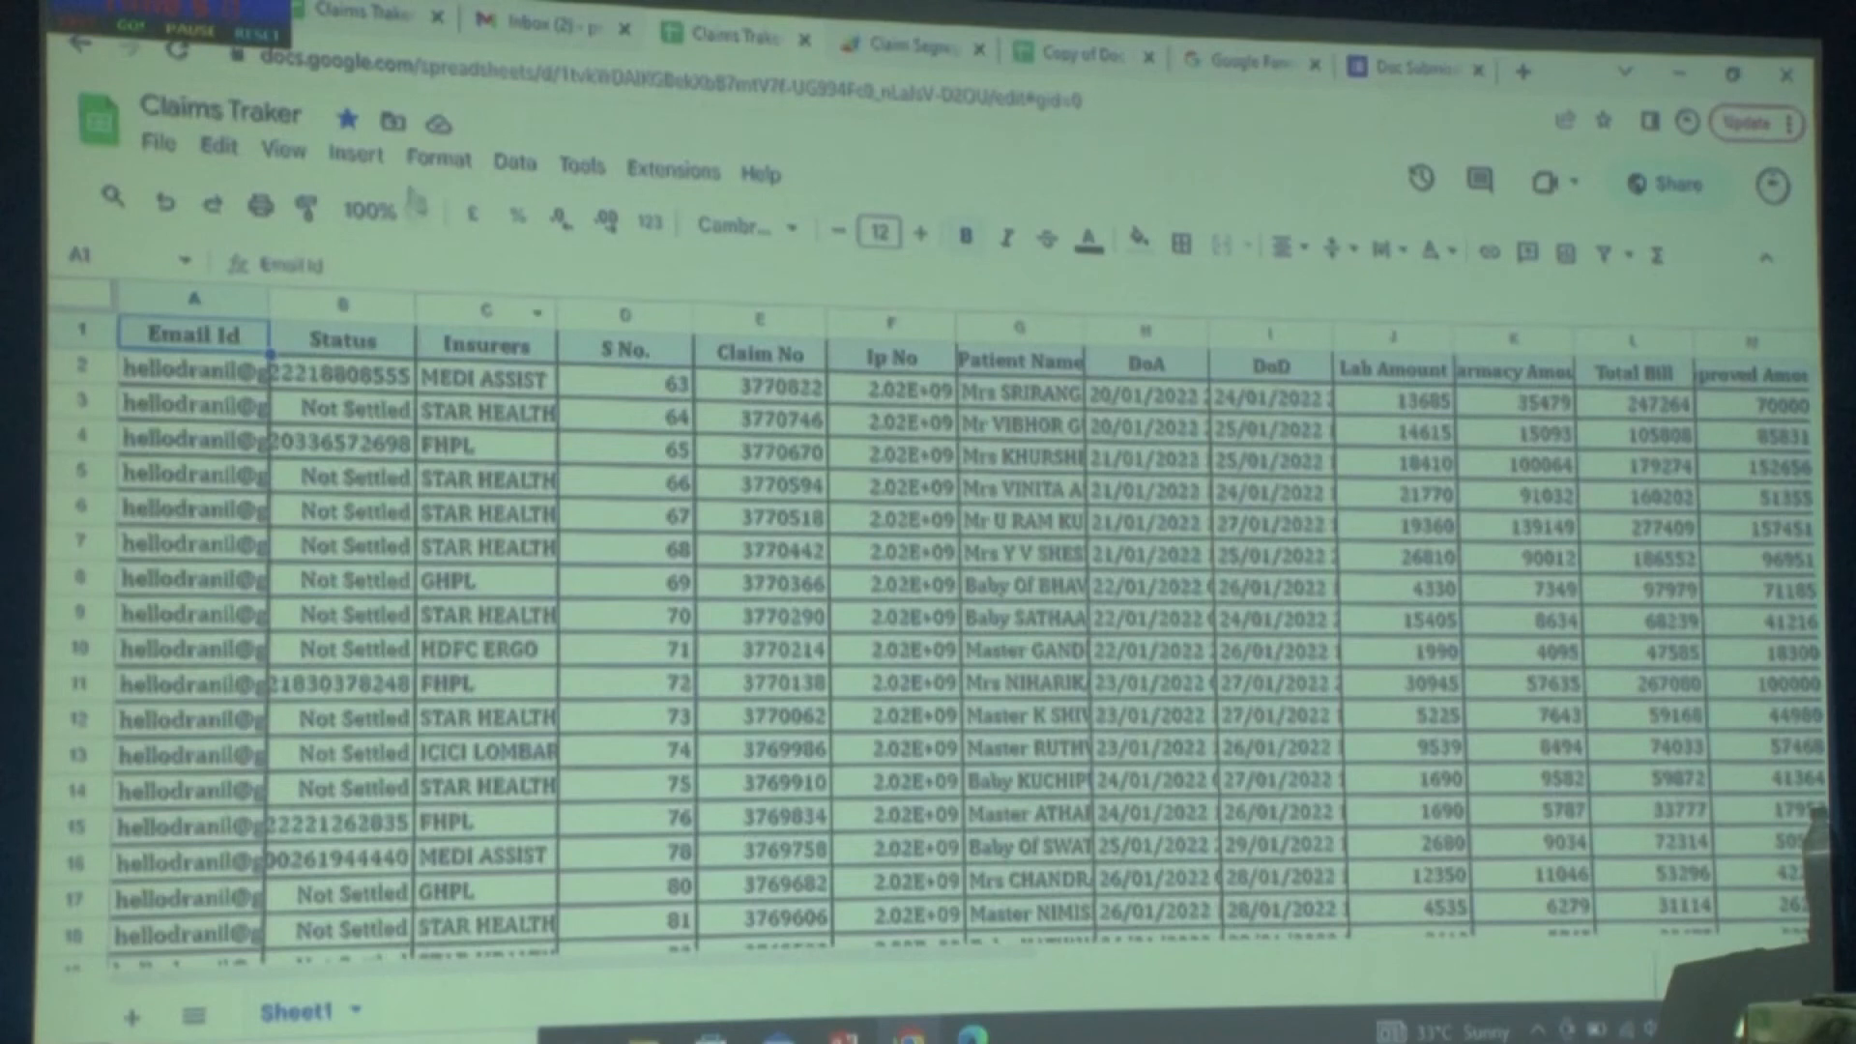
# - In Gmail's Sent folder, open the Not Settled Claims for CARE HEALTH message with its PDF
pyautogui.click(545, 25)
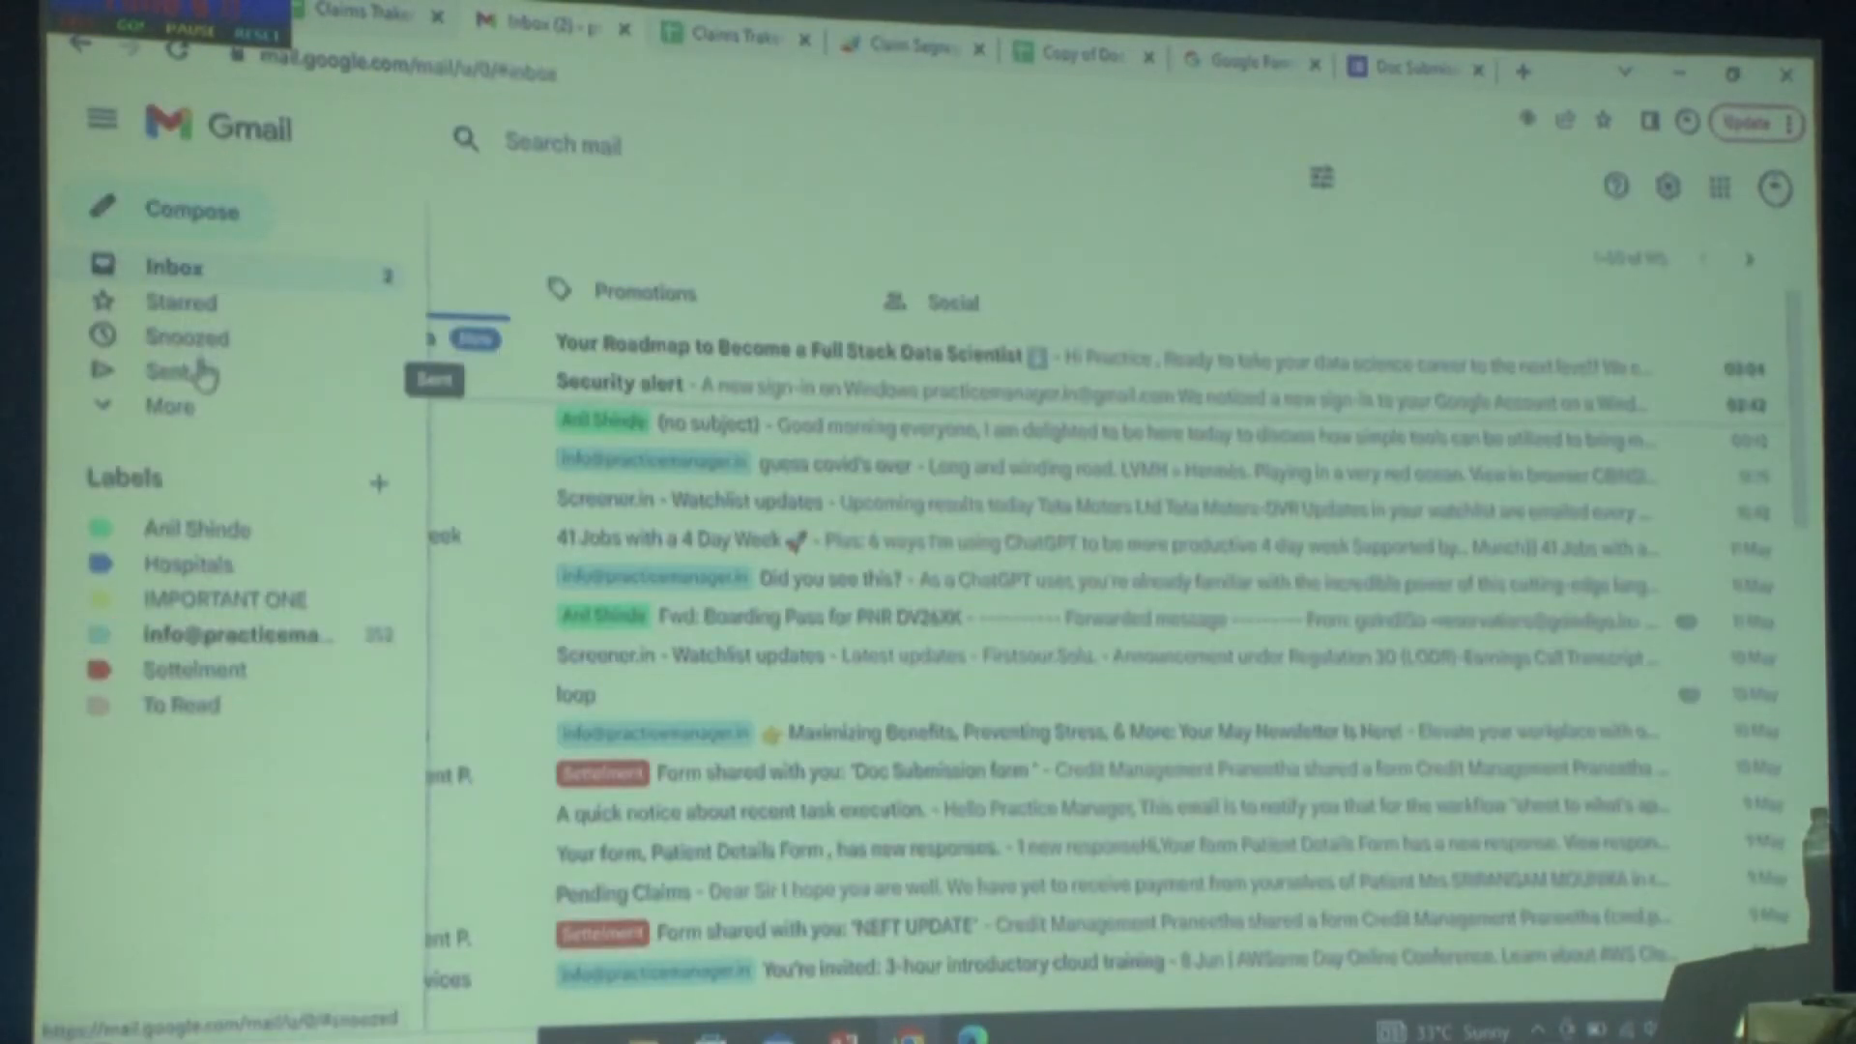
pyautogui.click(172, 371)
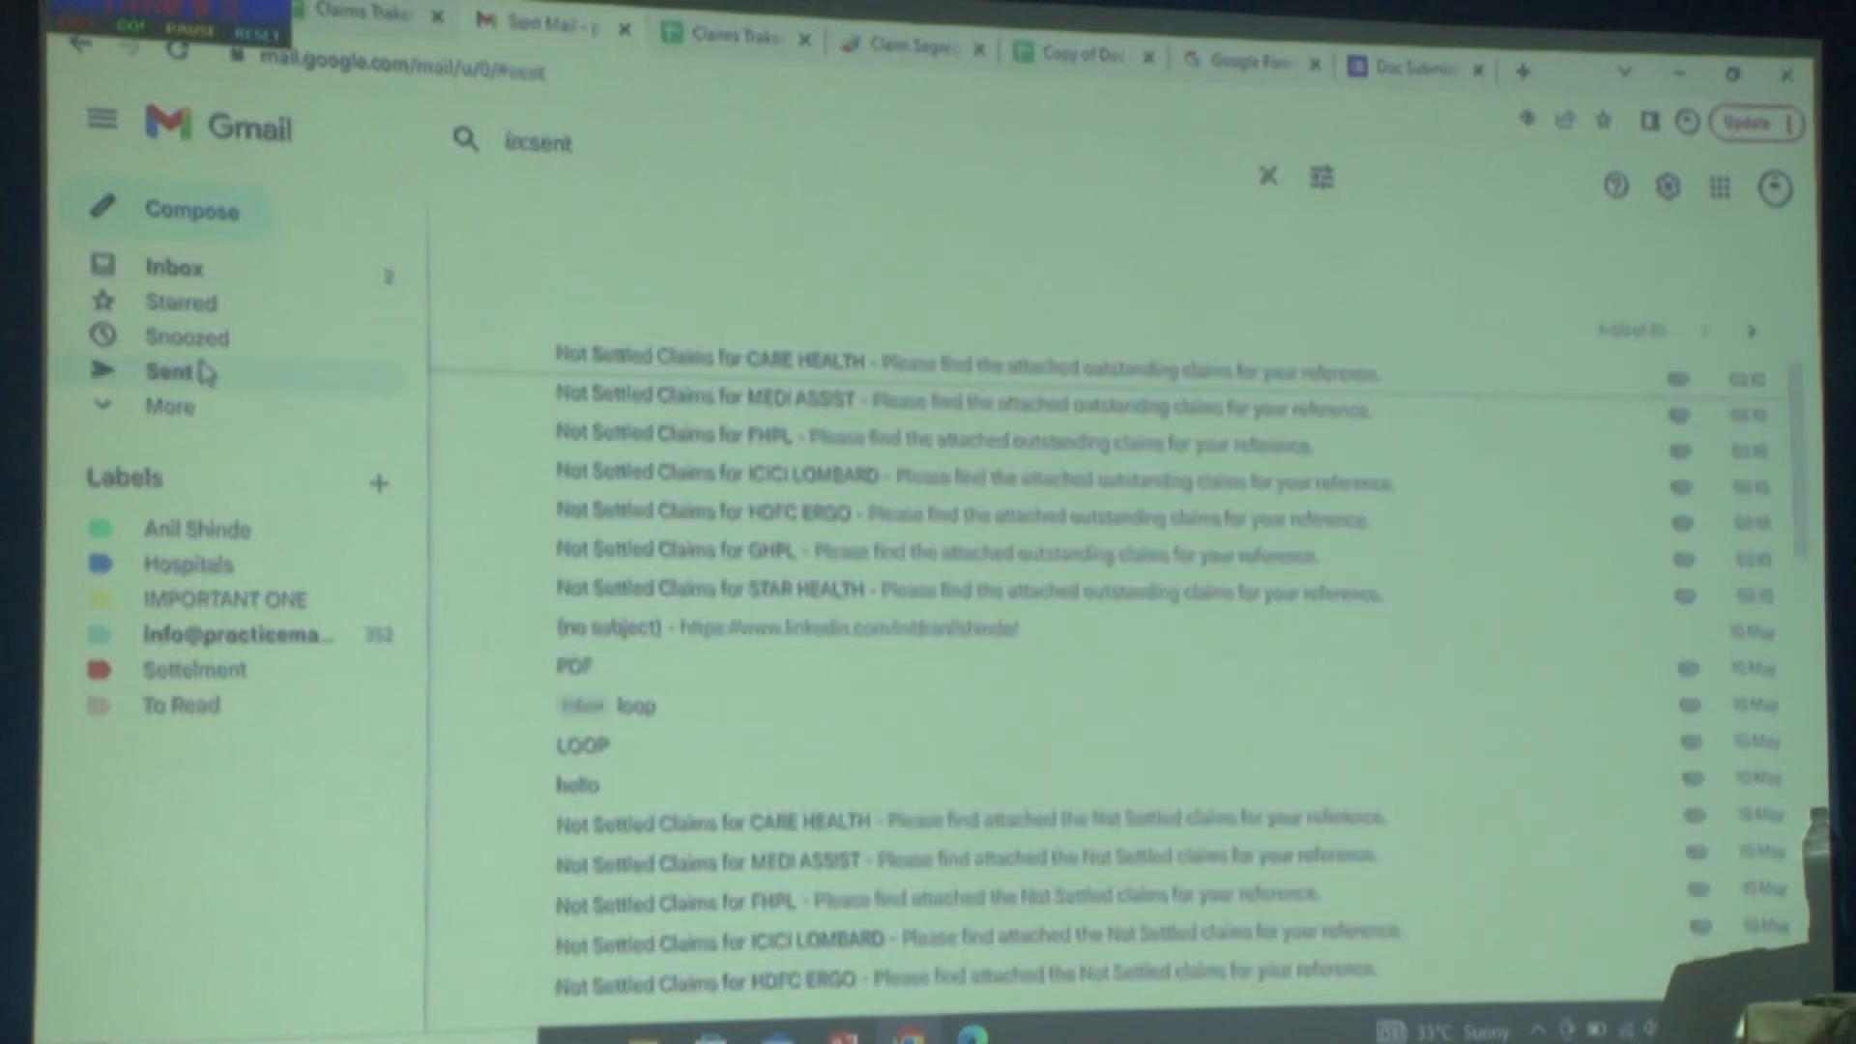
pyautogui.click(1321, 177)
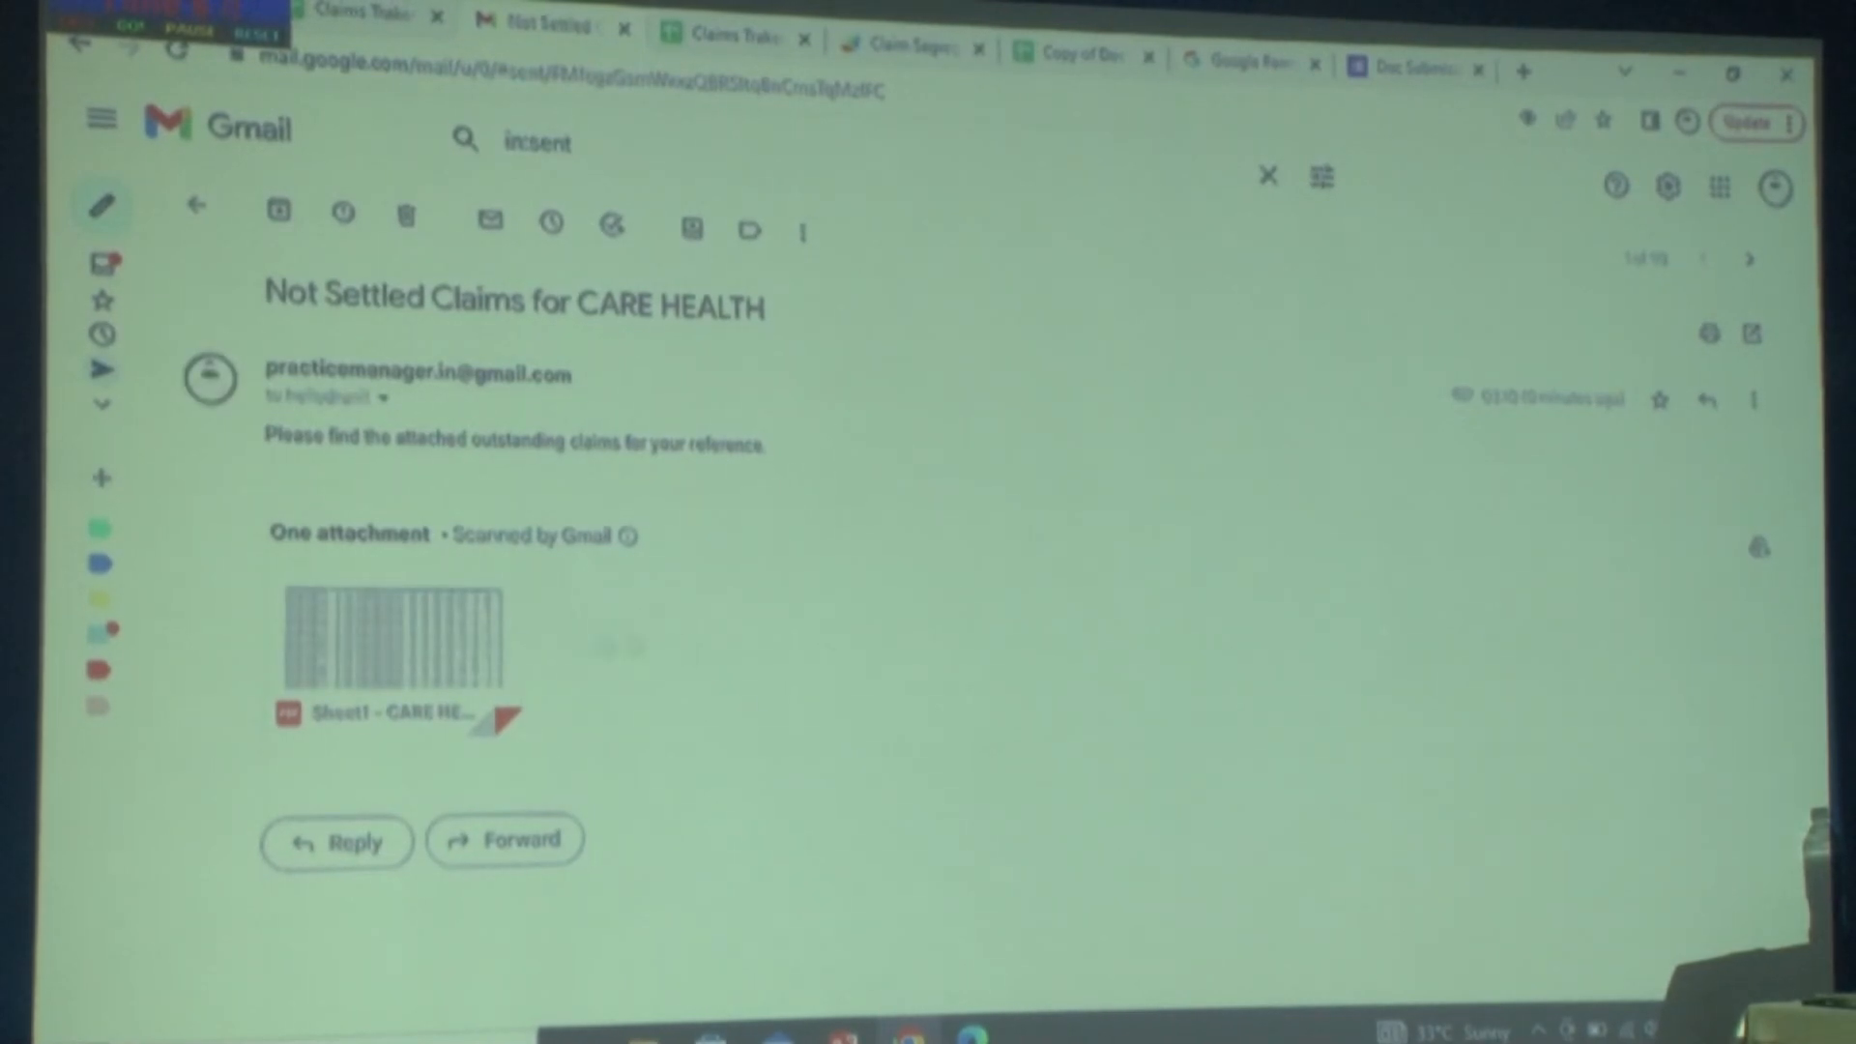
# - Preview both pages of the CARE HEALTH claims PDF zoomed in, then move to the Link to Windows slide
pyautogui.click(396, 651)
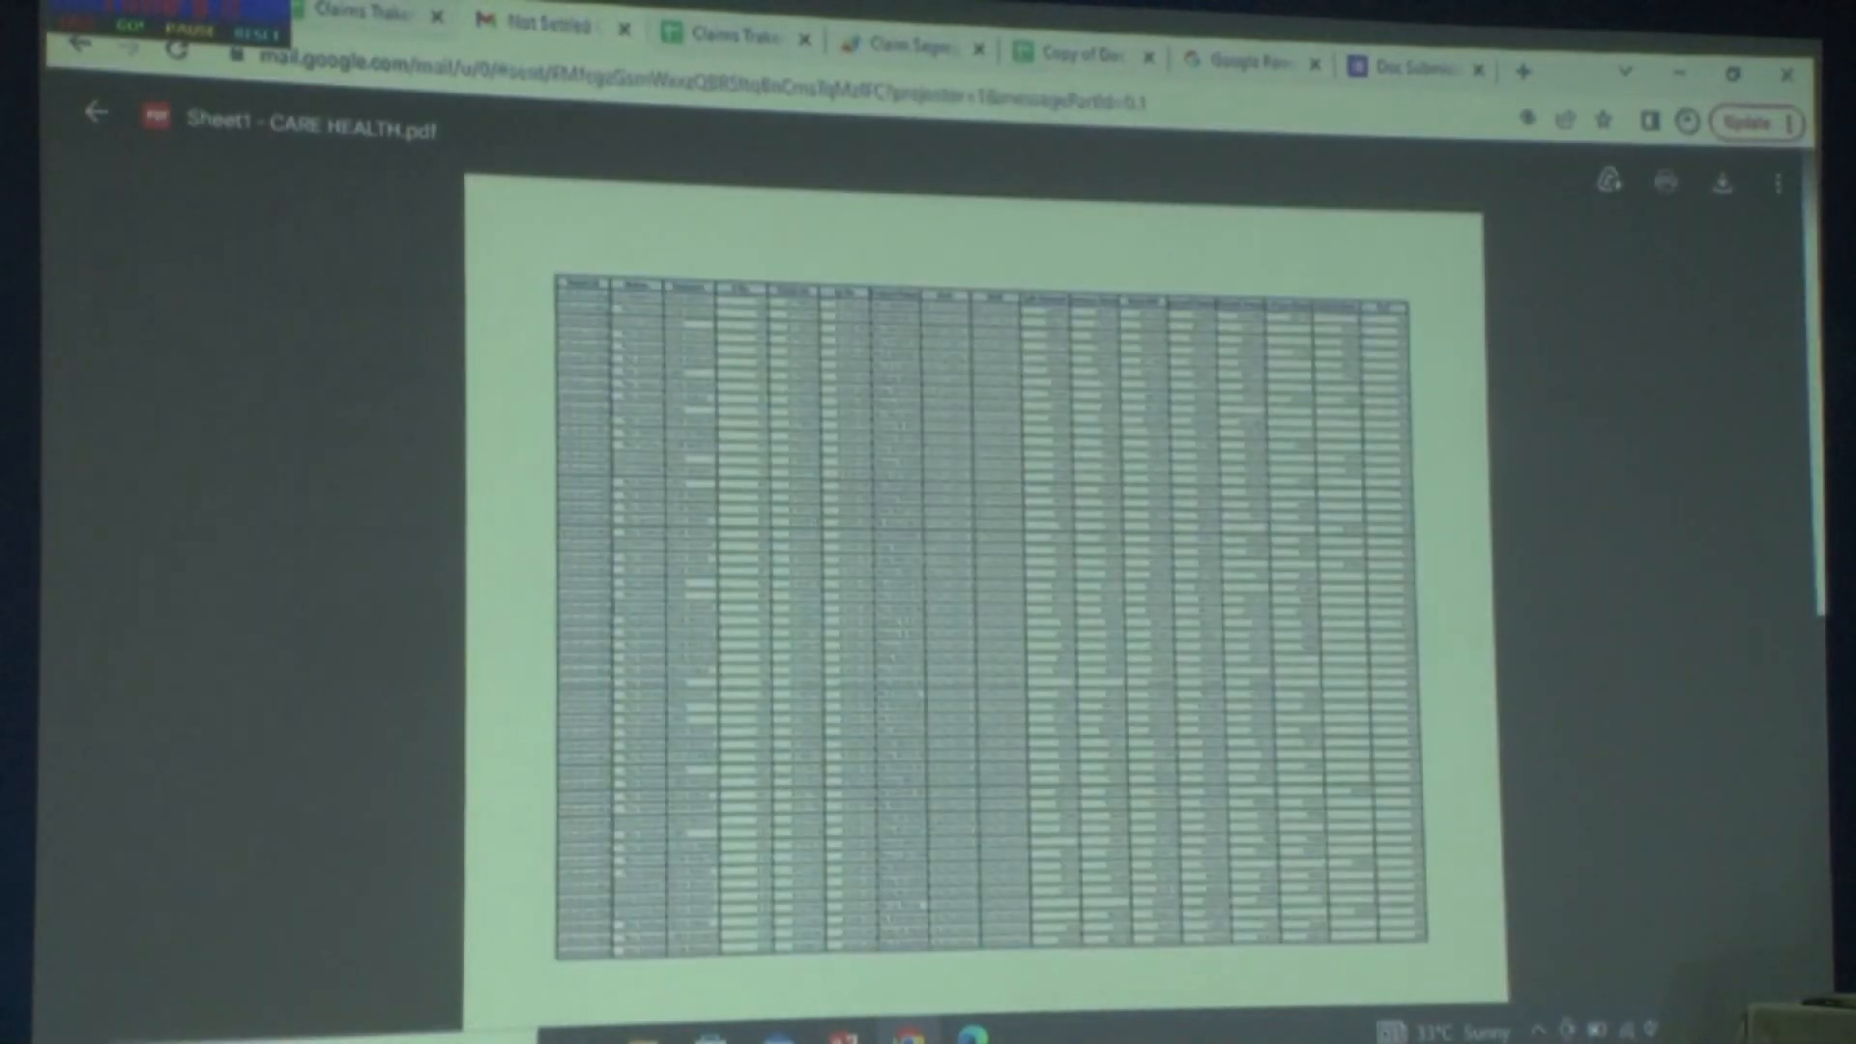
pyautogui.scroll(-3)
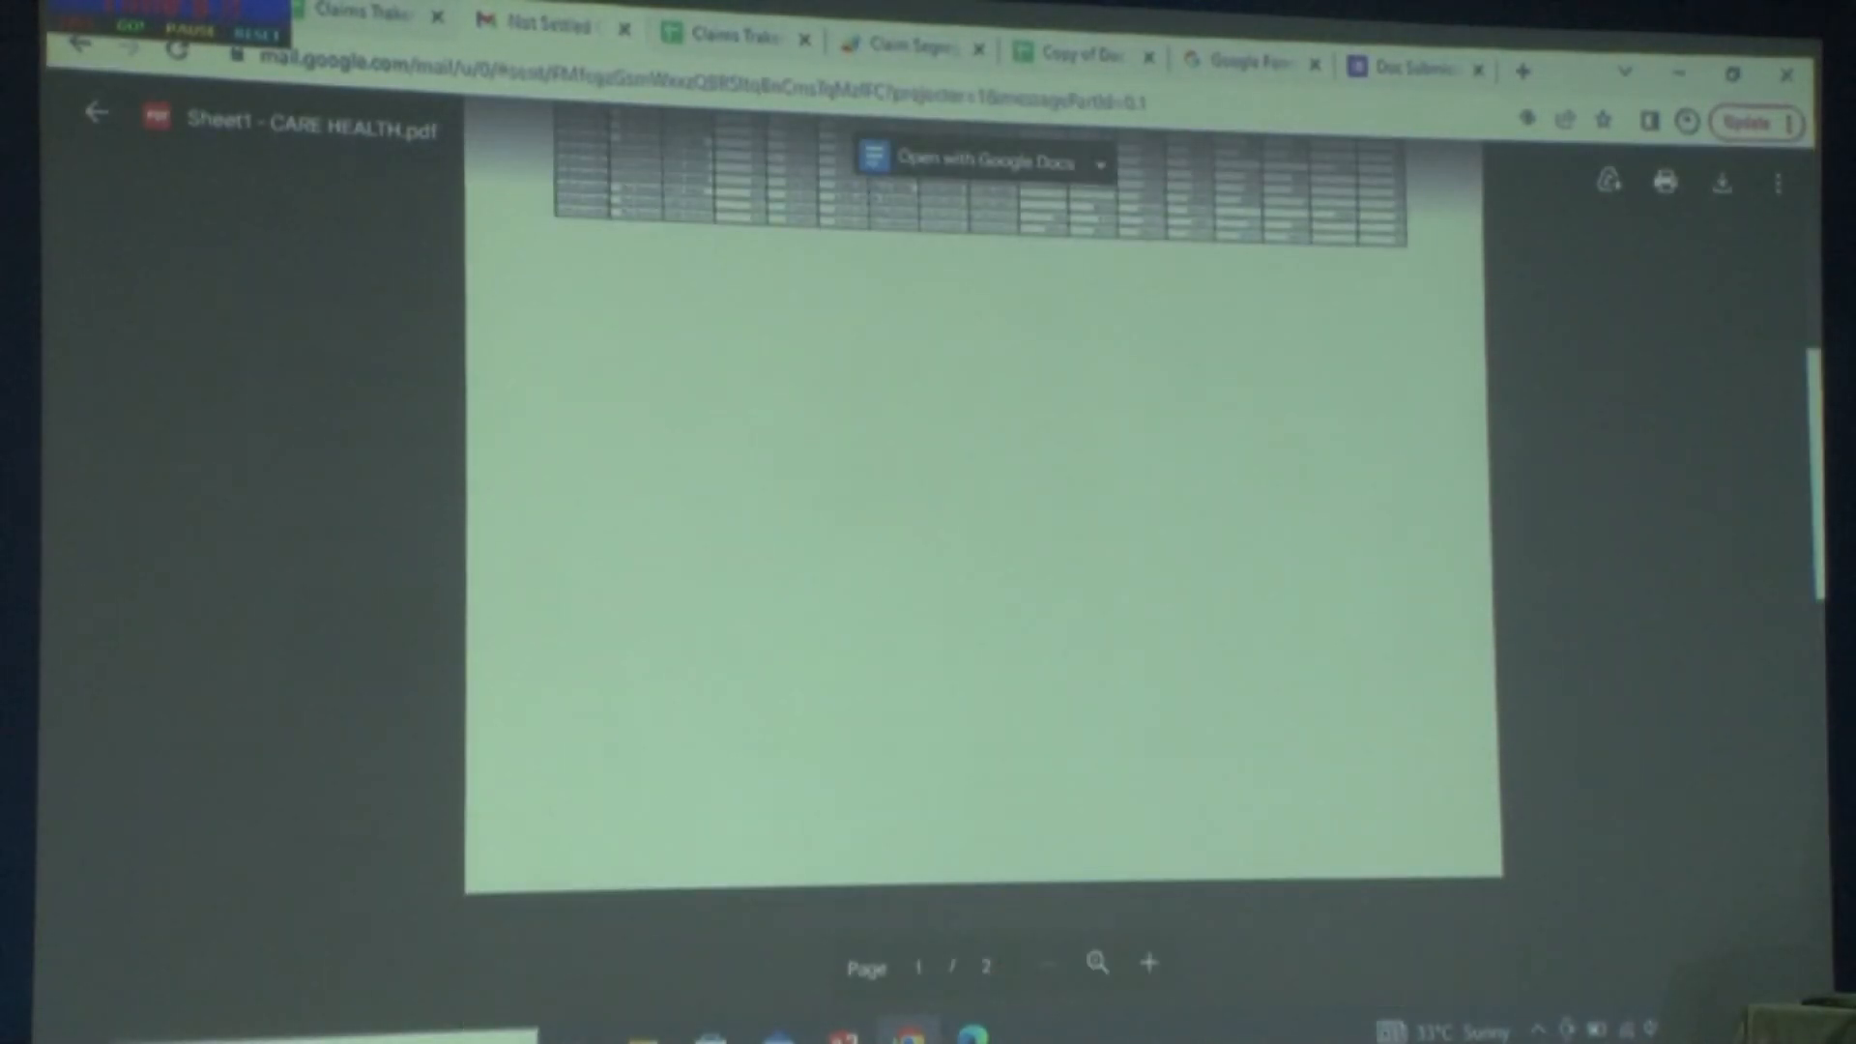
pyautogui.scroll(-3)
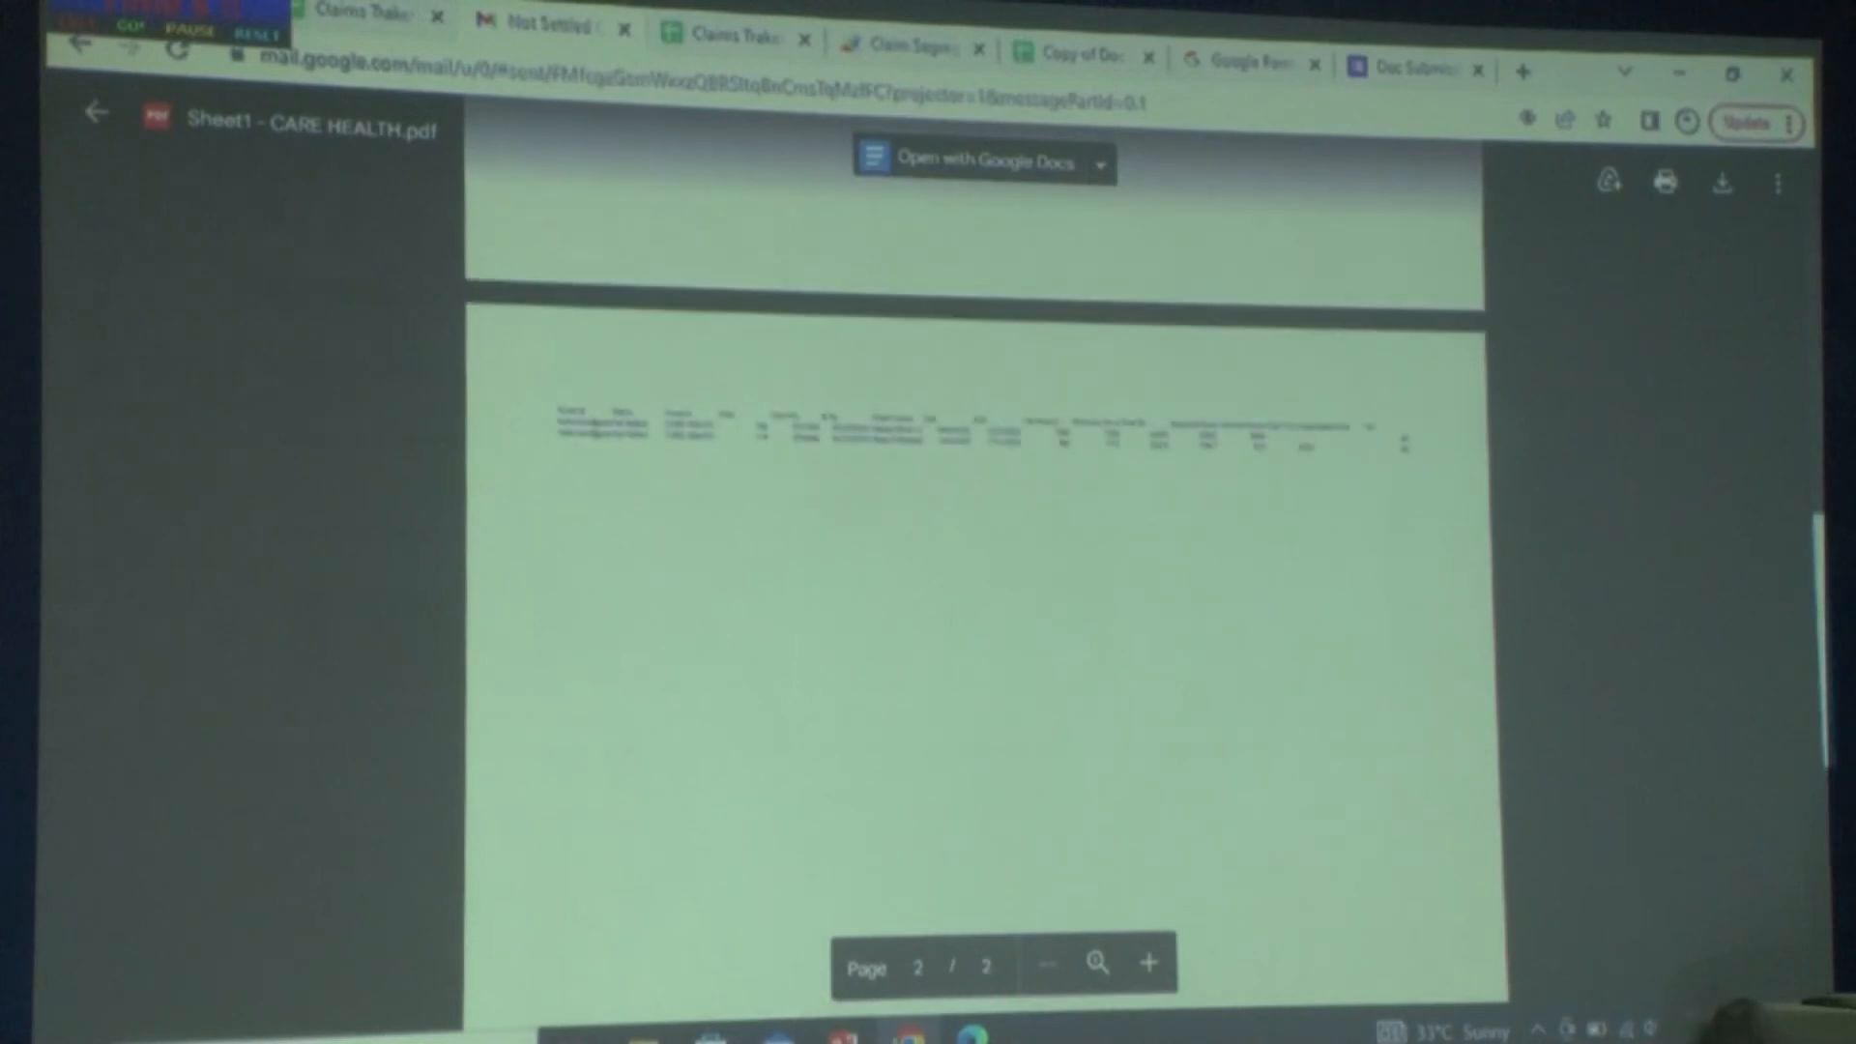
pyautogui.click(1145, 963)
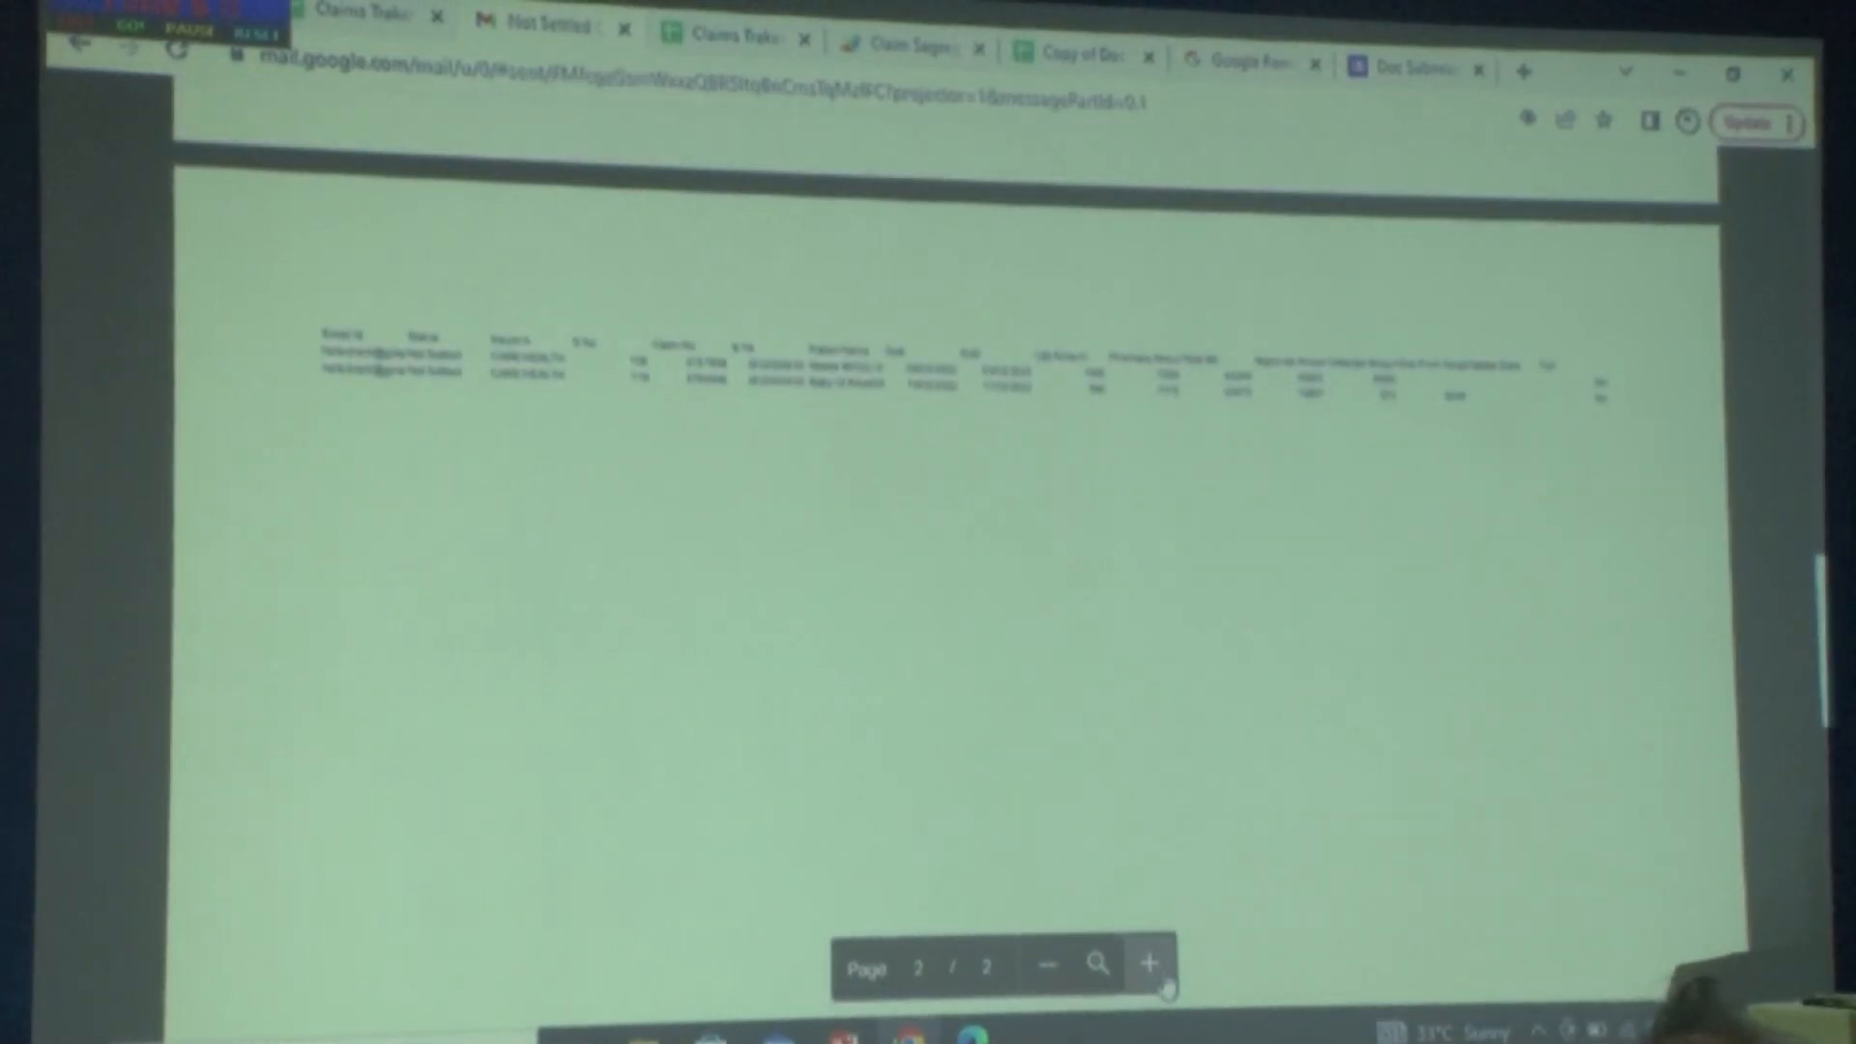
pyautogui.click(1144, 963)
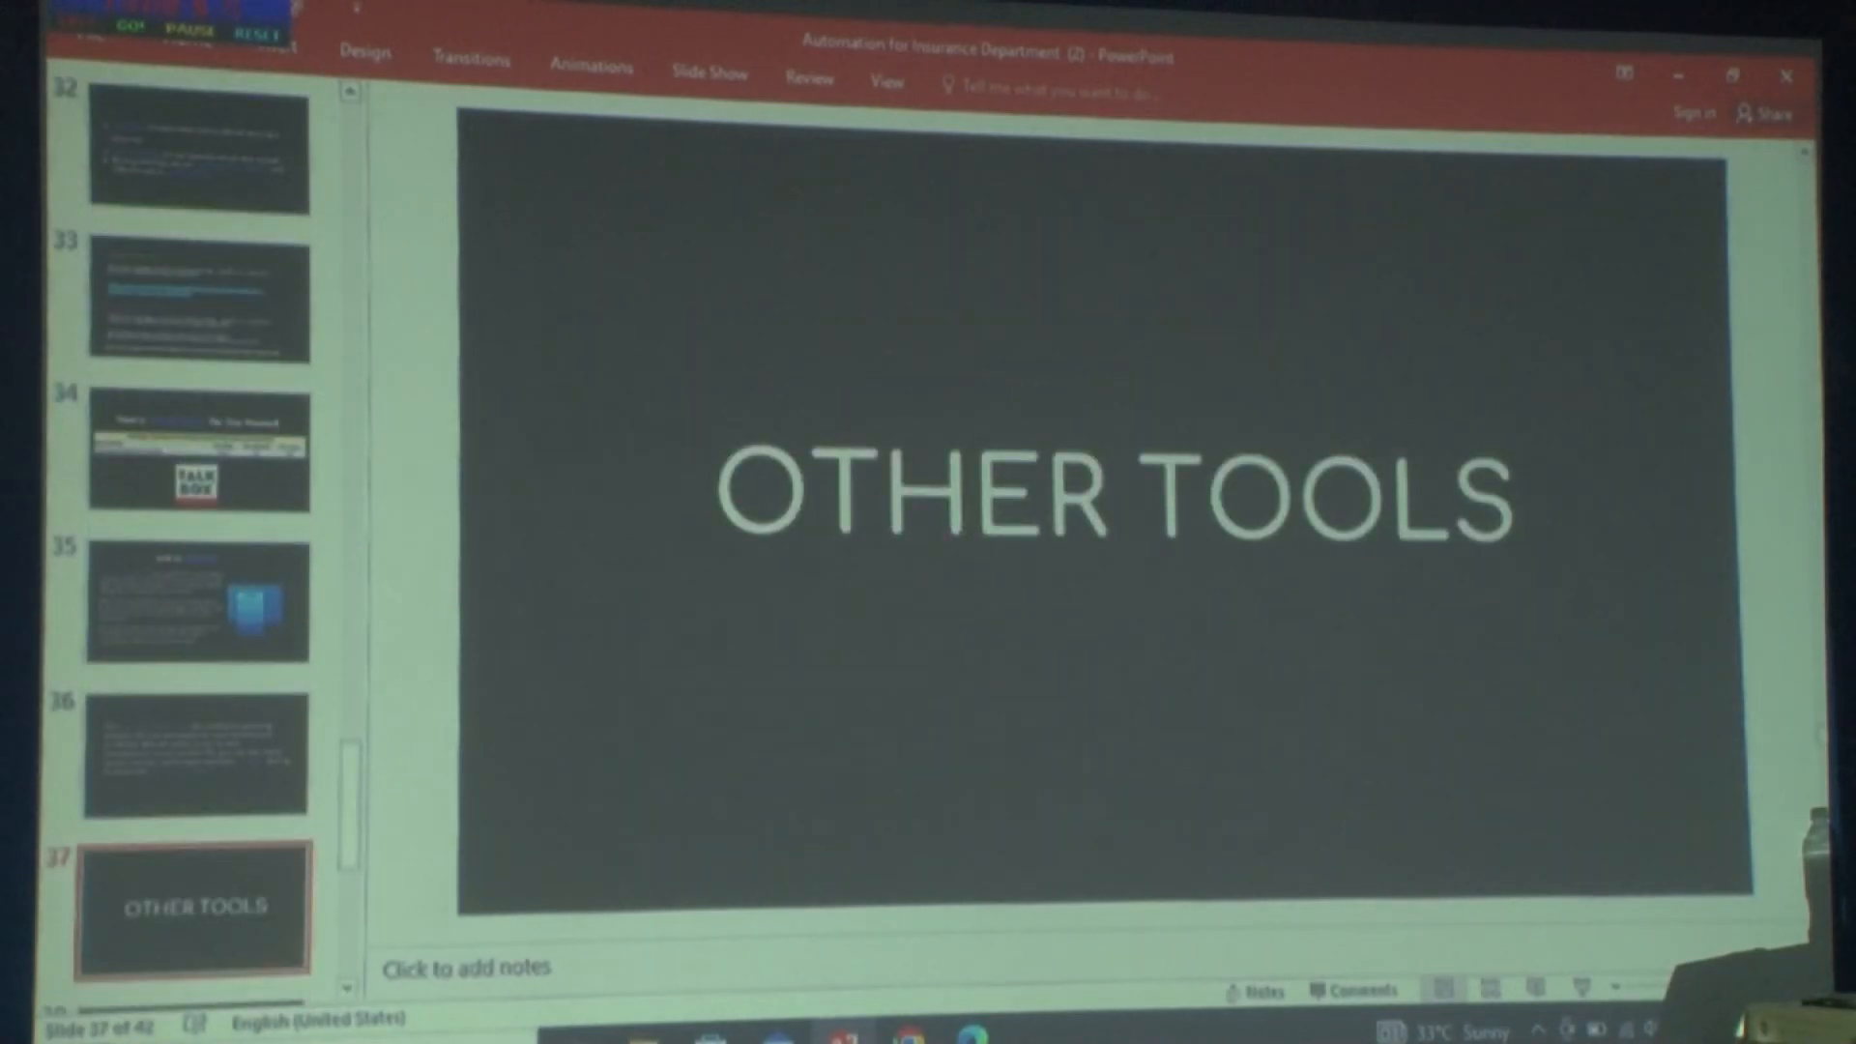
pyautogui.click(199, 600)
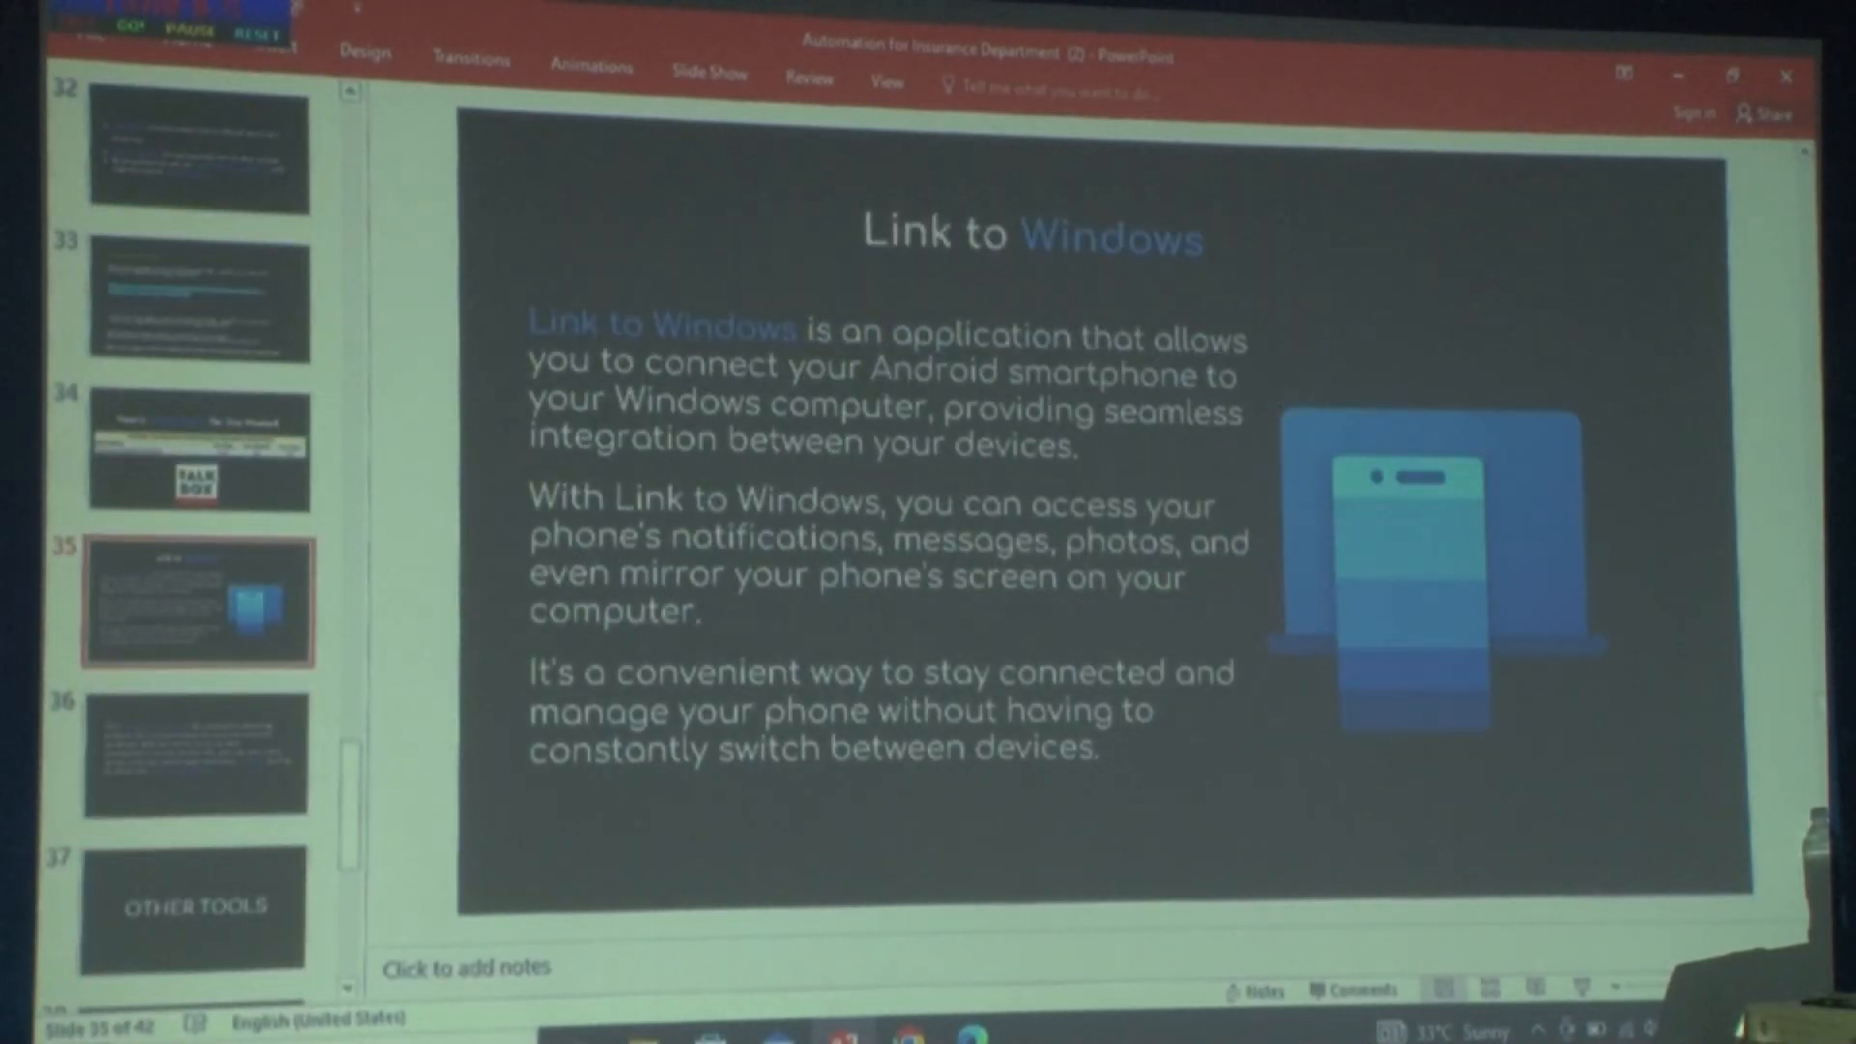